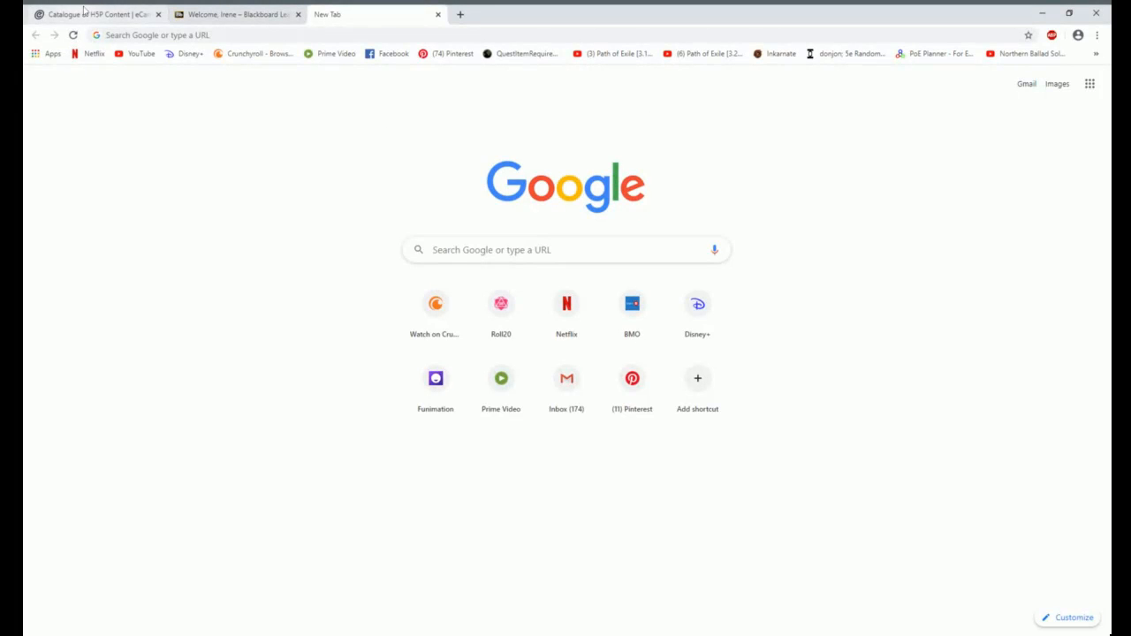
Switch back to the browser tab showing the Catalogue of H5P Content.
click(92, 14)
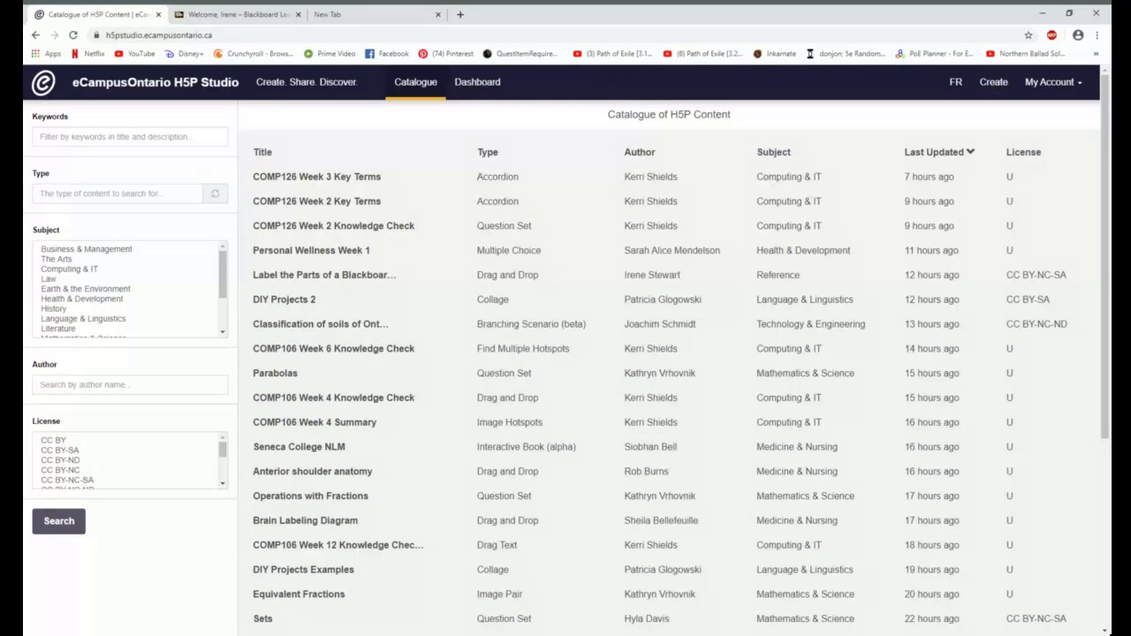
mouse_move(516, 78)
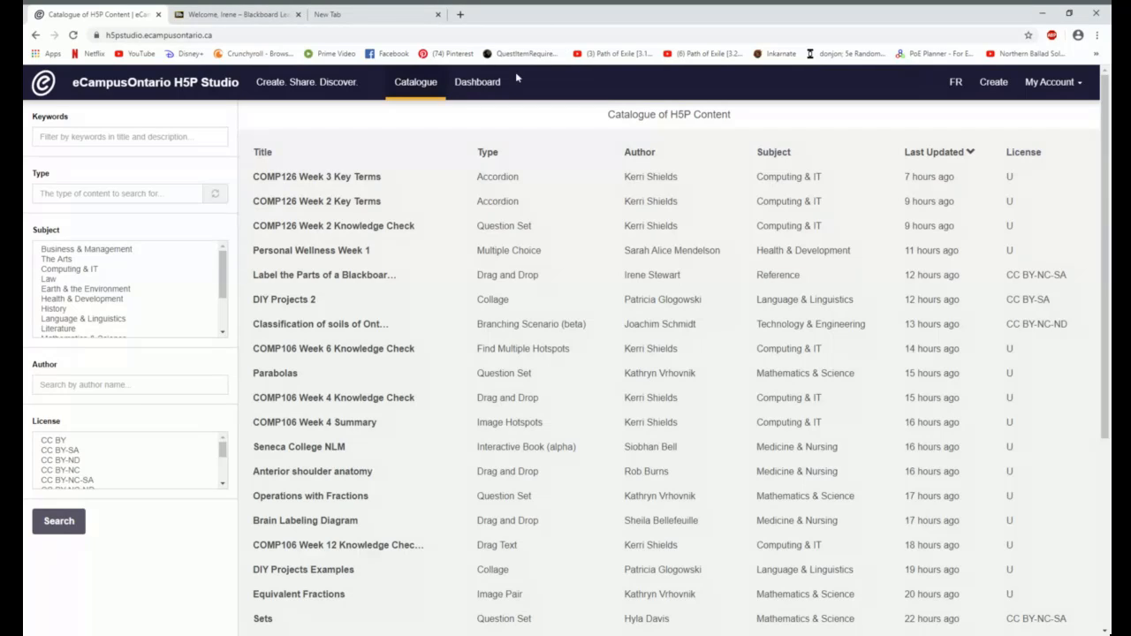
Log out, start registering a new account and choose St. Clair College as the institution.
click(1050, 81)
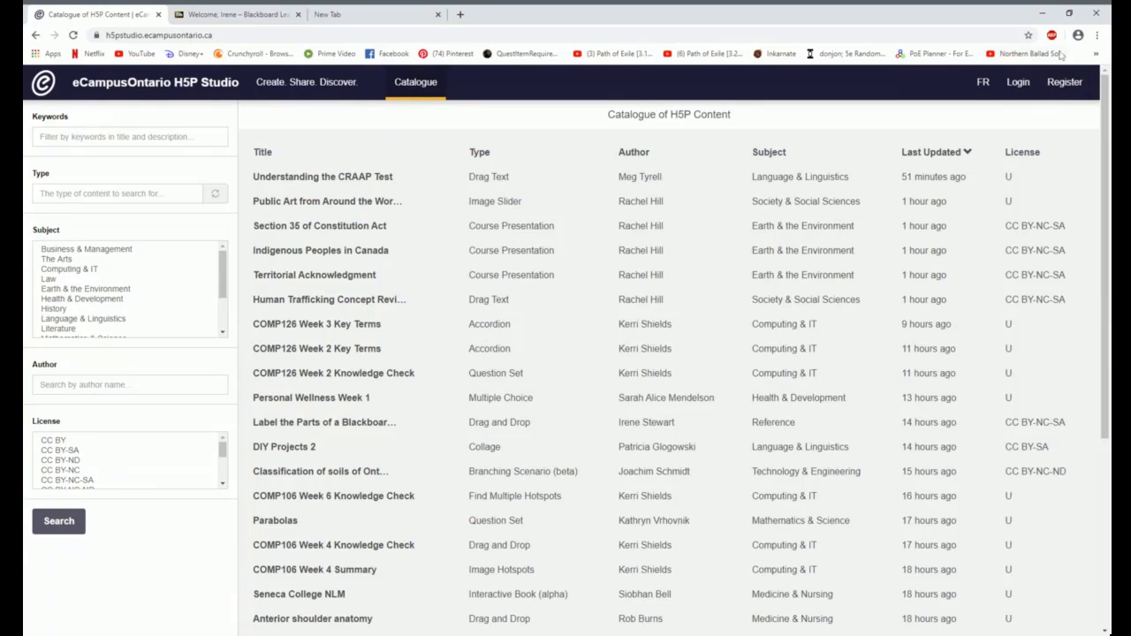
click(1064, 81)
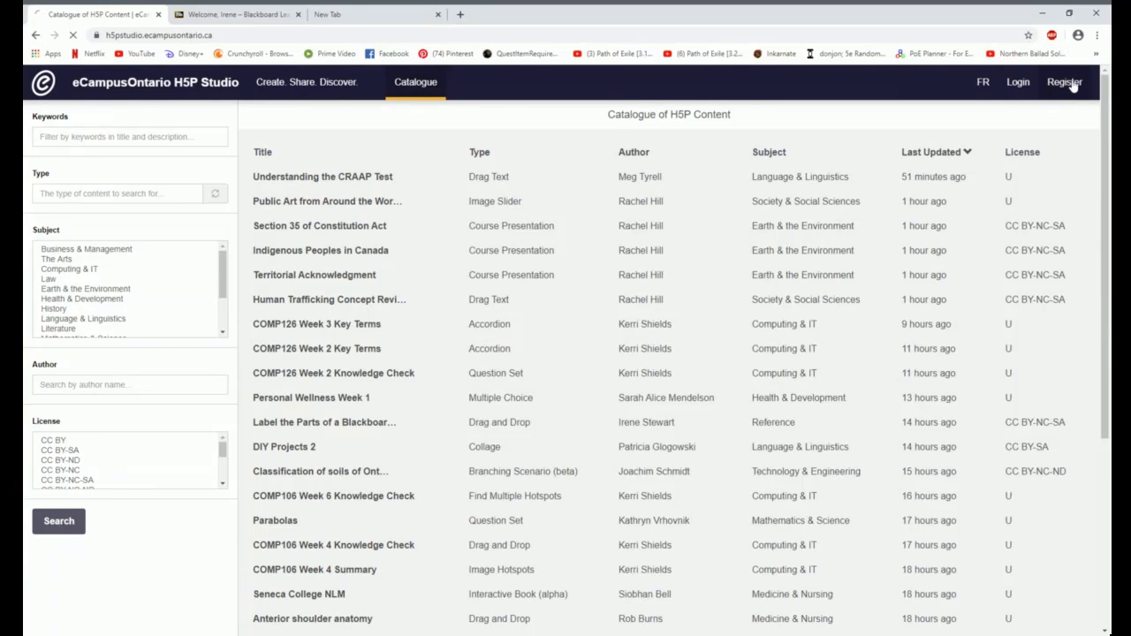
click(1063, 81)
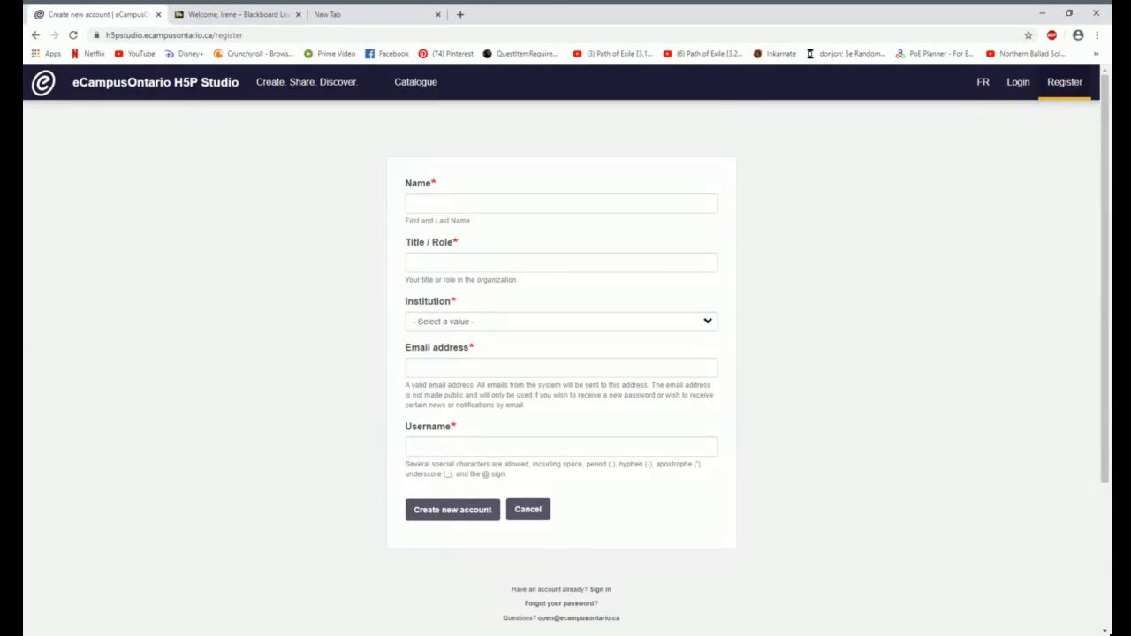
mouse_move(732, 333)
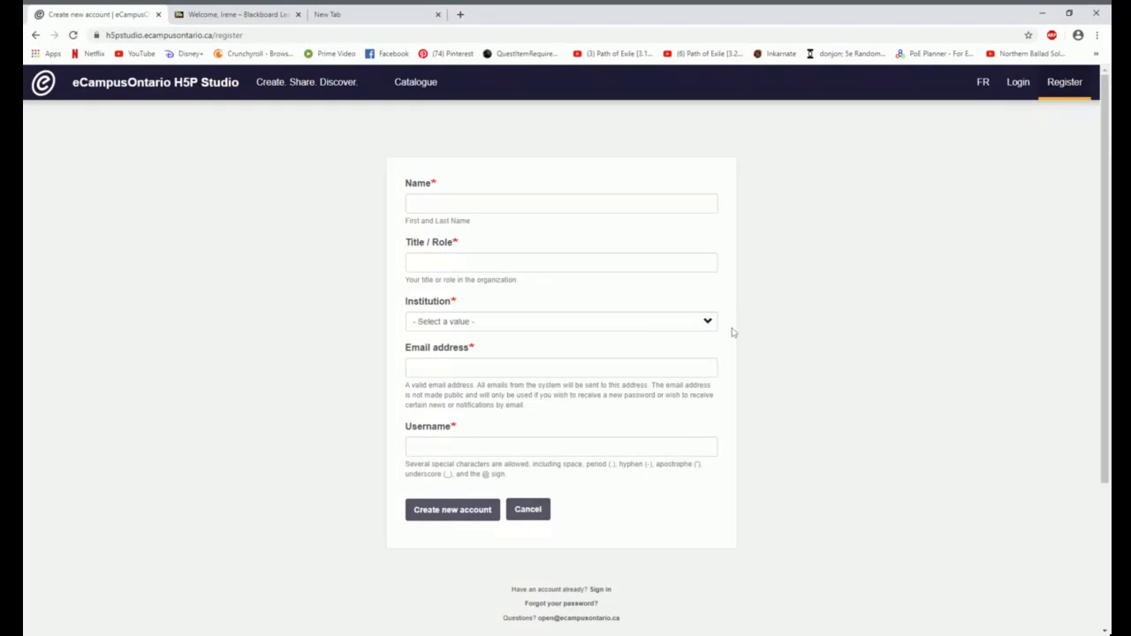
click(560, 322)
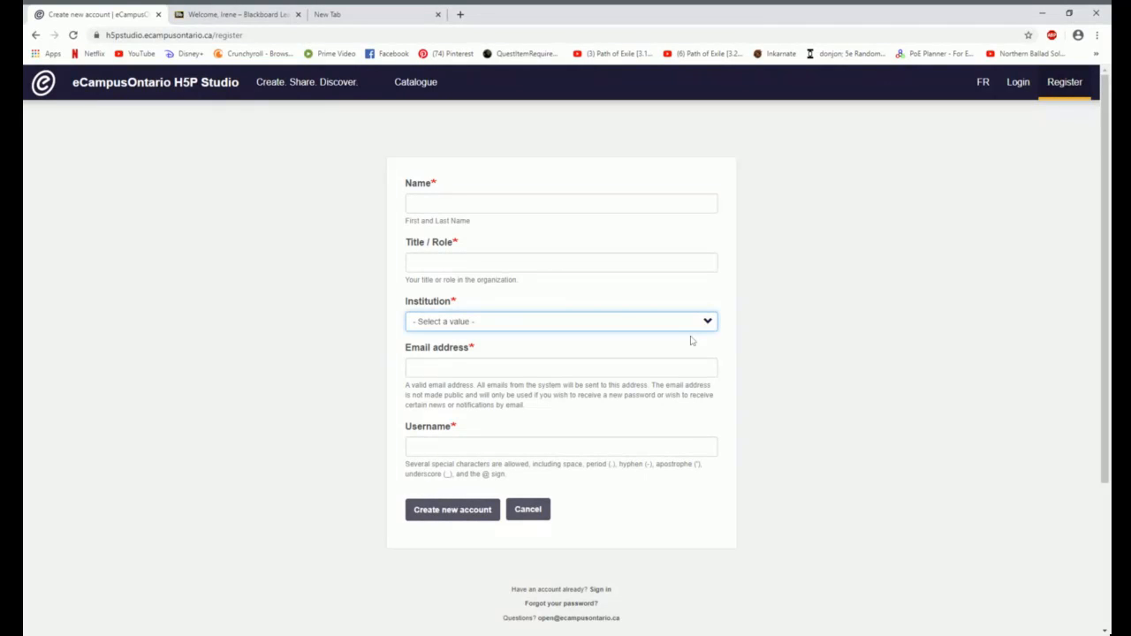
click(562, 322)
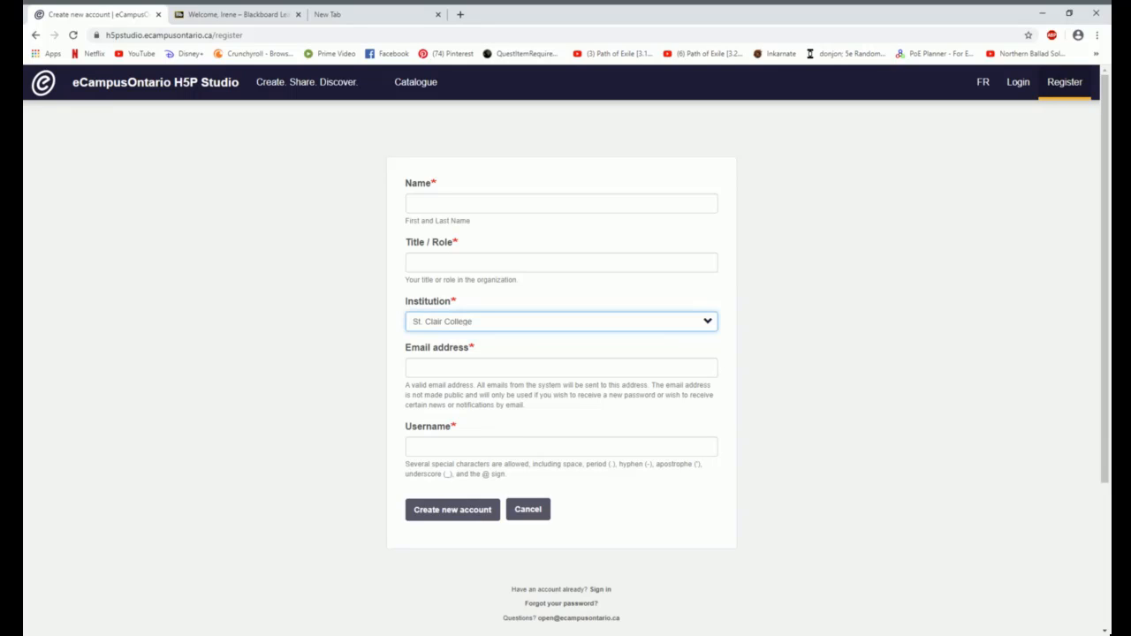
mouse_move(652, 322)
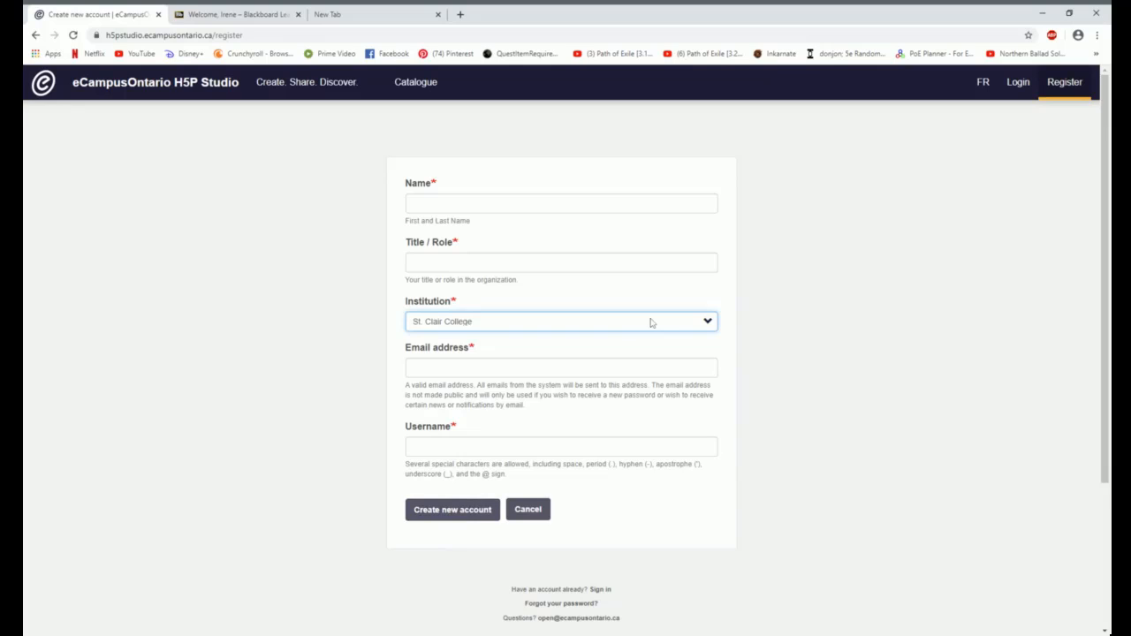
mouse_move(816, 211)
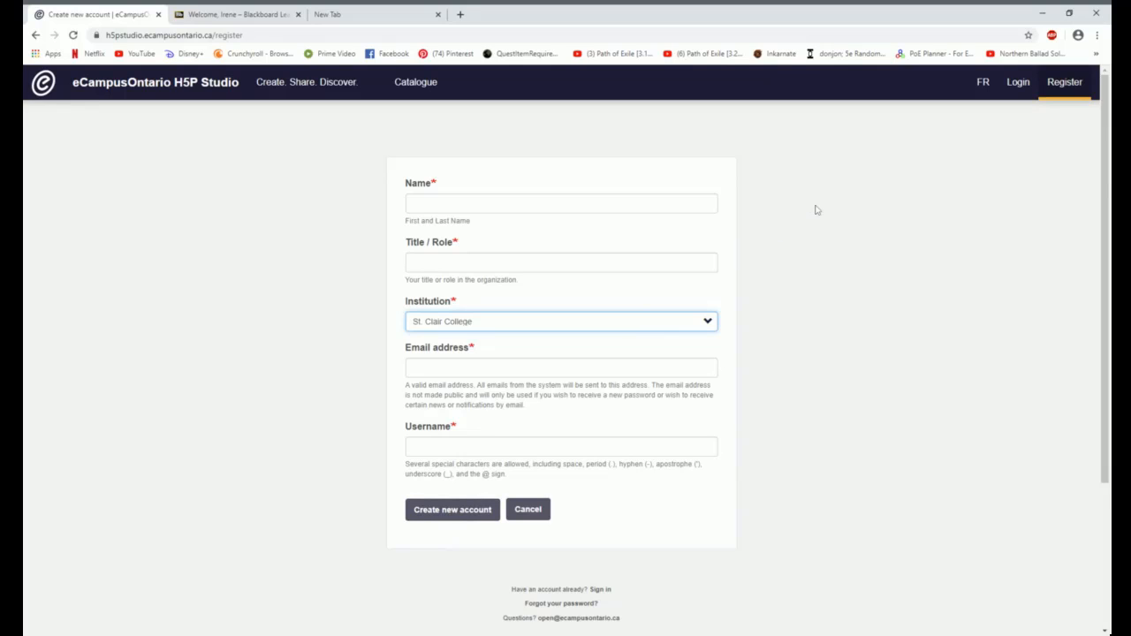
mouse_move(806, 189)
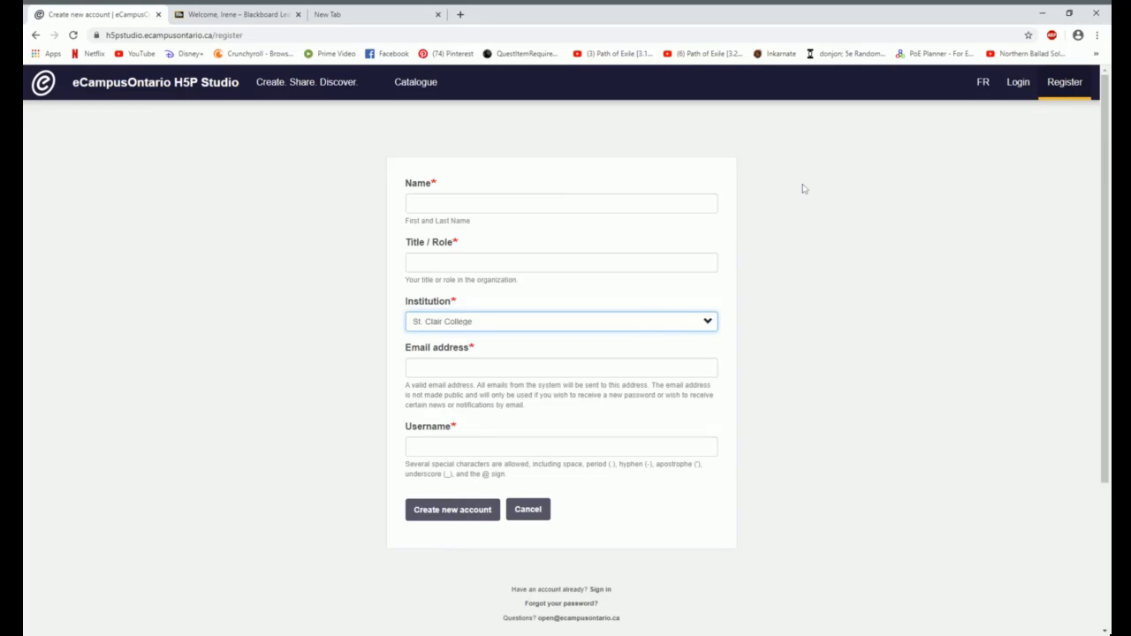
mouse_move(493, 159)
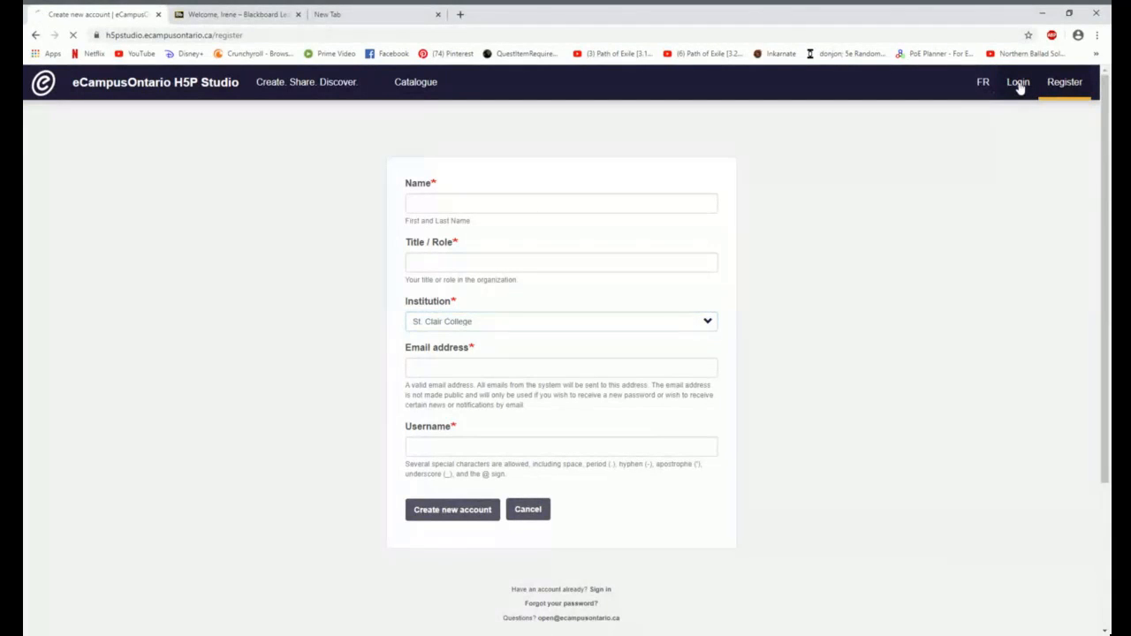
Log in with the saved credentials to reach the My Content dashboard of seven items.
click(1018, 81)
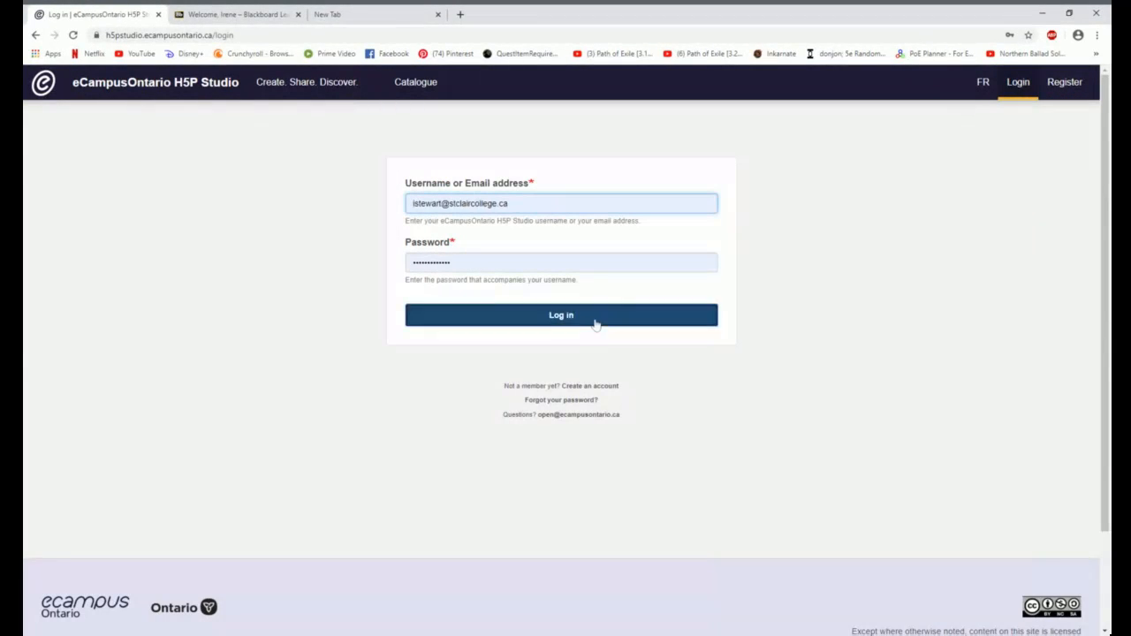
click(560, 314)
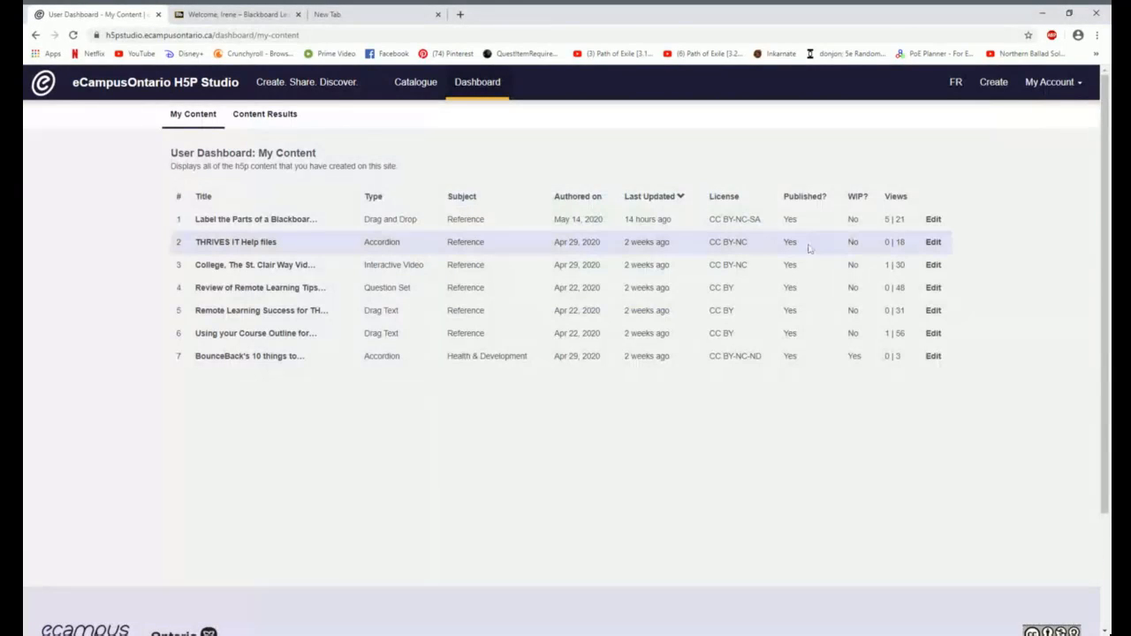
mouse_move(420, 250)
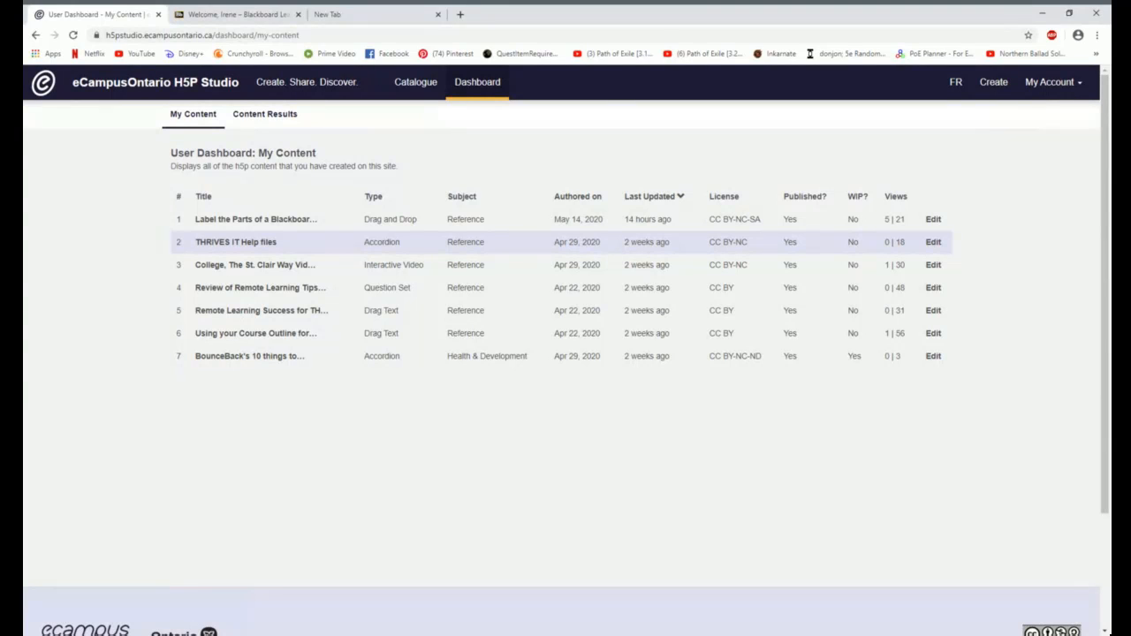
click(415, 81)
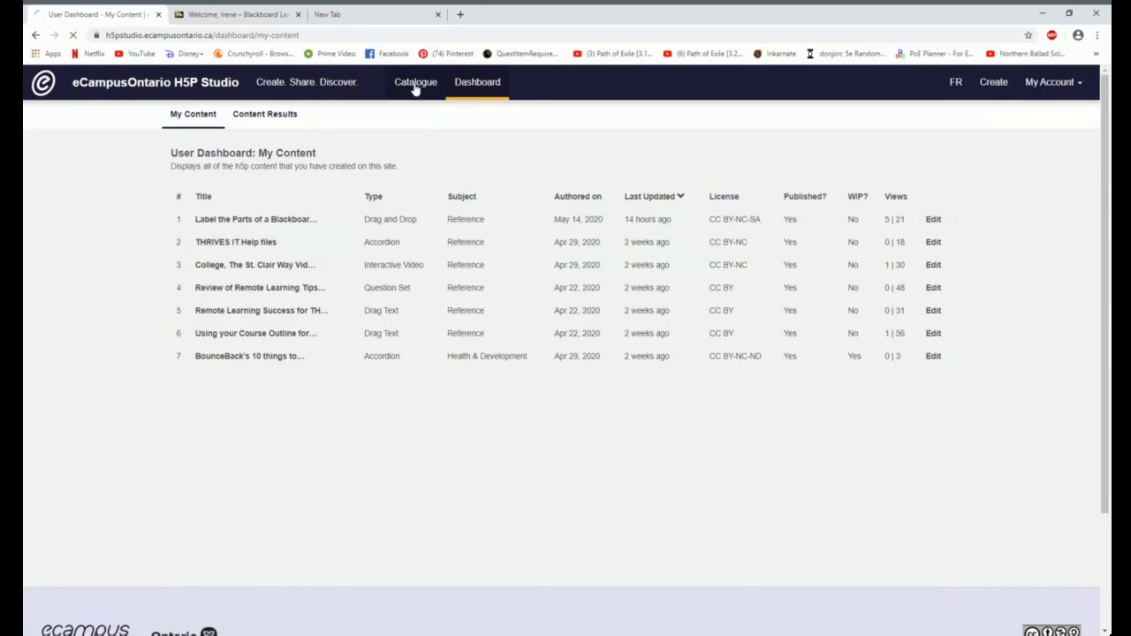
Filter the catalogue by the Medicine & Nursing subject and run the search.
click(415, 82)
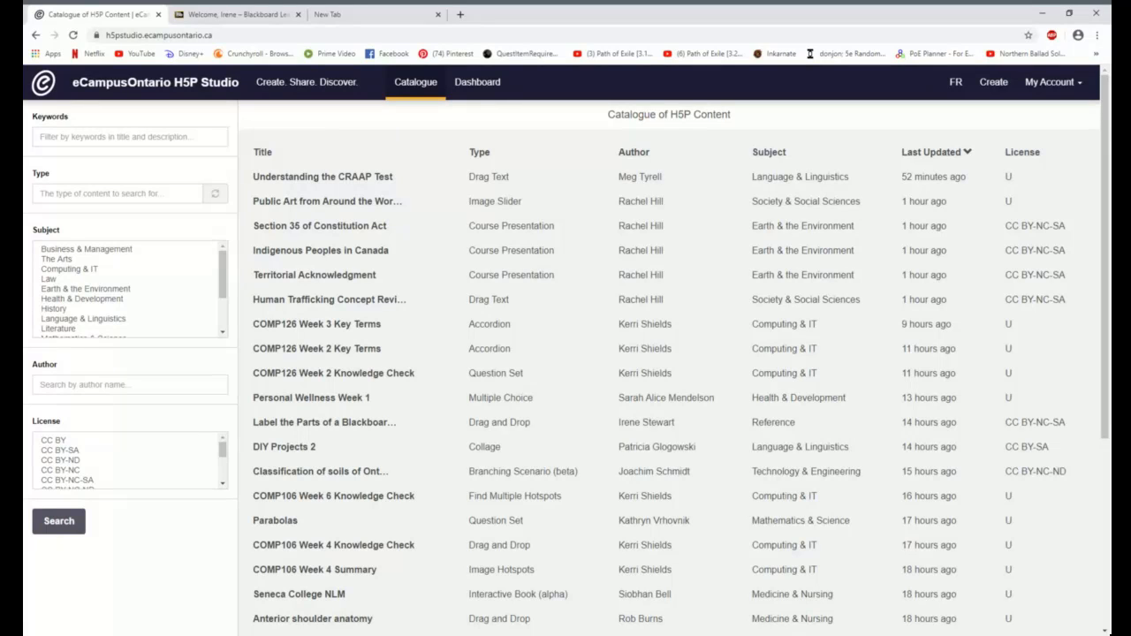
mouse_move(539, 251)
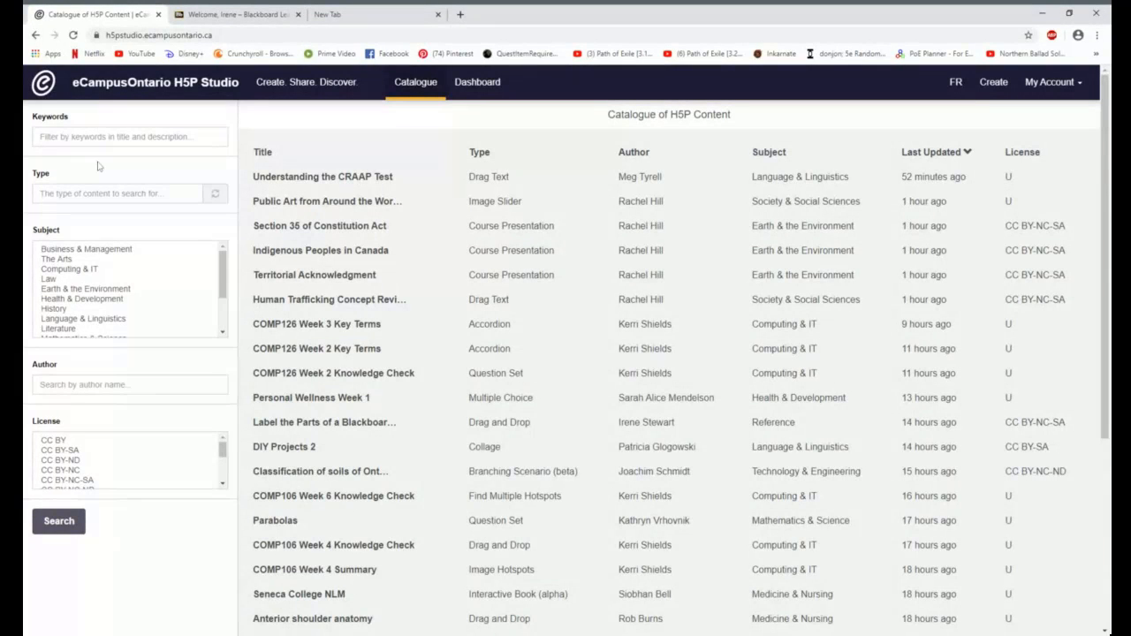
mouse_move(302, 116)
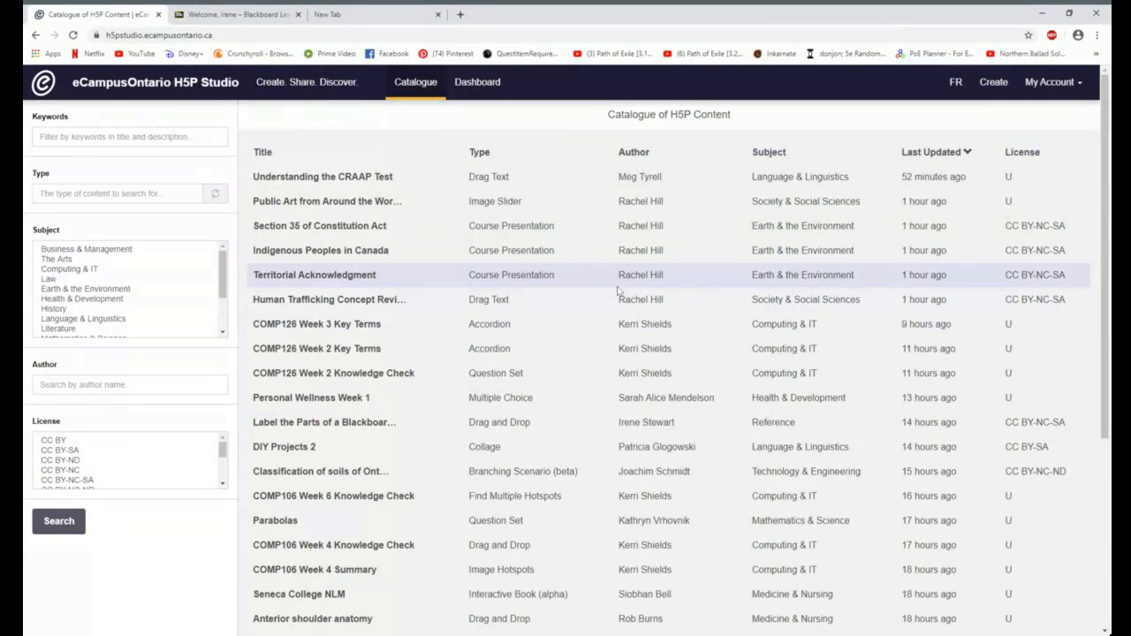
mouse_move(96, 173)
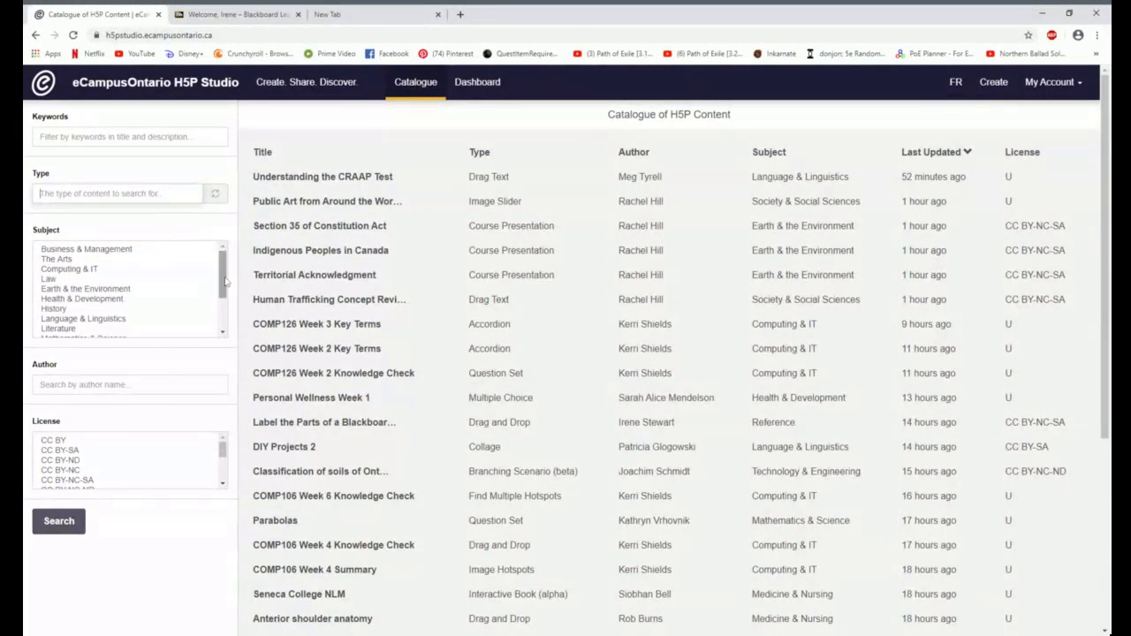
scroll(down, 3)
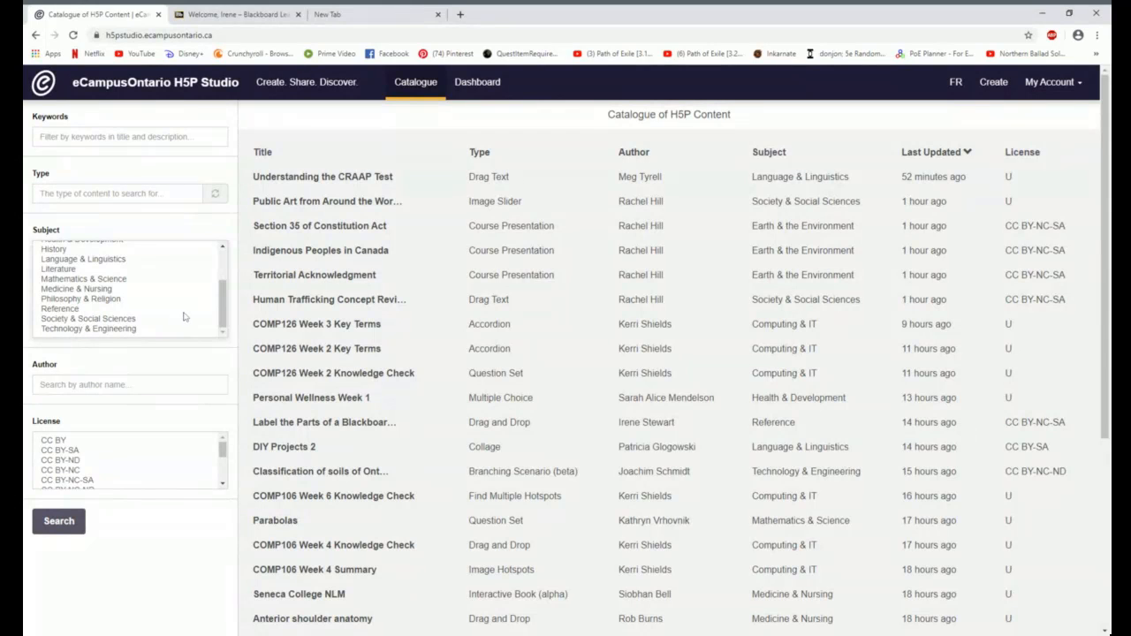
click(78, 289)
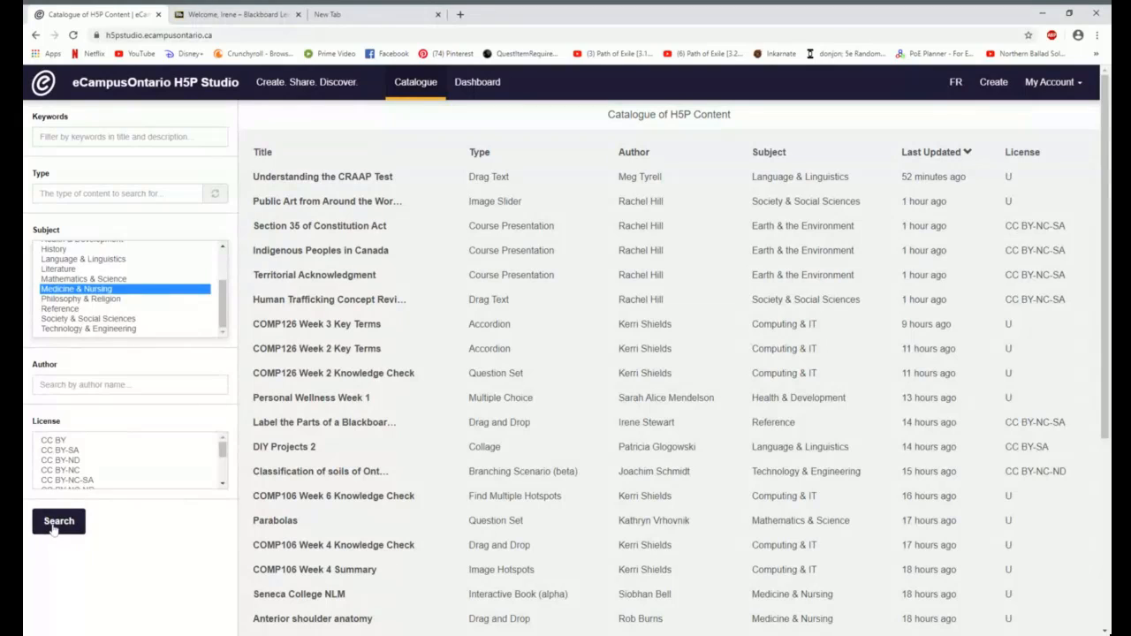
click(58, 520)
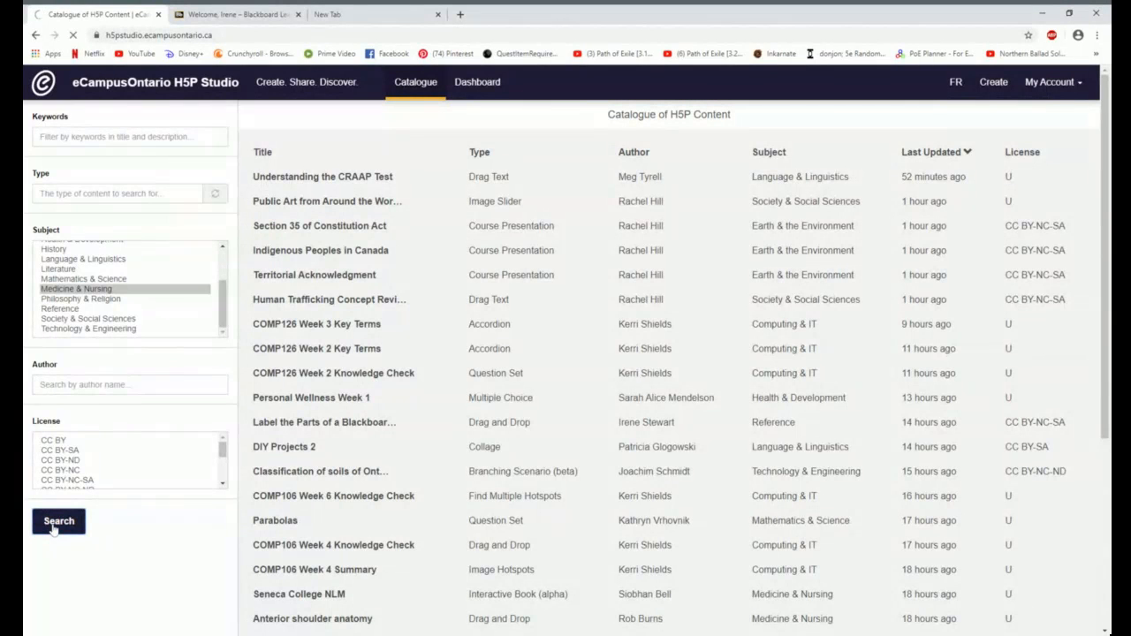
click(58, 520)
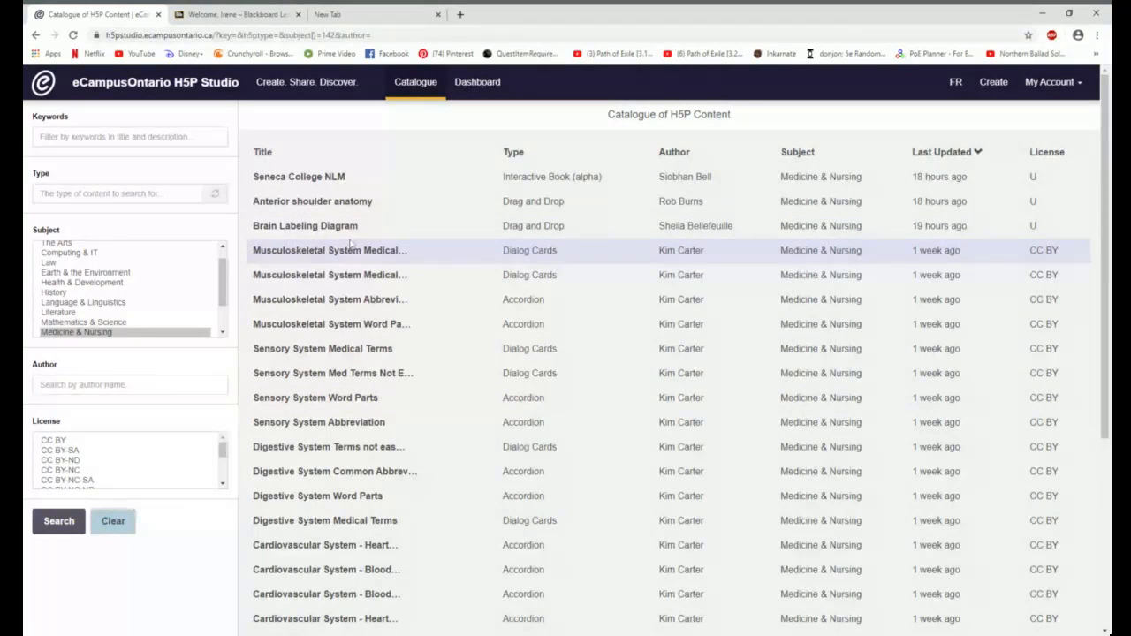
Open the Brain Labeling Diagram activity from the filtered listing.
click(304, 226)
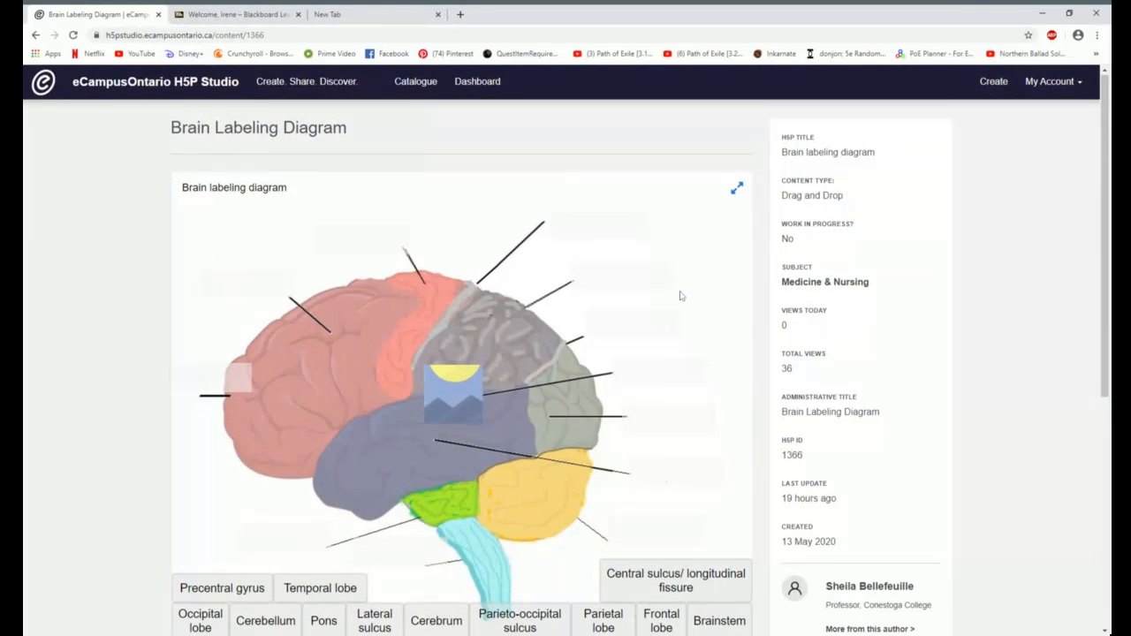
scroll(down, 3)
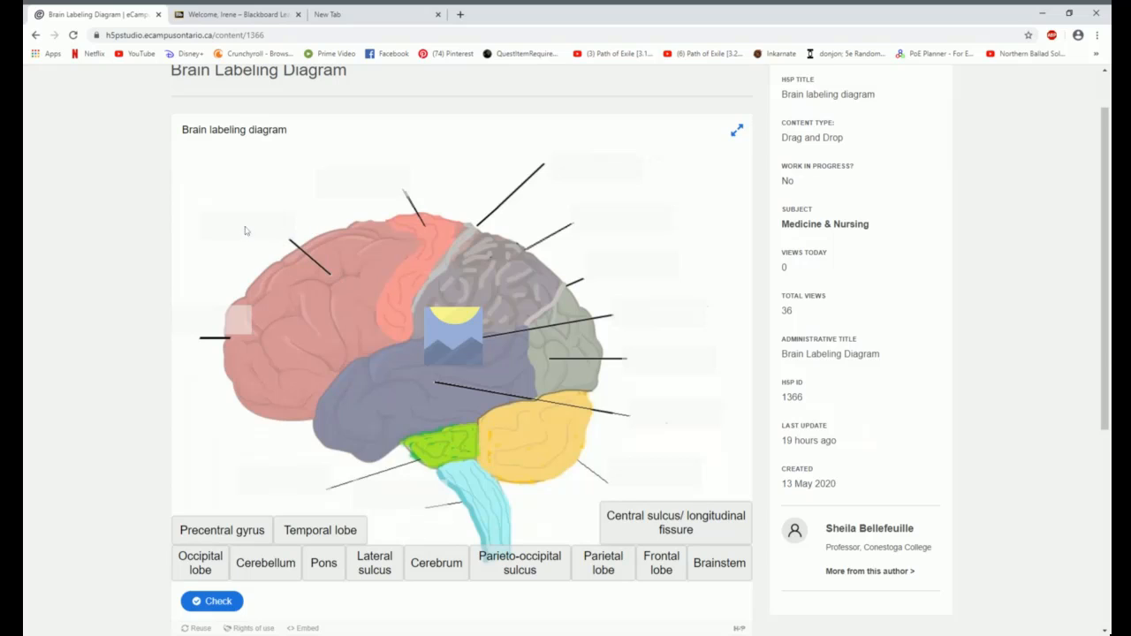
mouse_move(660, 304)
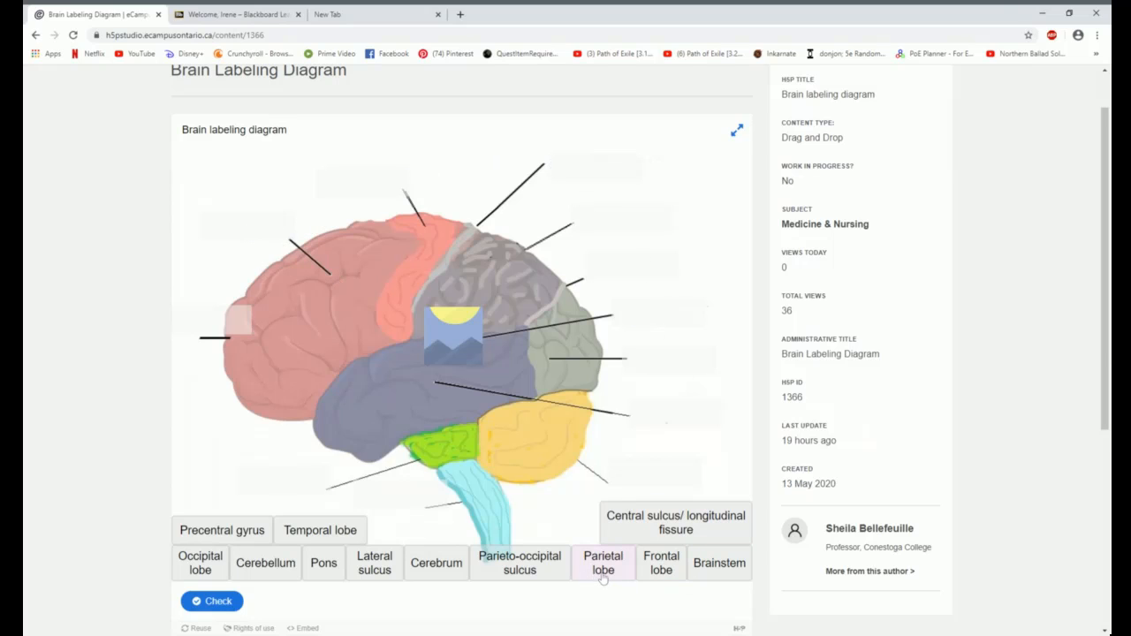
Place the Parietal lobe, Cerebellum, Lateral sulcus and Central sulcus labels onto the brain image.
drag(602, 562, 658, 311)
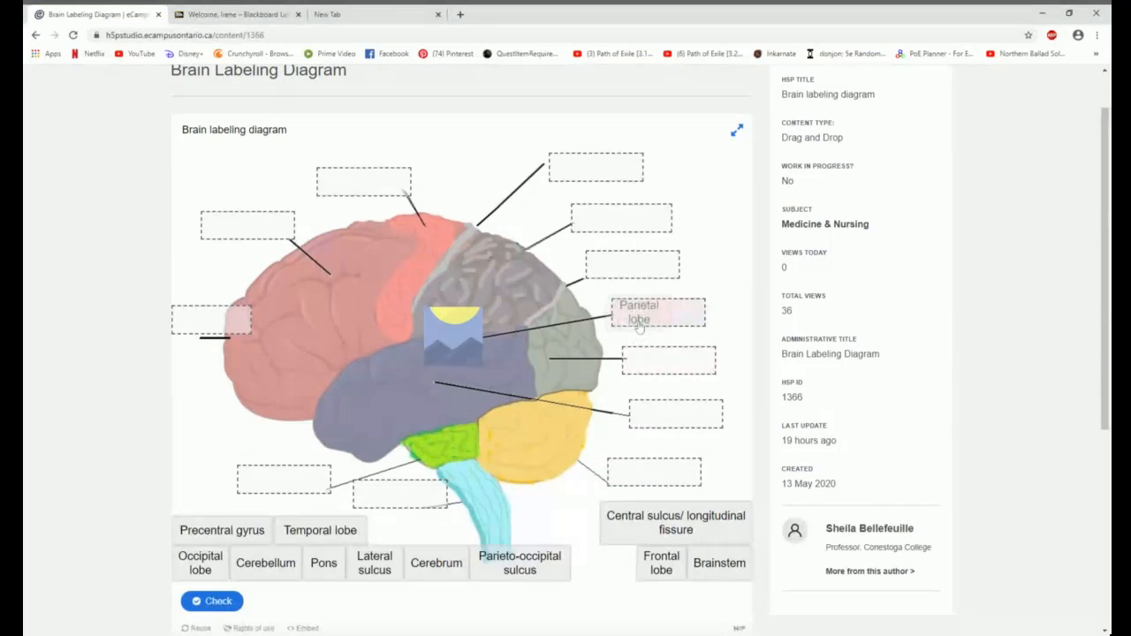
drag(638, 311, 645, 497)
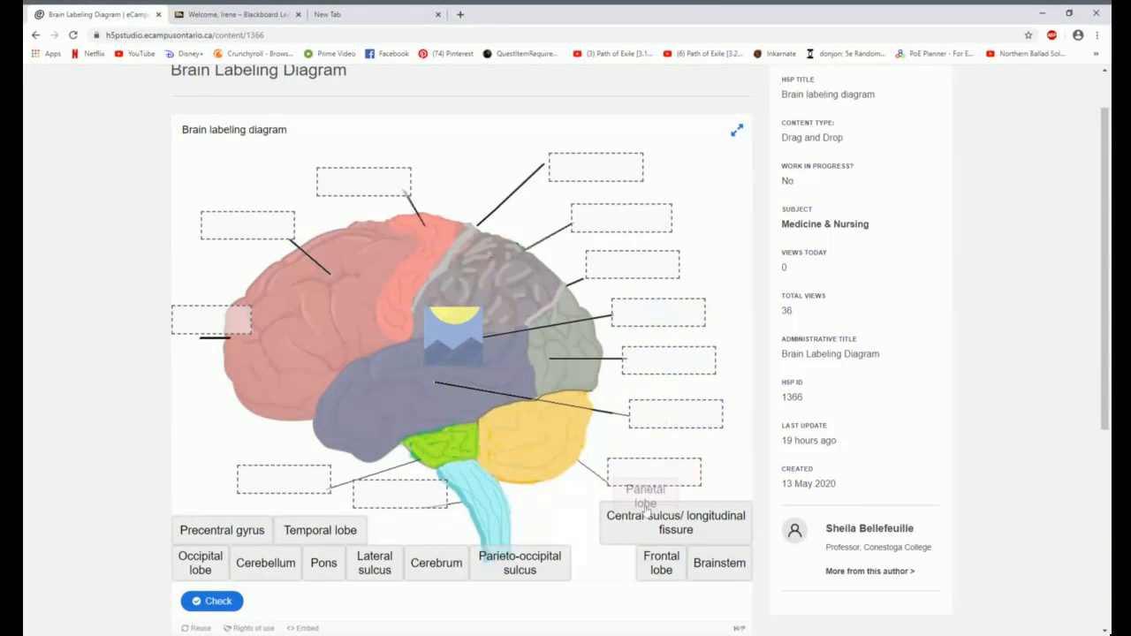
drag(645, 495, 633, 269)
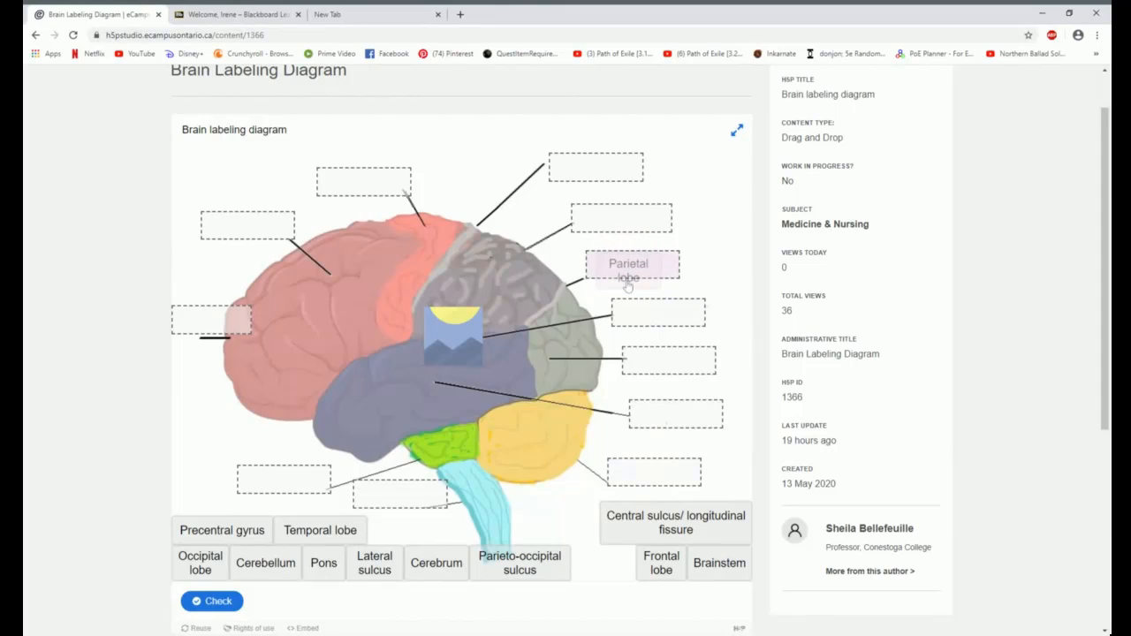
drag(629, 268, 211, 319)
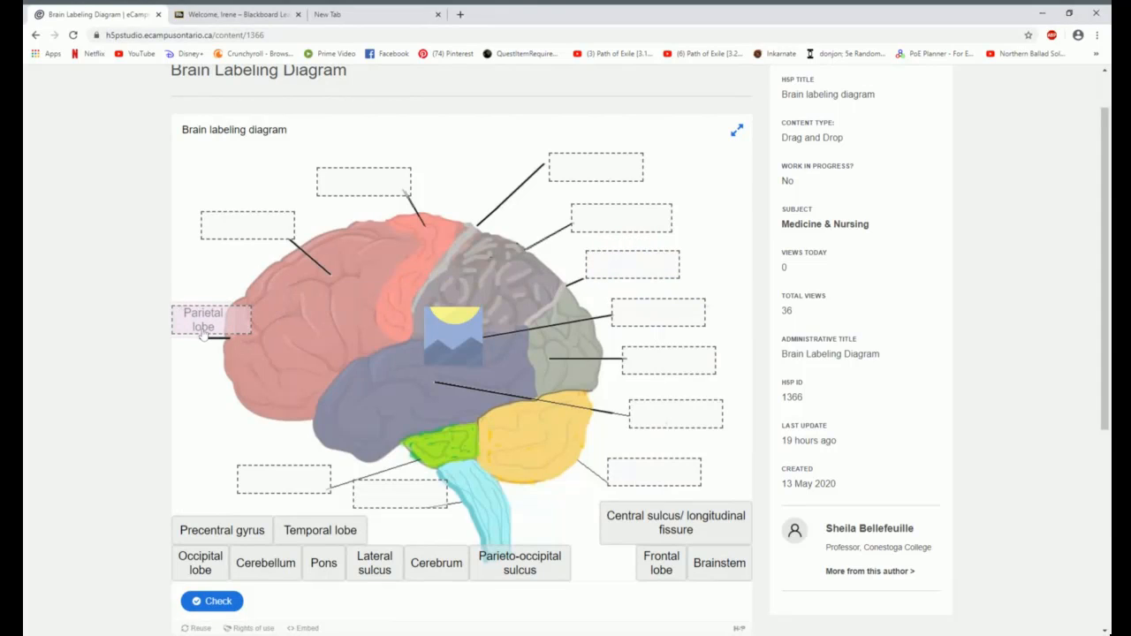
drag(212, 320, 216, 365)
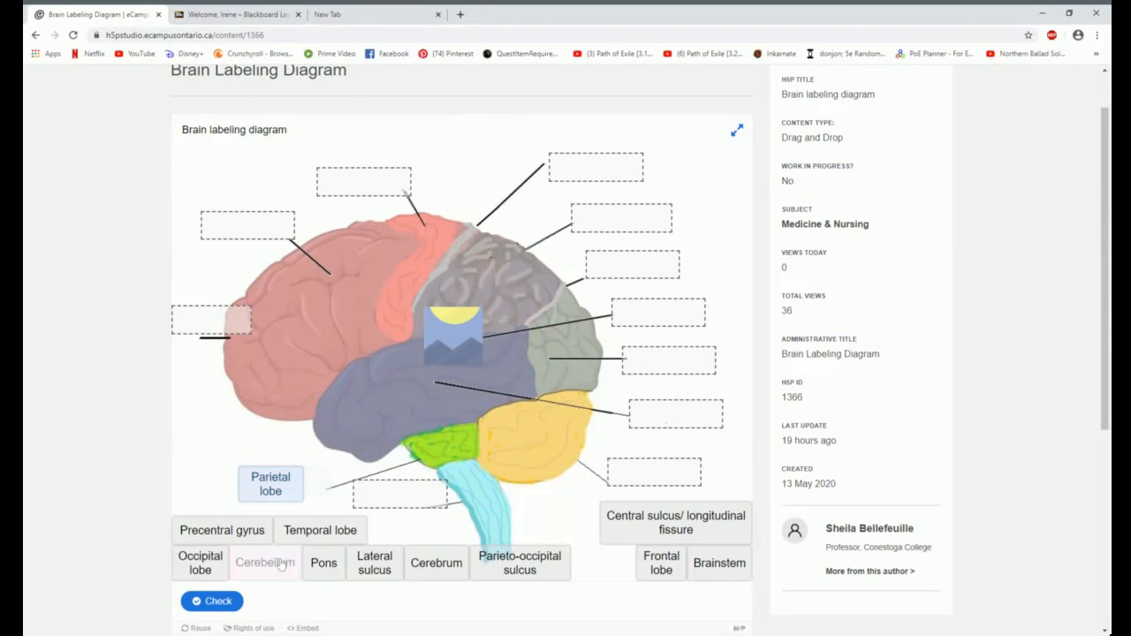
drag(265, 562, 208, 325)
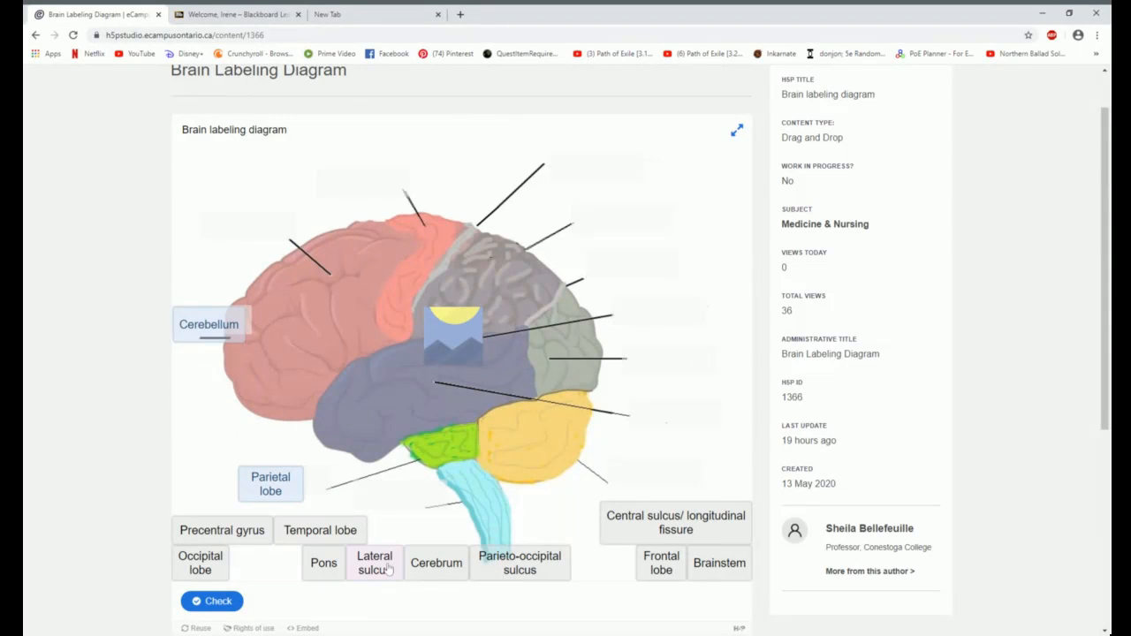
drag(374, 562, 347, 188)
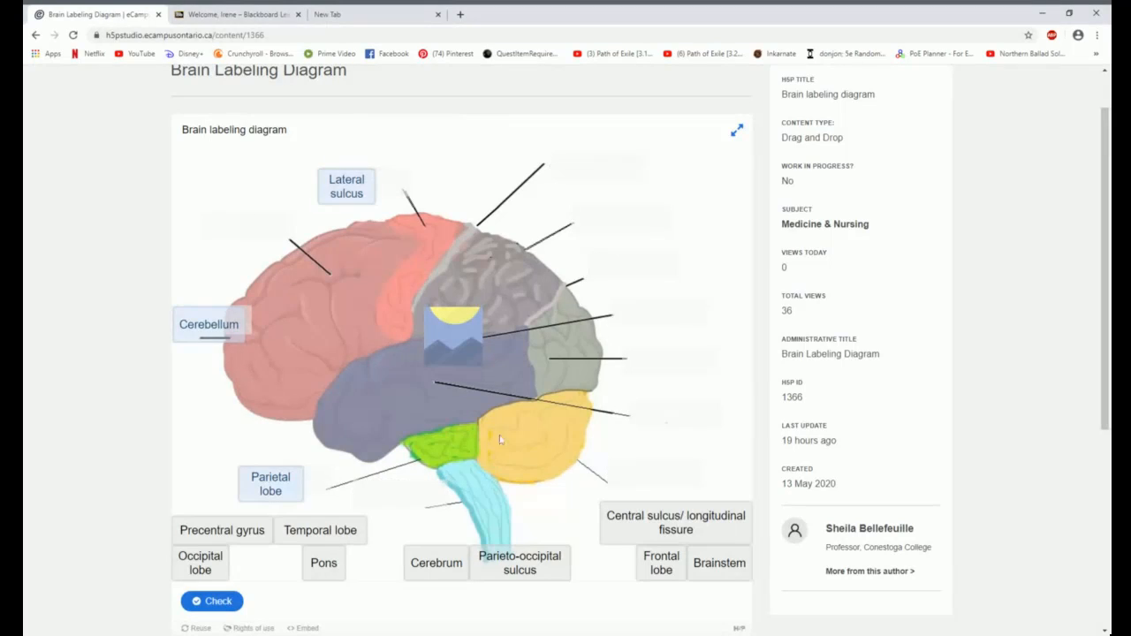
drag(675, 521, 594, 175)
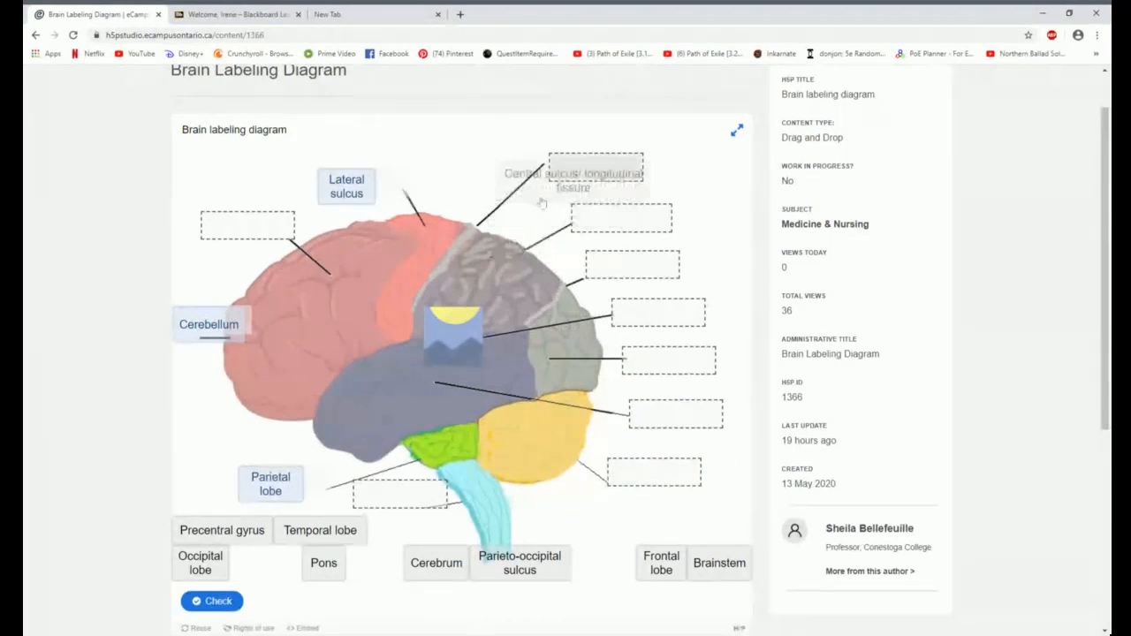
drag(573, 180, 647, 226)
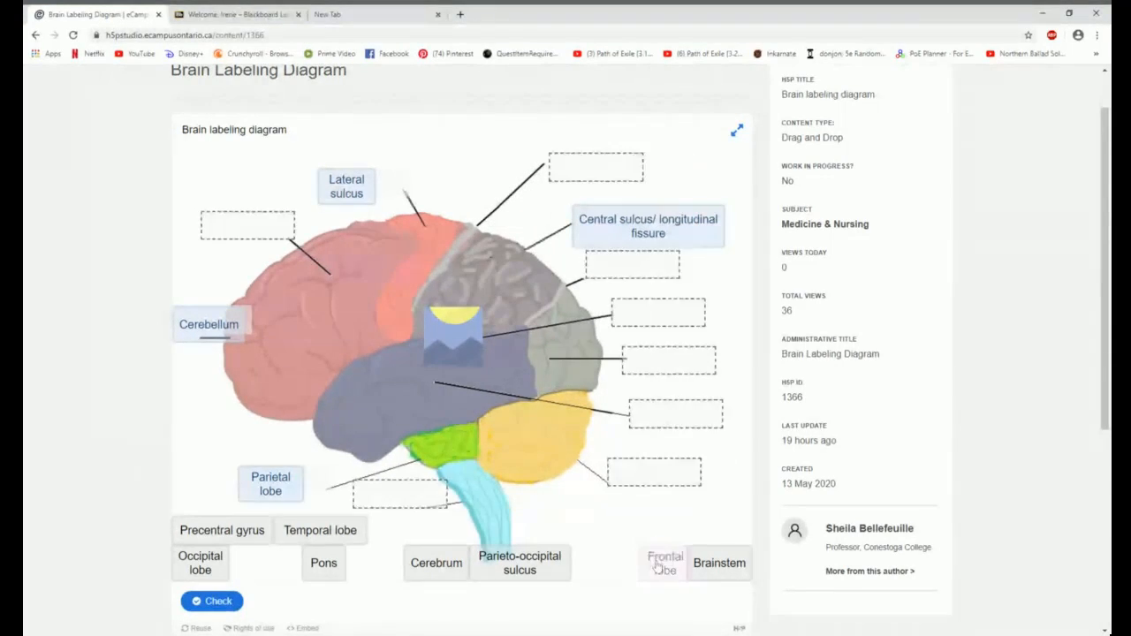
Place the Frontal lobe, Brainstem, Parieto-occipital sulcus, Cerebrum and Occipital lobe labels, filling every blank.
drag(665, 562, 611, 268)
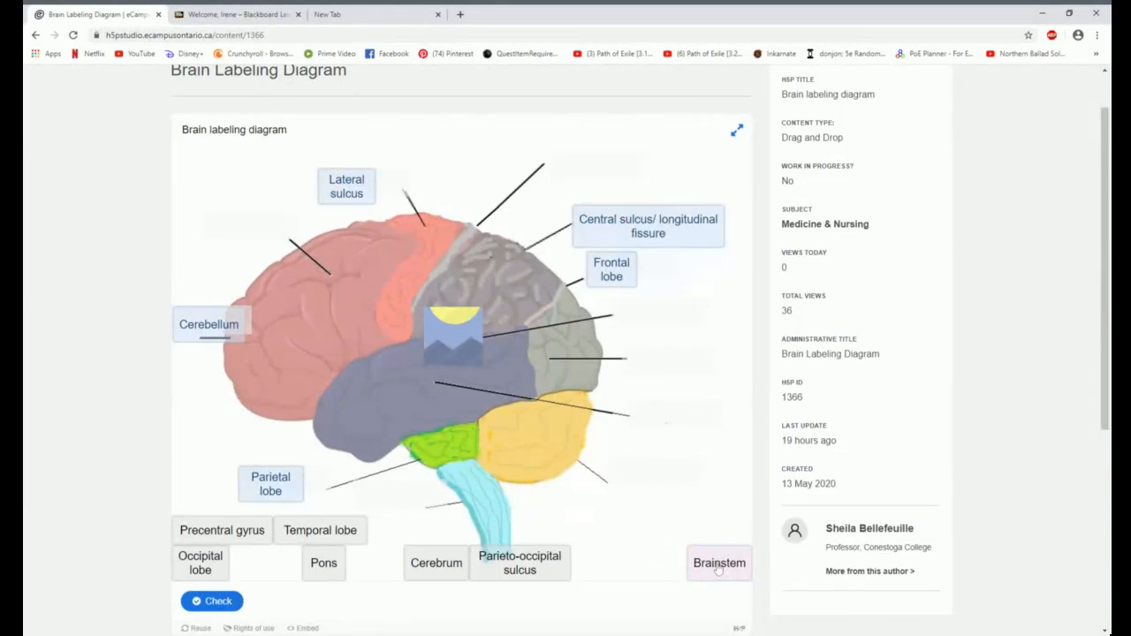
drag(719, 562, 385, 498)
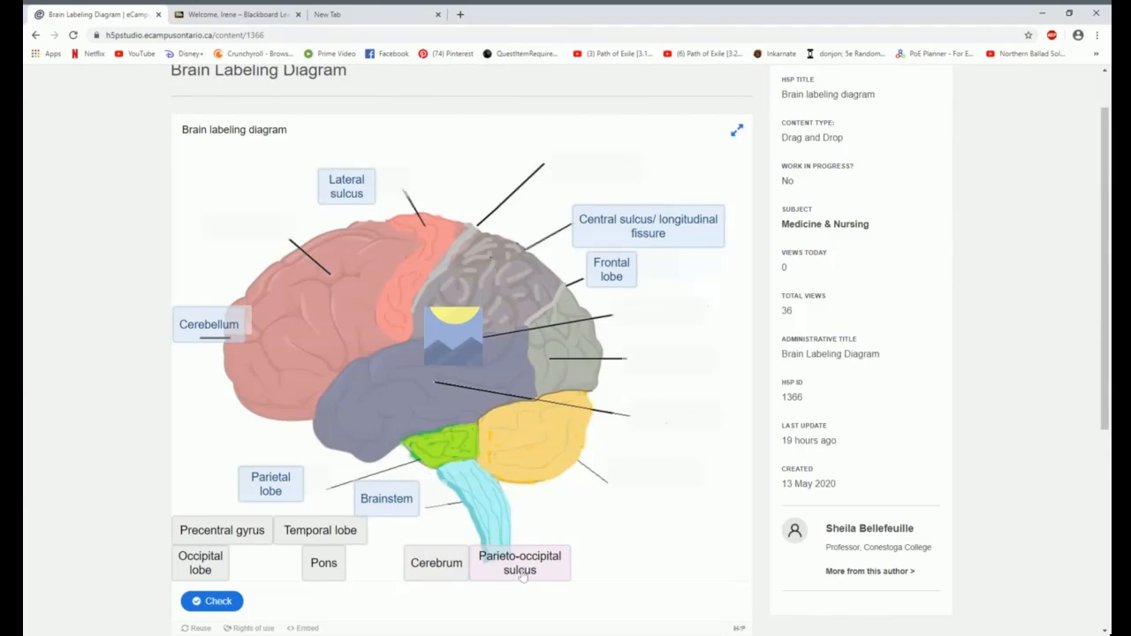
drag(519, 562, 601, 171)
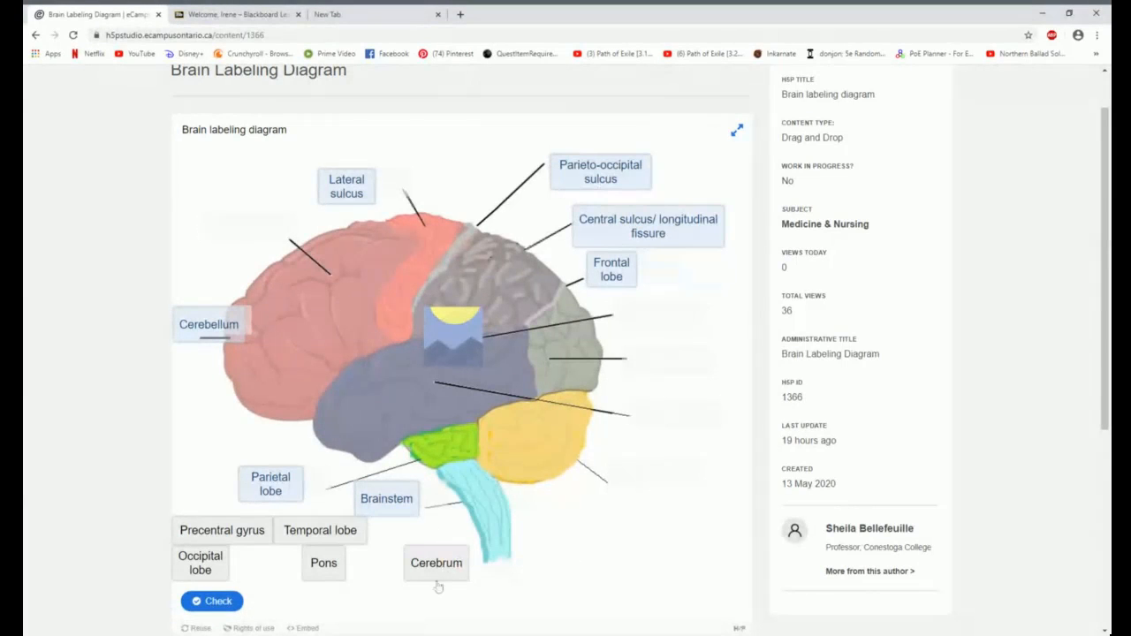
drag(435, 562, 233, 230)
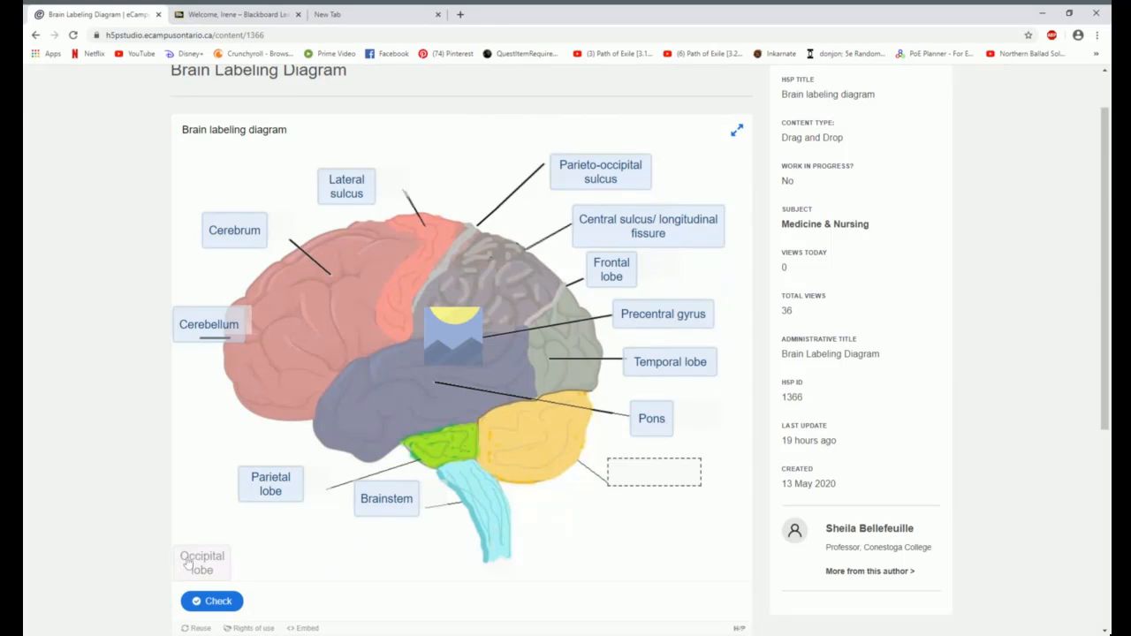
drag(201, 562, 251, 357)
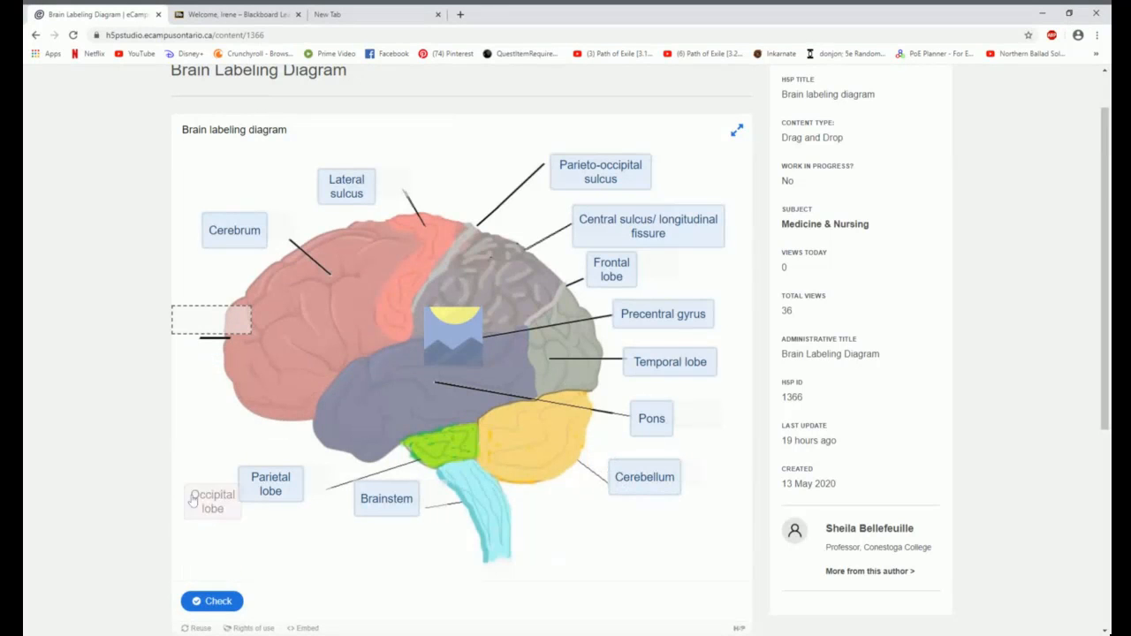
drag(212, 502, 212, 325)
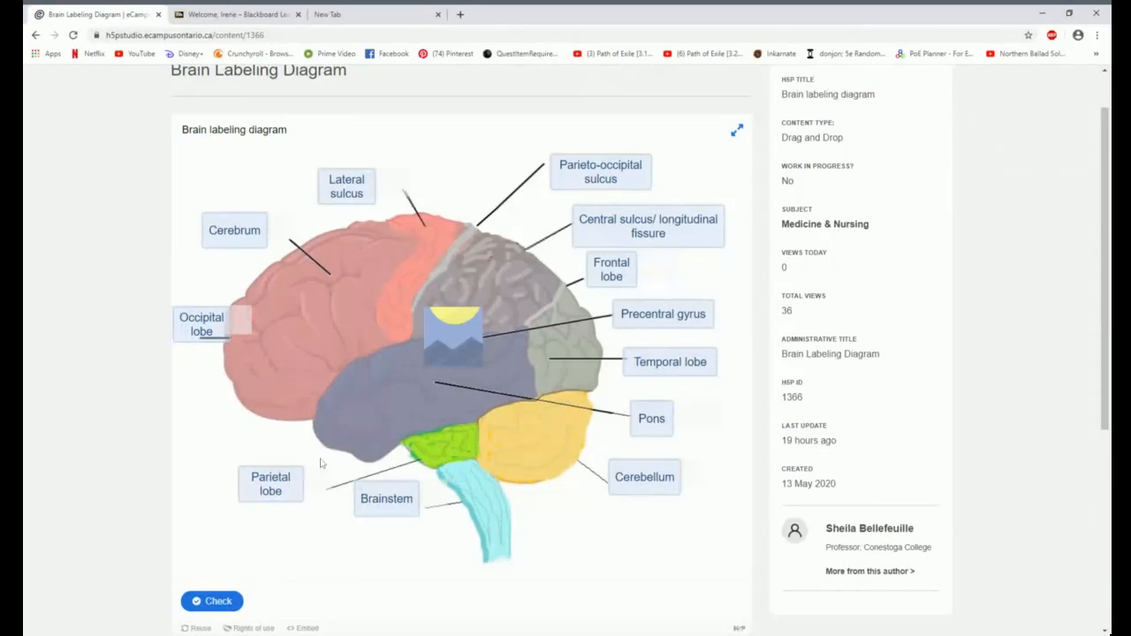
mouse_move(325, 442)
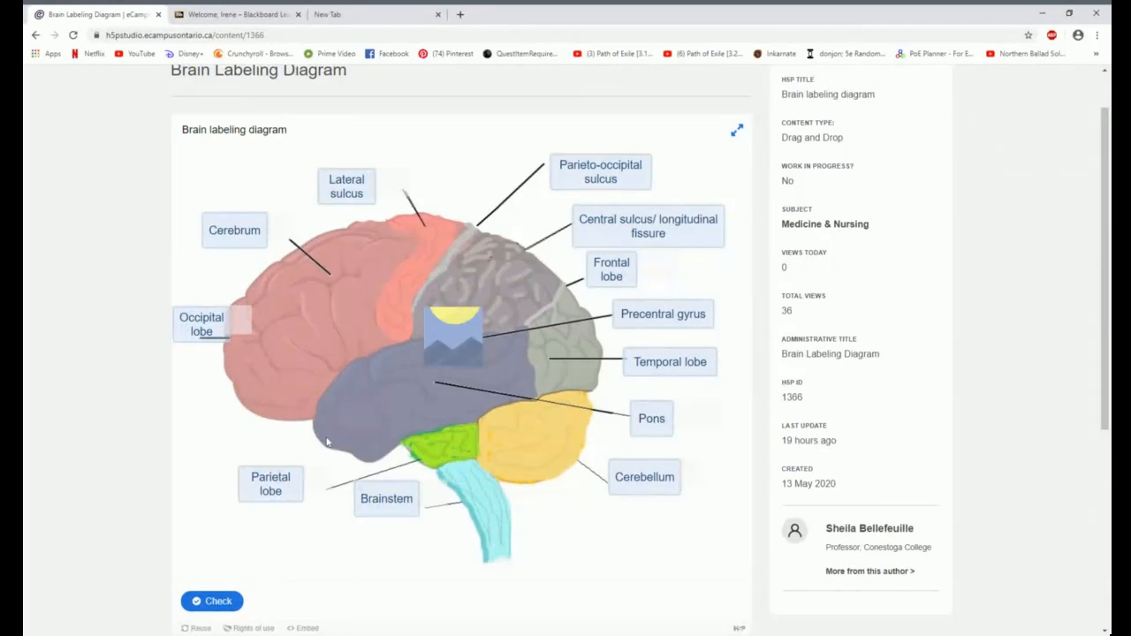
mouse_move(322, 456)
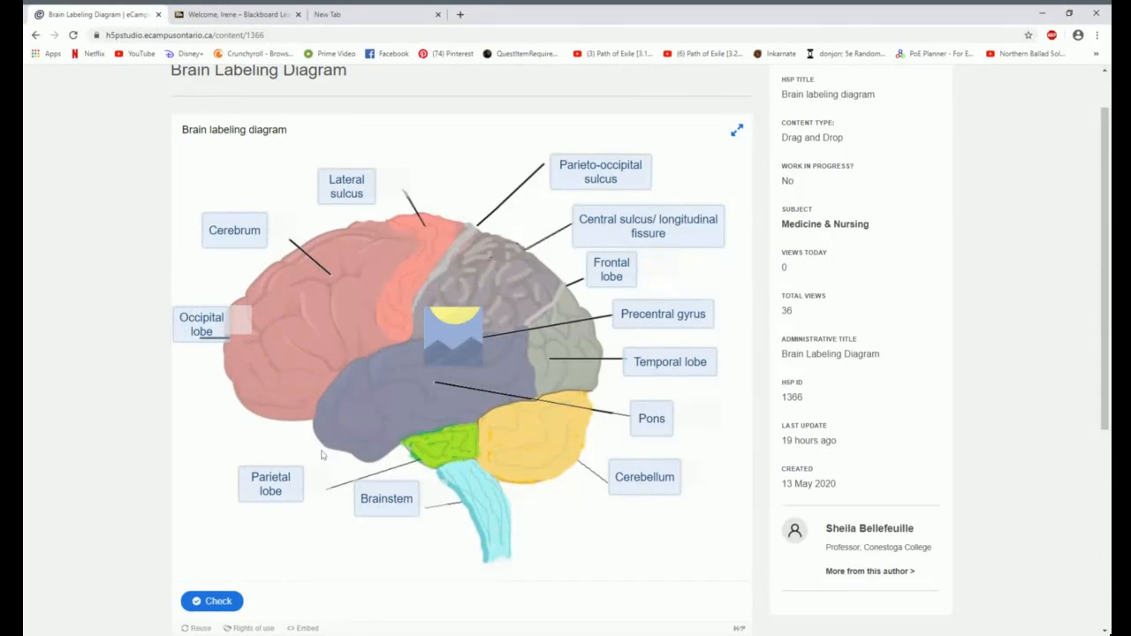
Check the placed labels and review the 0/12 score, Retry button and description.
click(212, 601)
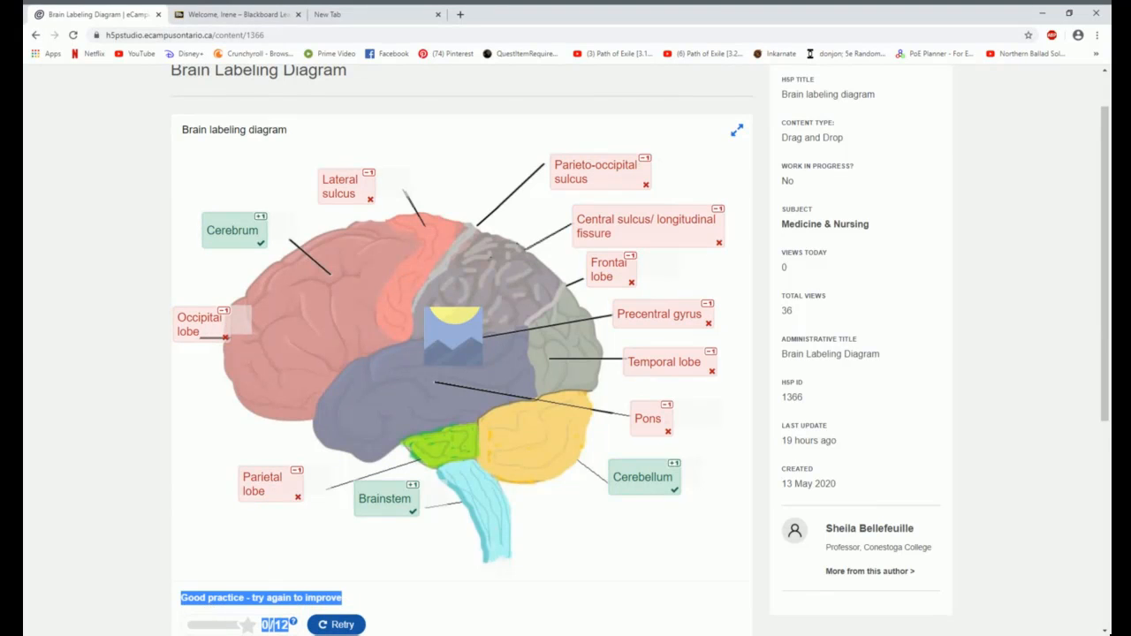
mouse_move(498, 317)
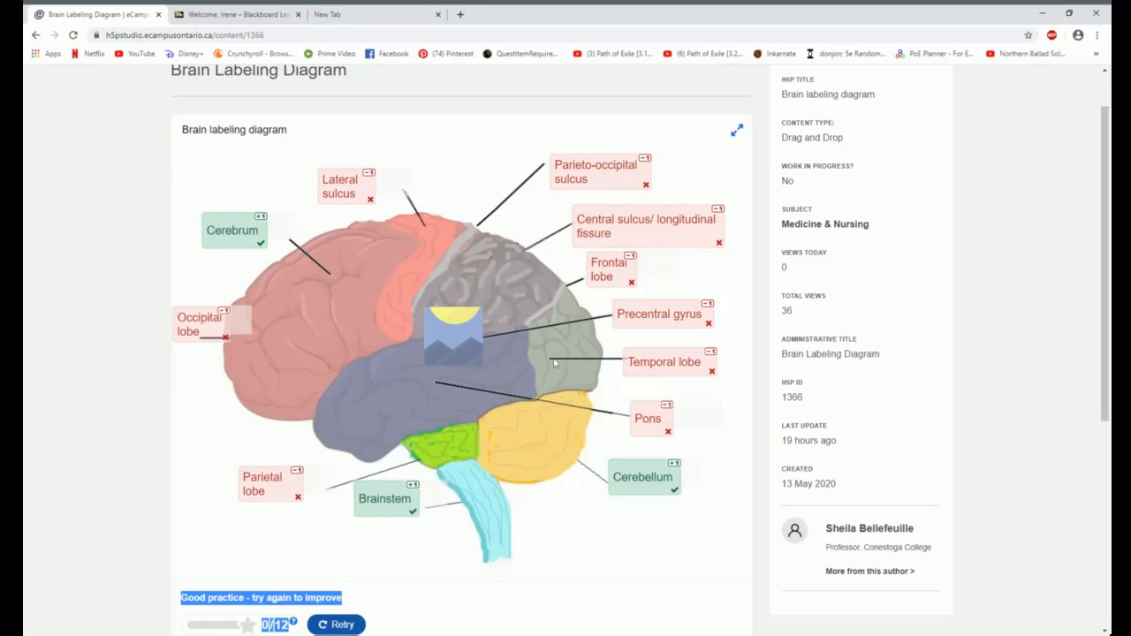
scroll(down, 3)
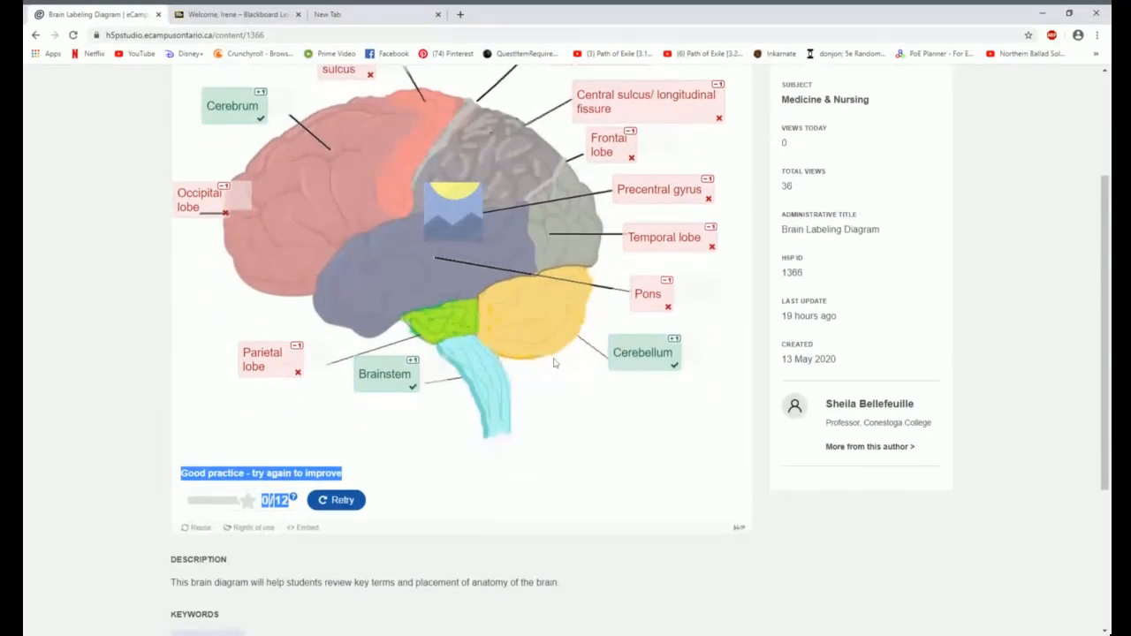
scroll(down, 3)
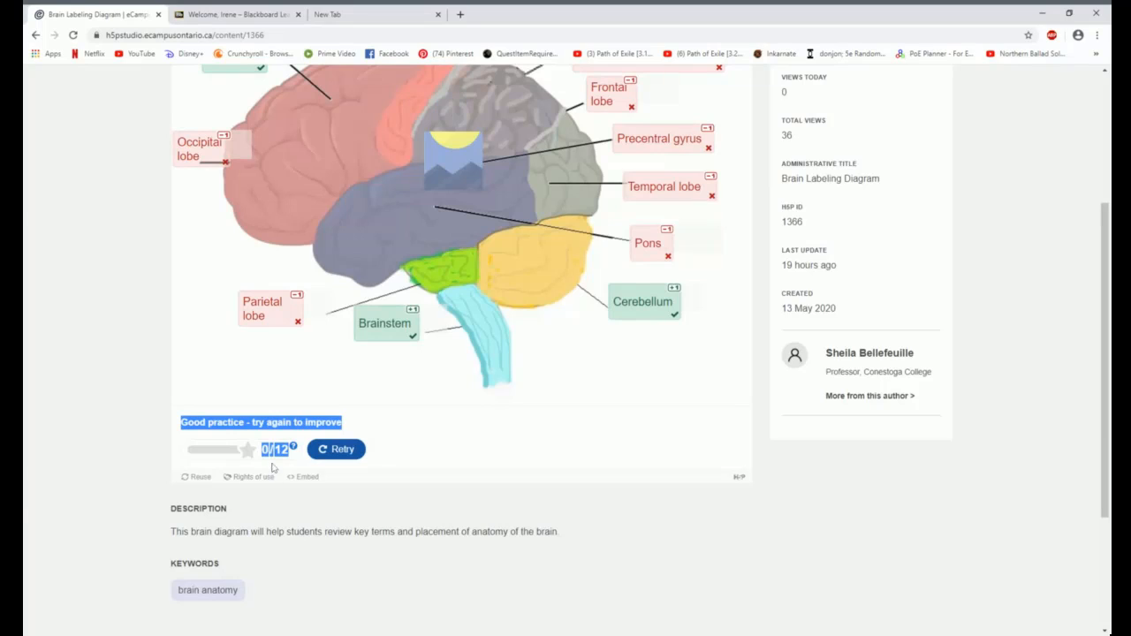
mouse_move(232, 488)
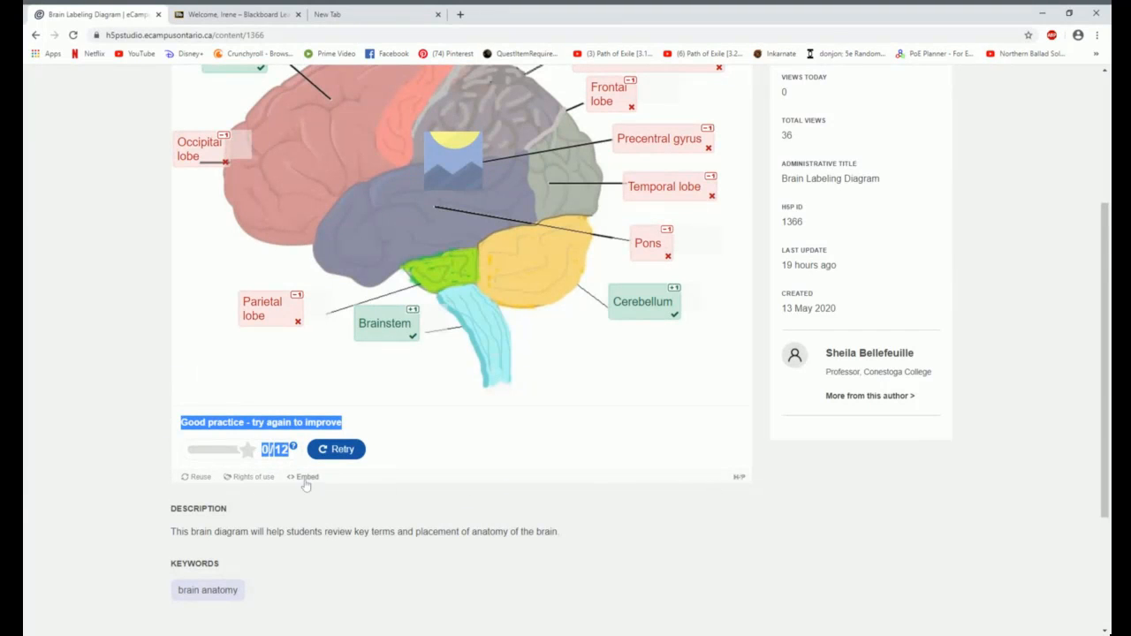
click(252, 477)
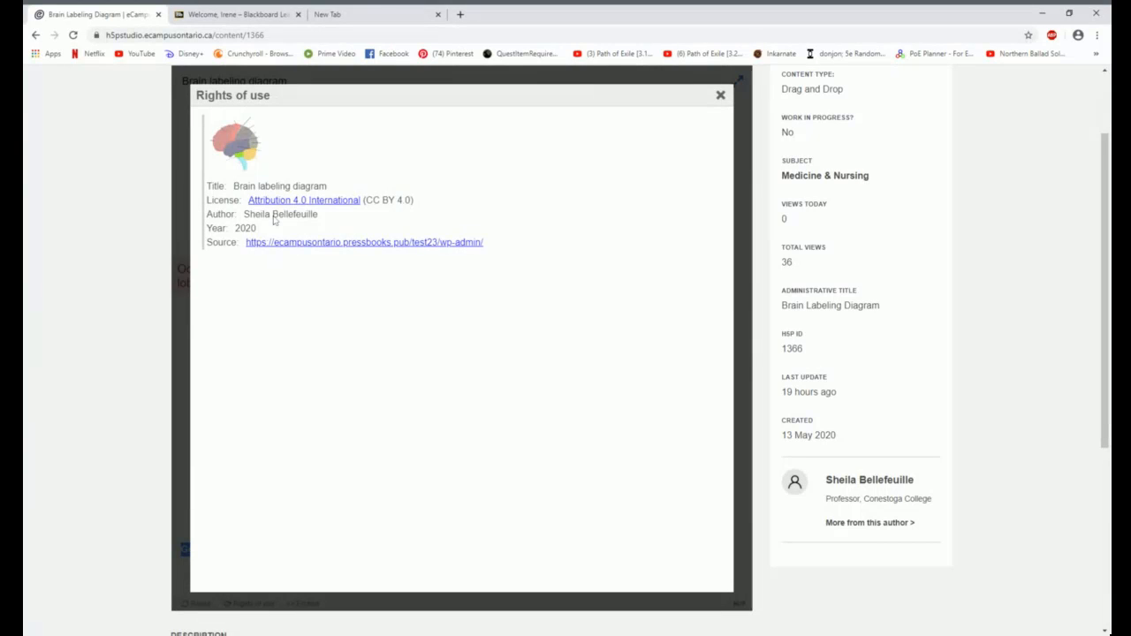
mouse_move(374, 211)
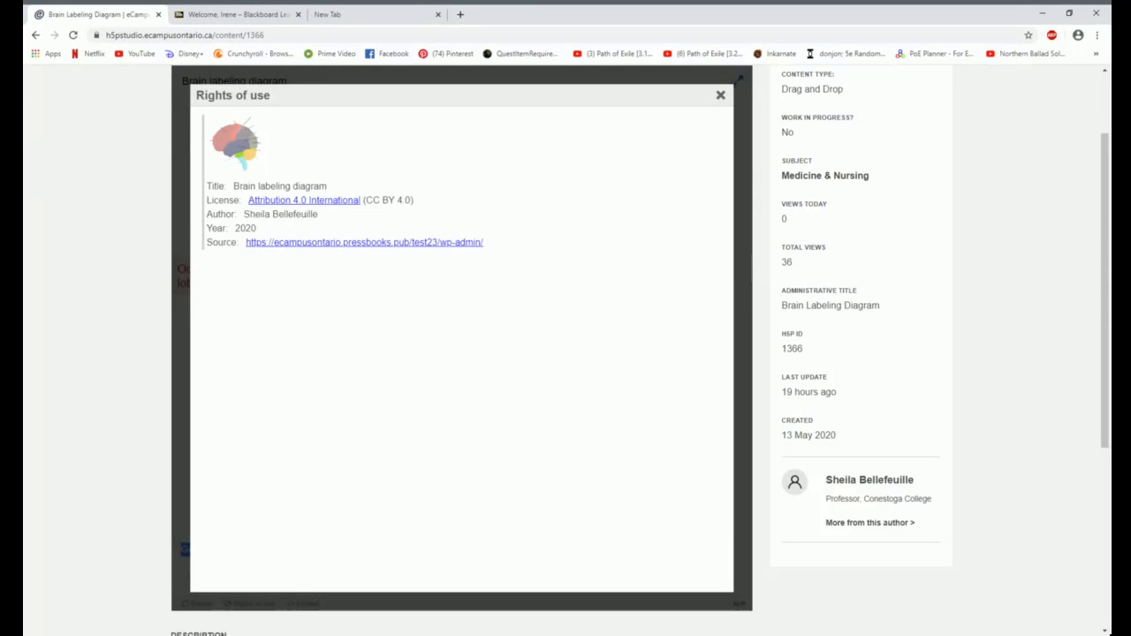
click(721, 96)
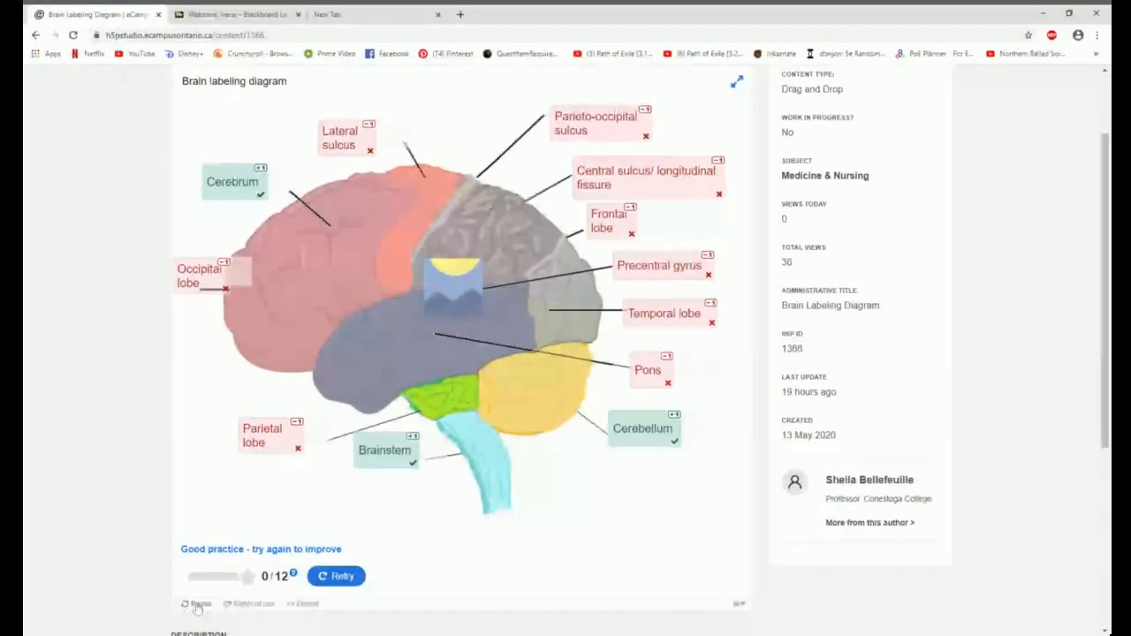
click(202, 604)
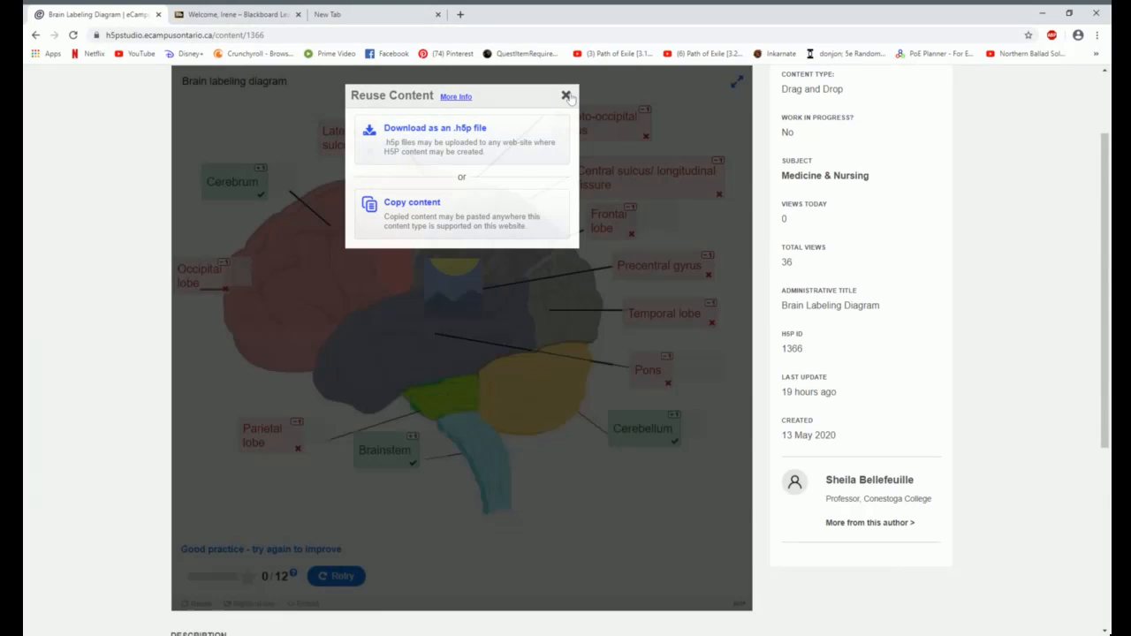
click(567, 95)
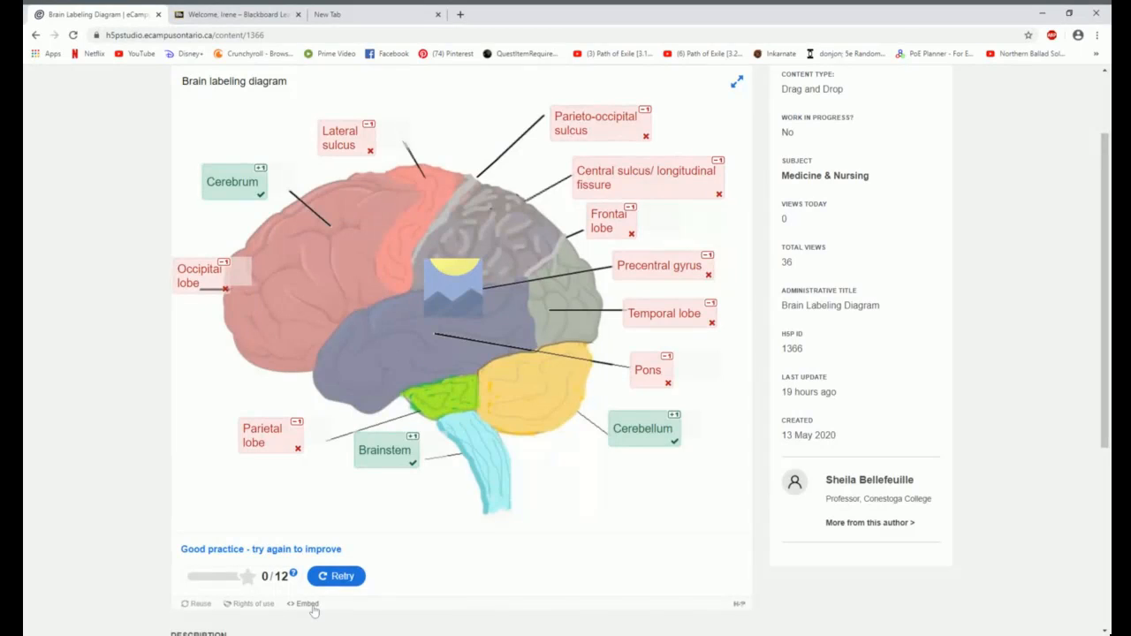
click(307, 605)
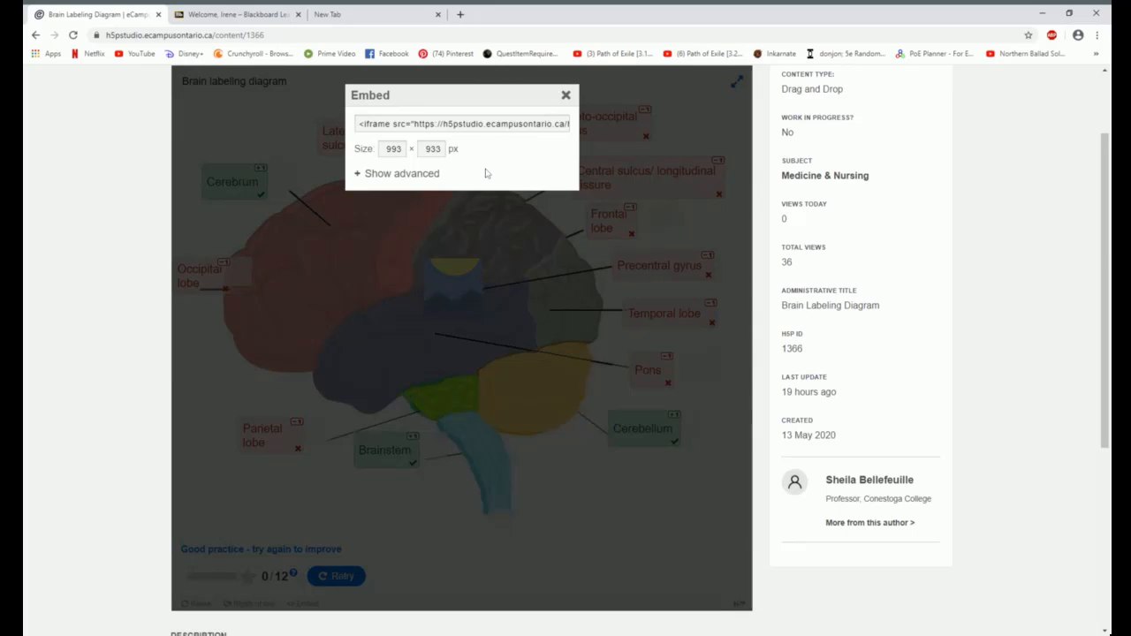
mouse_move(533, 349)
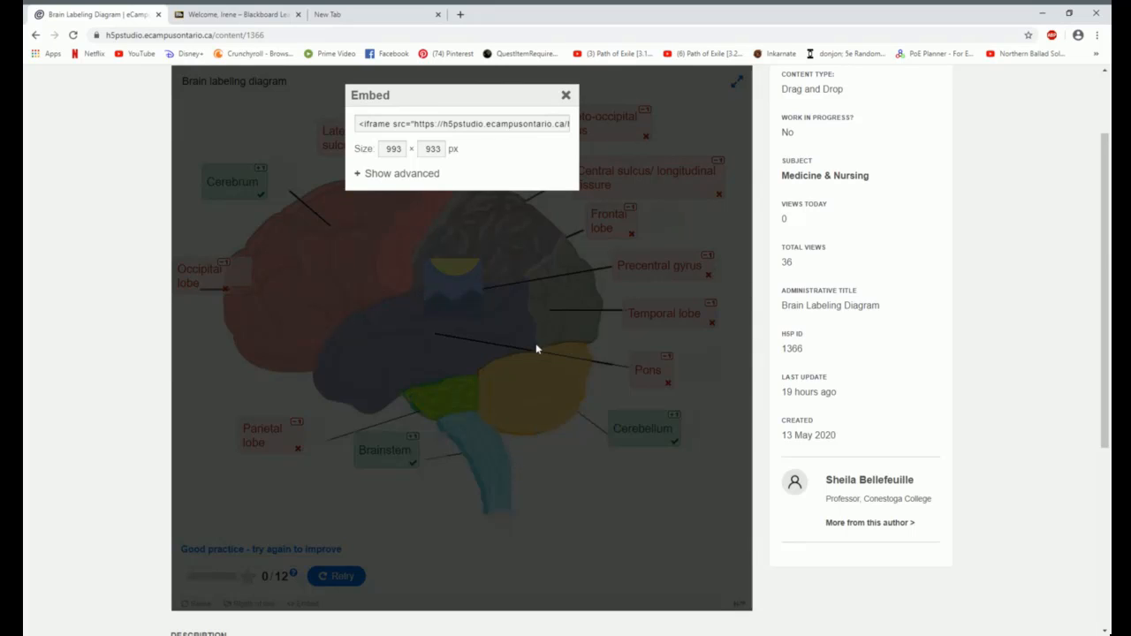
click(565, 96)
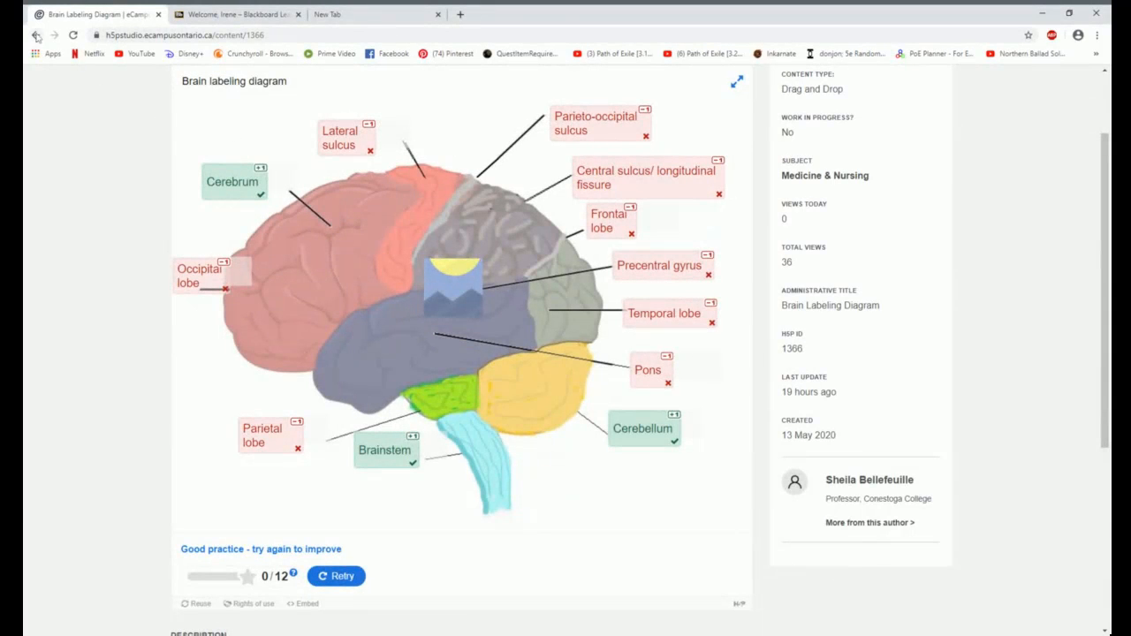
Go back to the Medicine & Nursing catalogue listing.
click(35, 36)
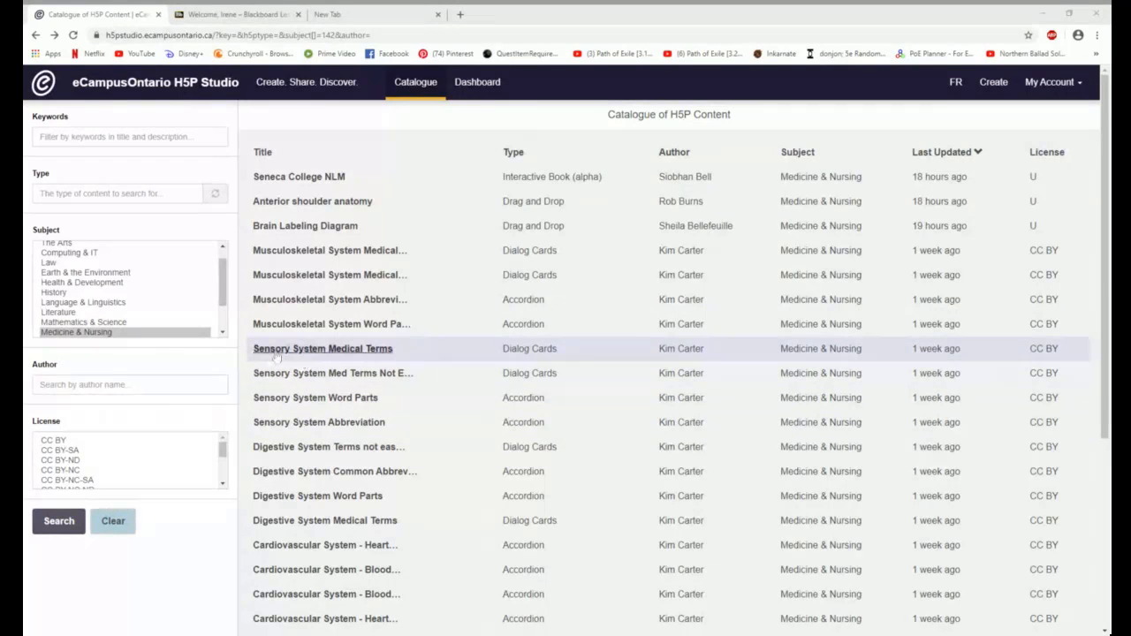
click(322, 348)
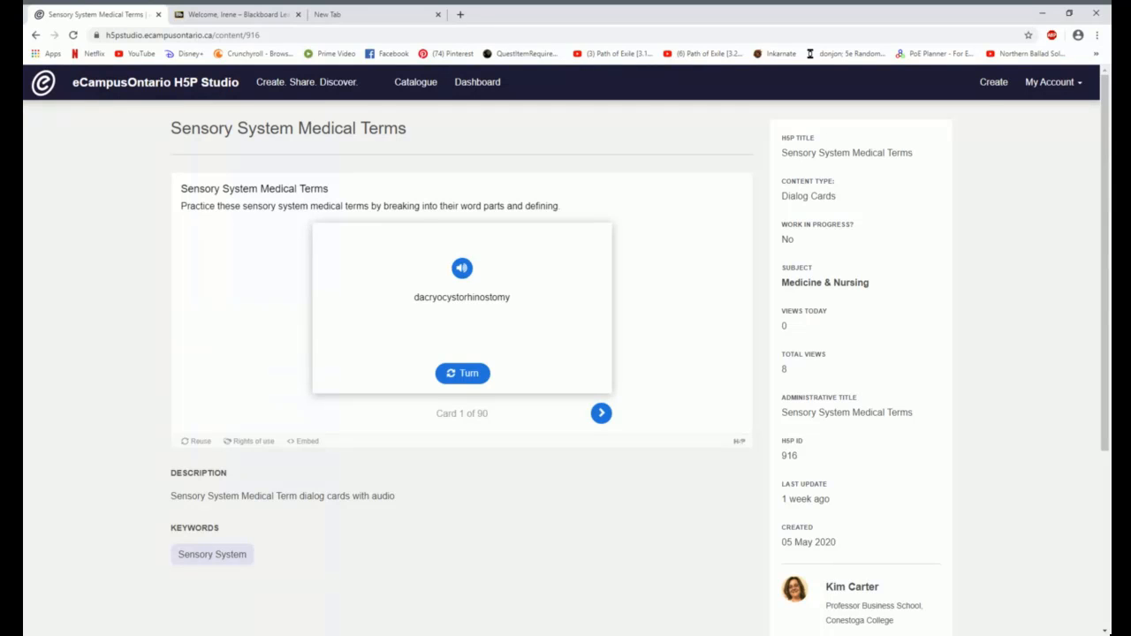
mouse_move(297, 339)
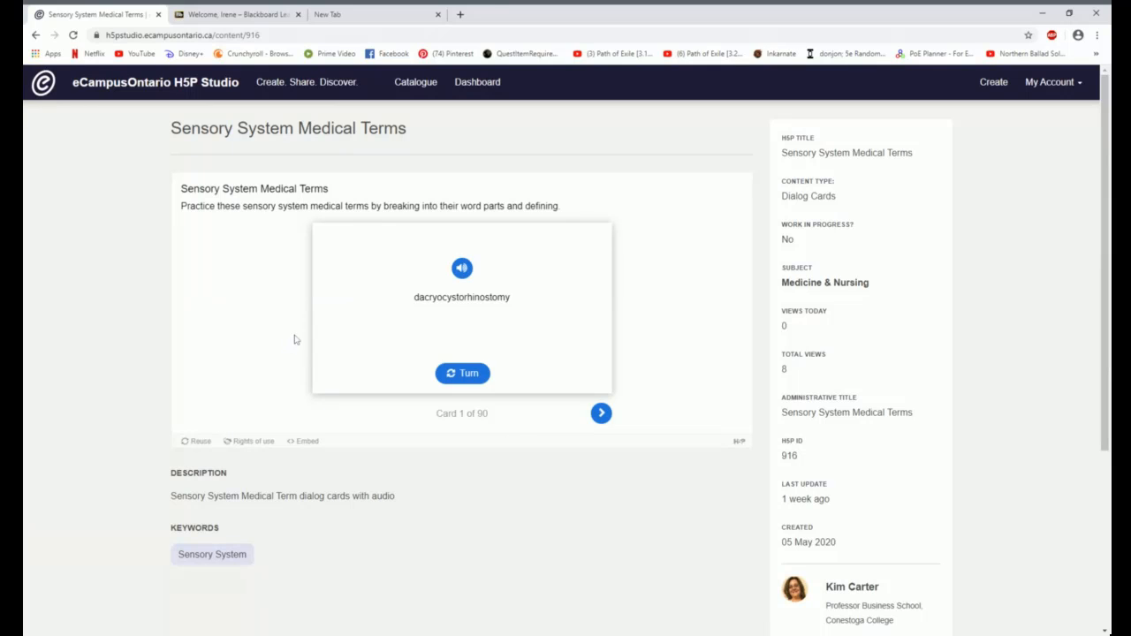
click(463, 371)
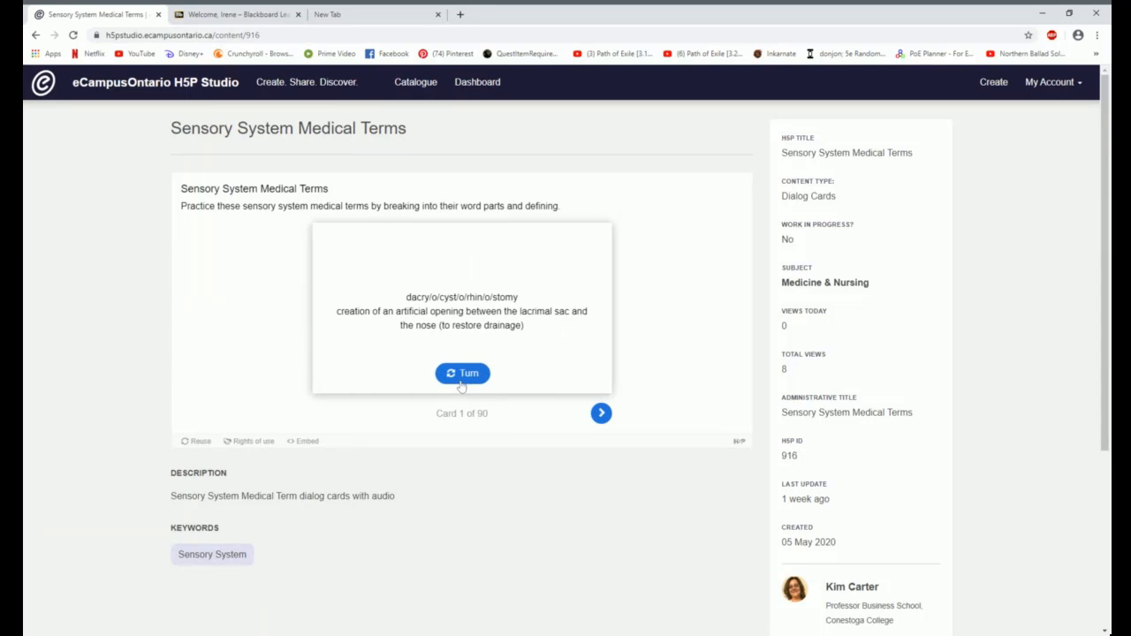
click(462, 373)
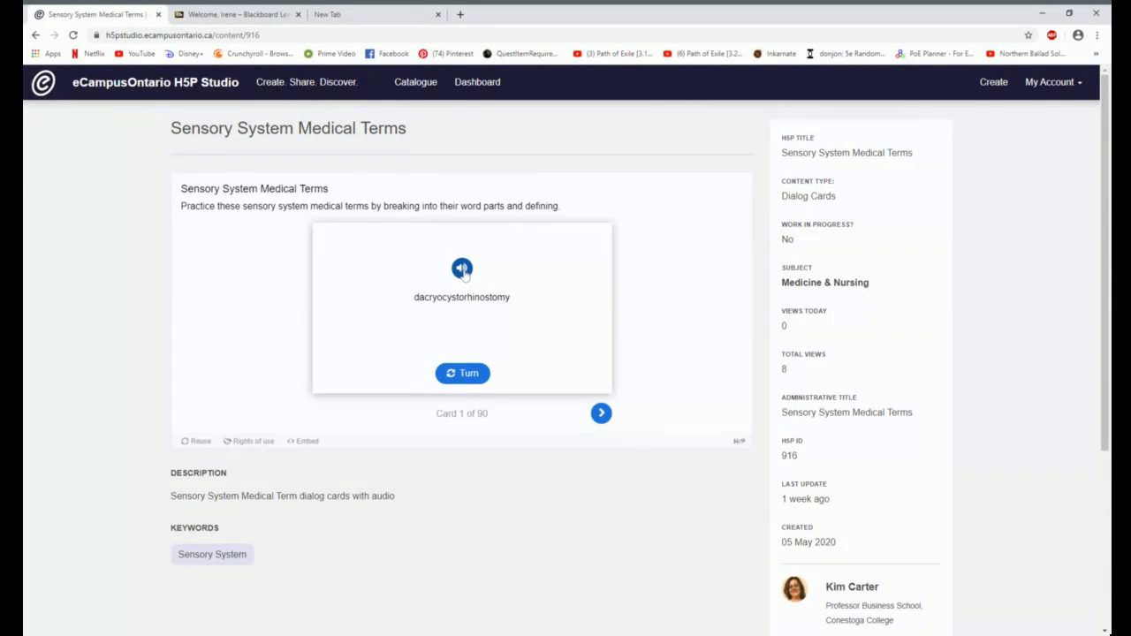
click(463, 268)
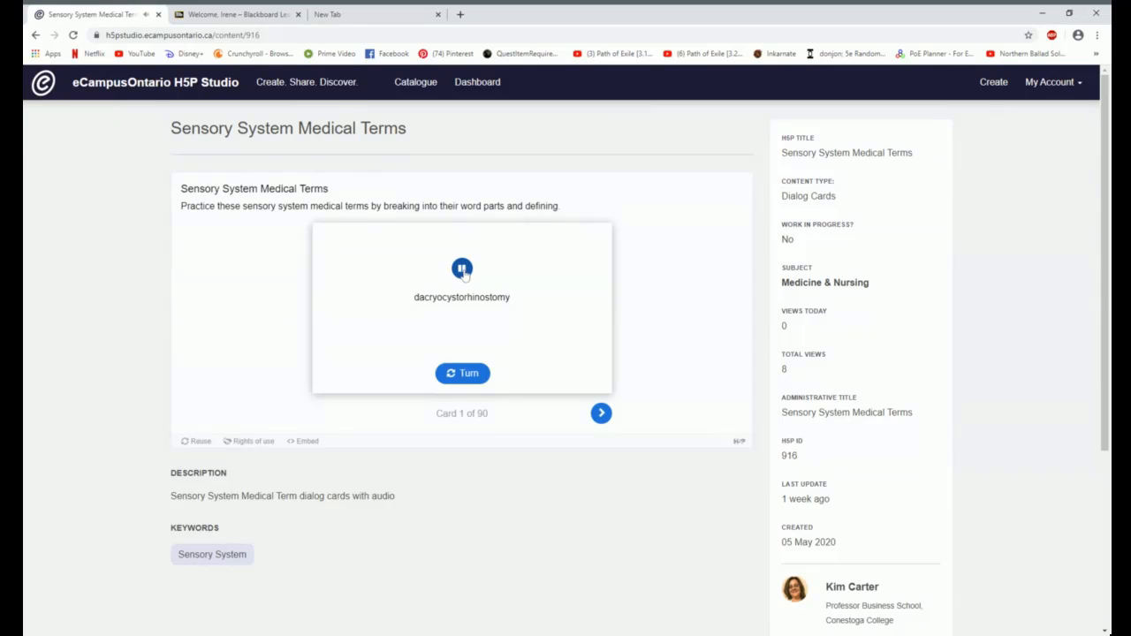
click(463, 269)
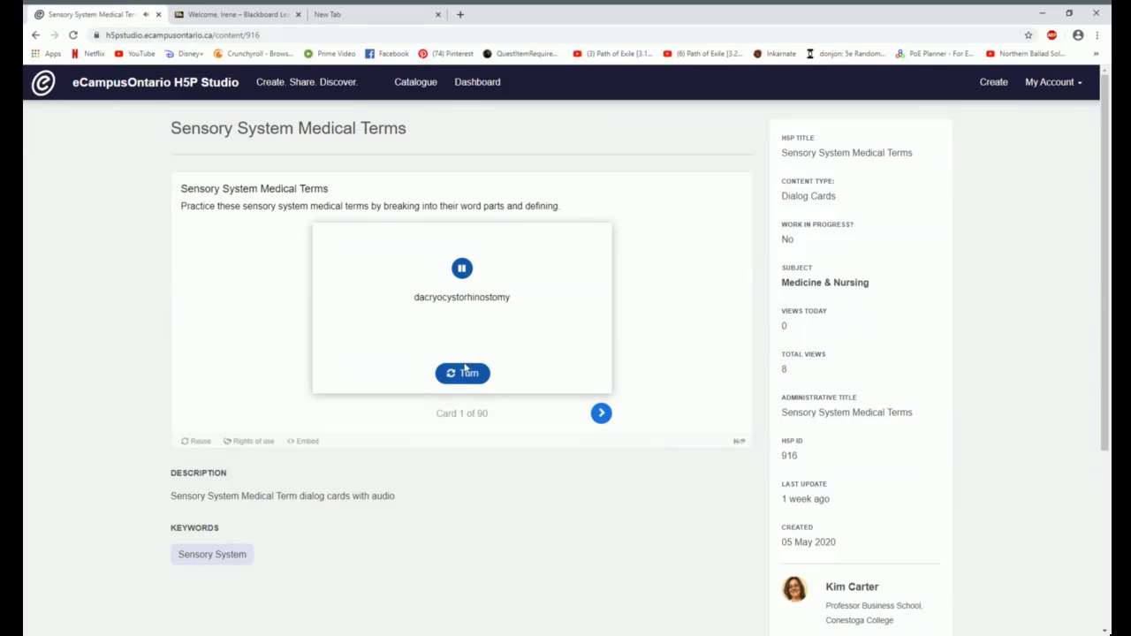
click(462, 268)
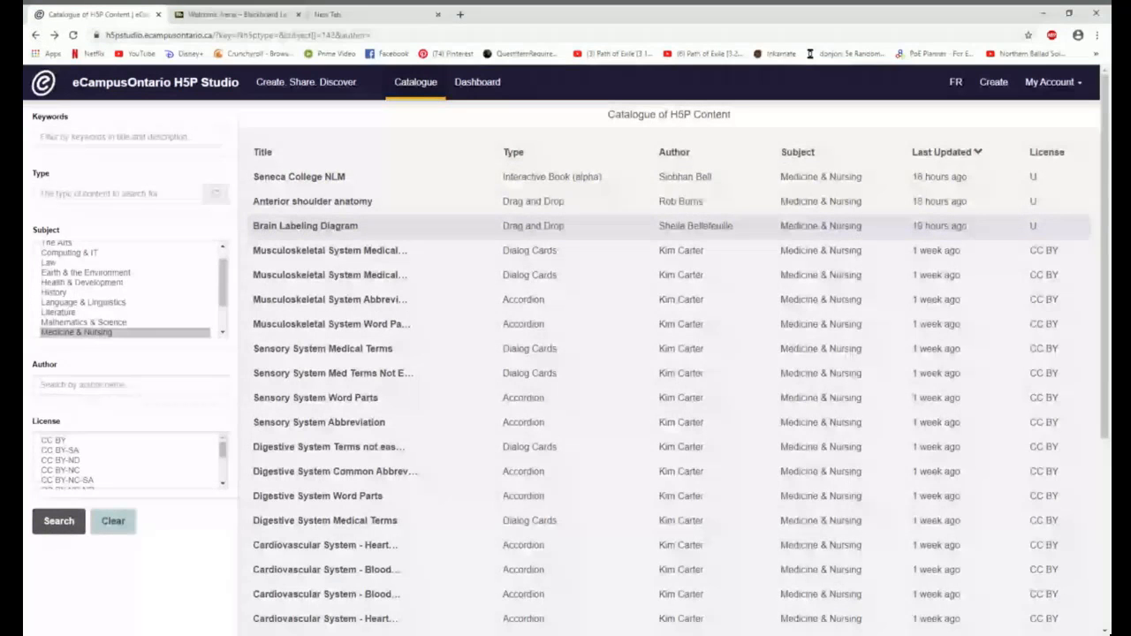
Open the Musculoskeletal System Medical Terms dialog cards and view their CC BY 4.0 rights of use.
click(304, 226)
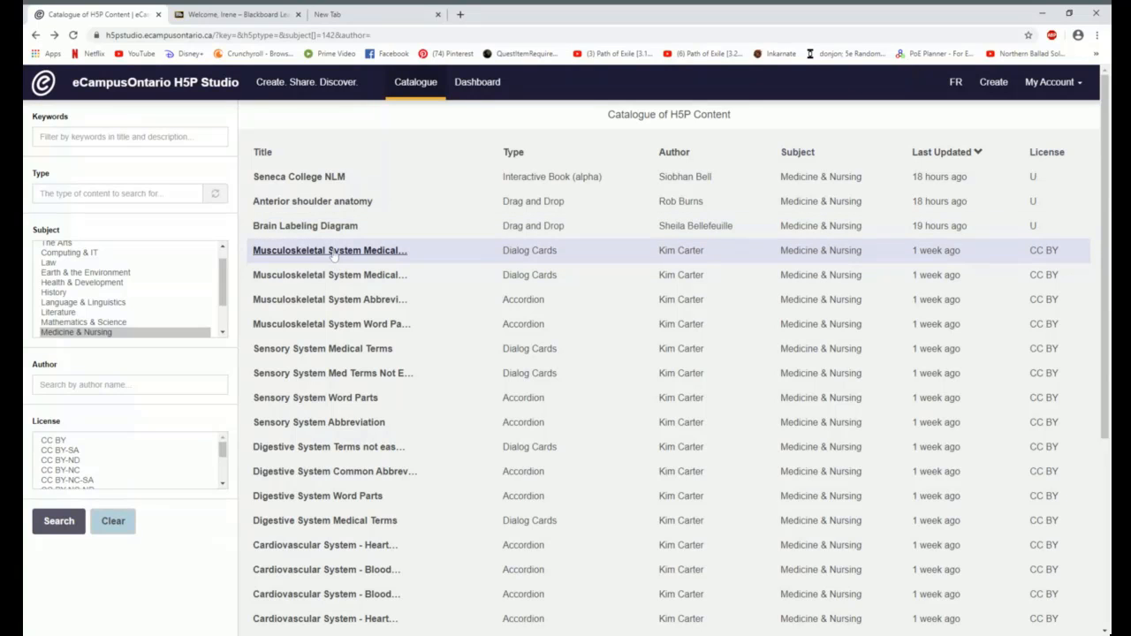
click(329, 251)
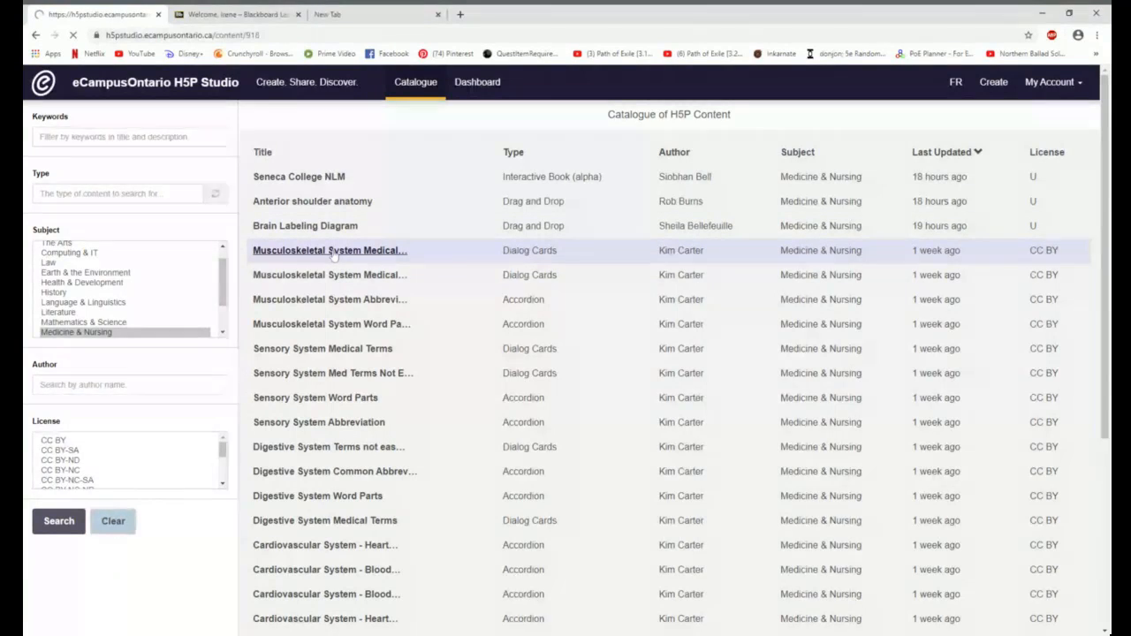
click(329, 251)
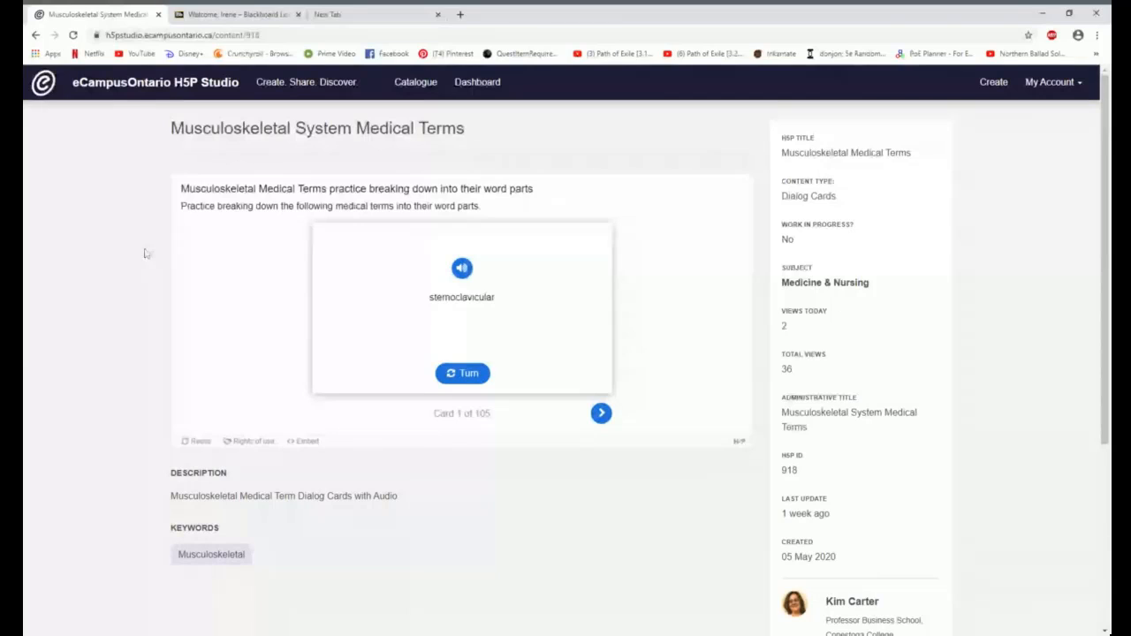
mouse_move(222, 332)
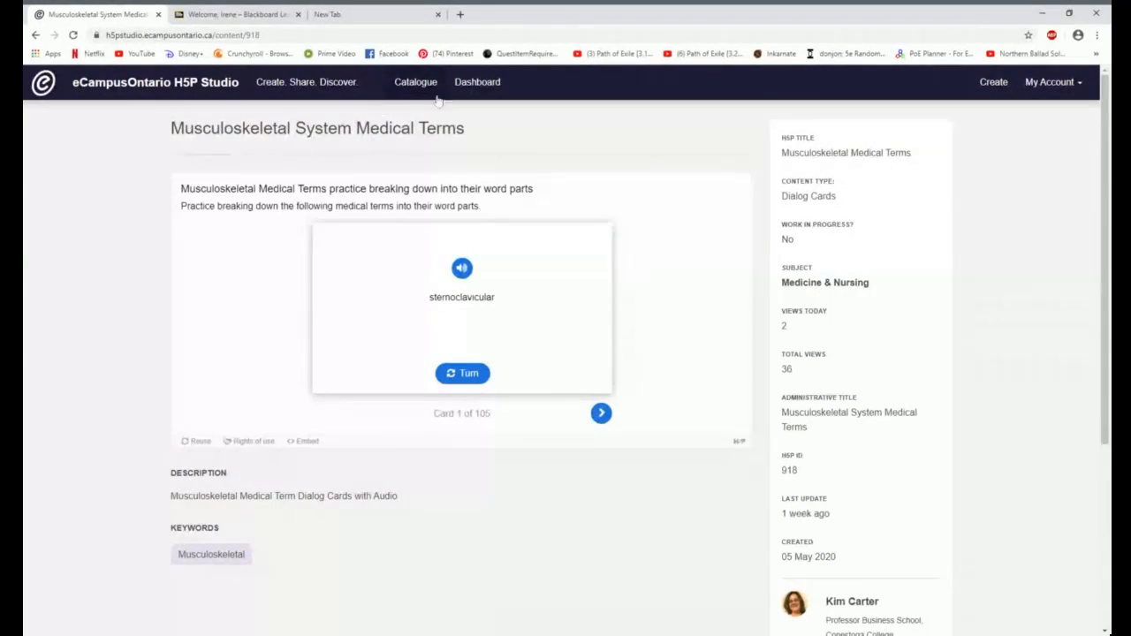
click(251, 442)
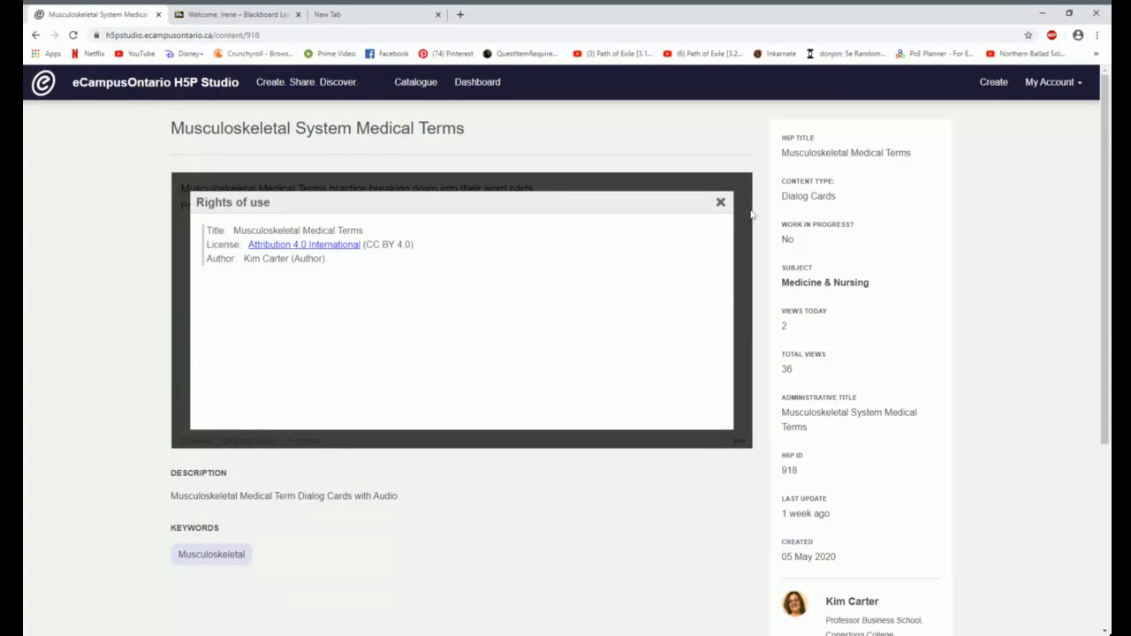
click(721, 202)
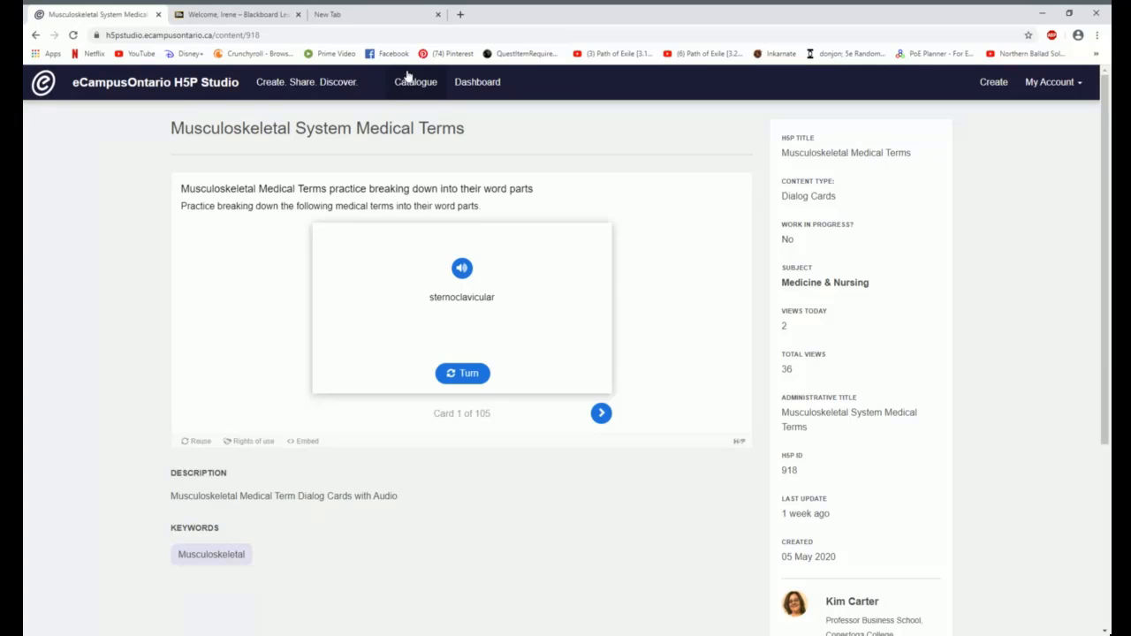
Filter the catalogue by the Business & Management subject and run the search.
click(416, 81)
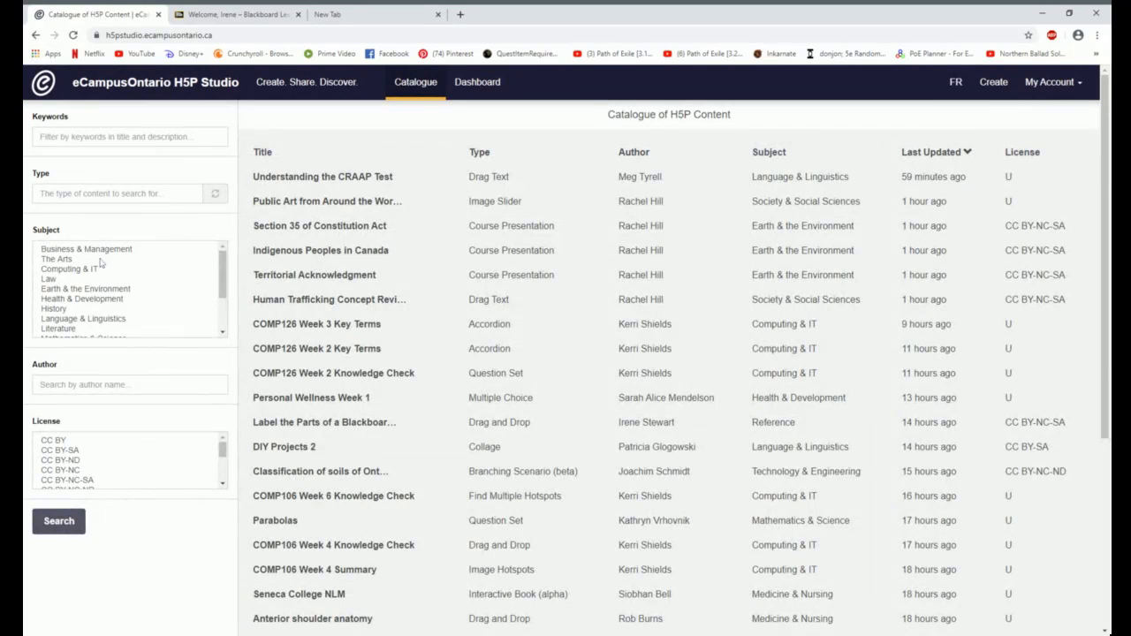
click(58, 519)
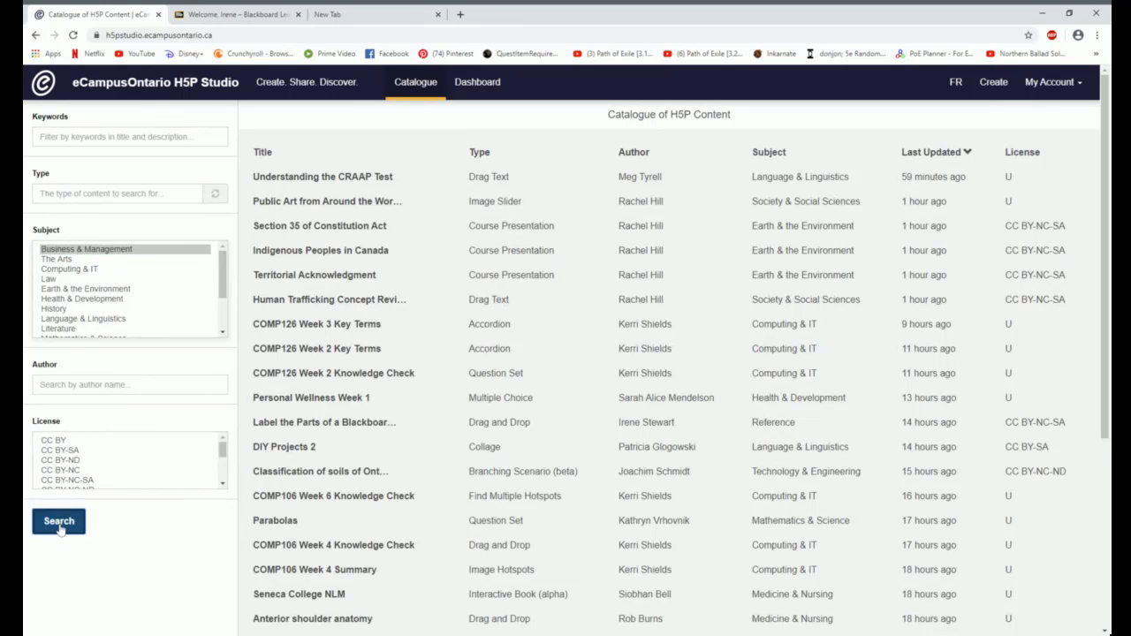
click(58, 519)
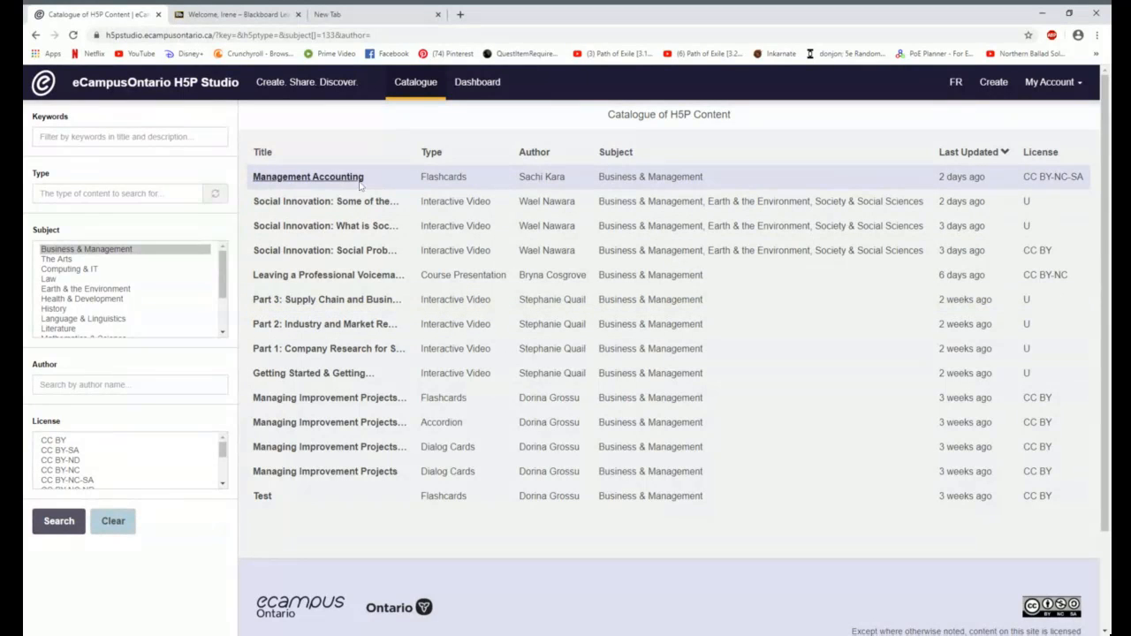
mouse_move(329, 185)
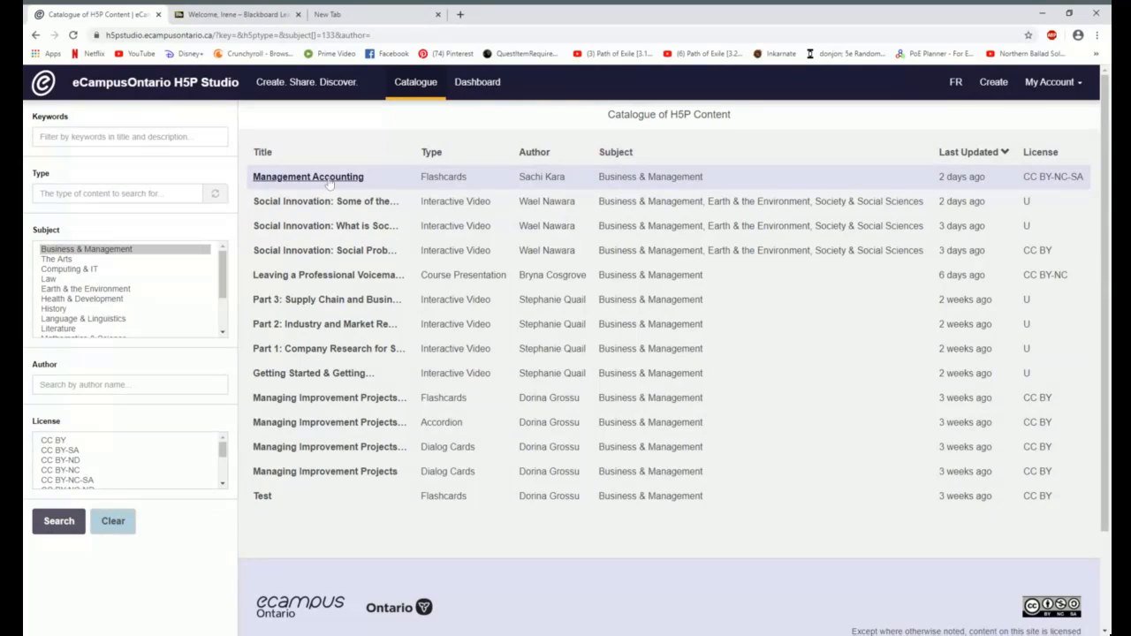
Open the Management Accounting flashcards and advance to card 4.
click(308, 176)
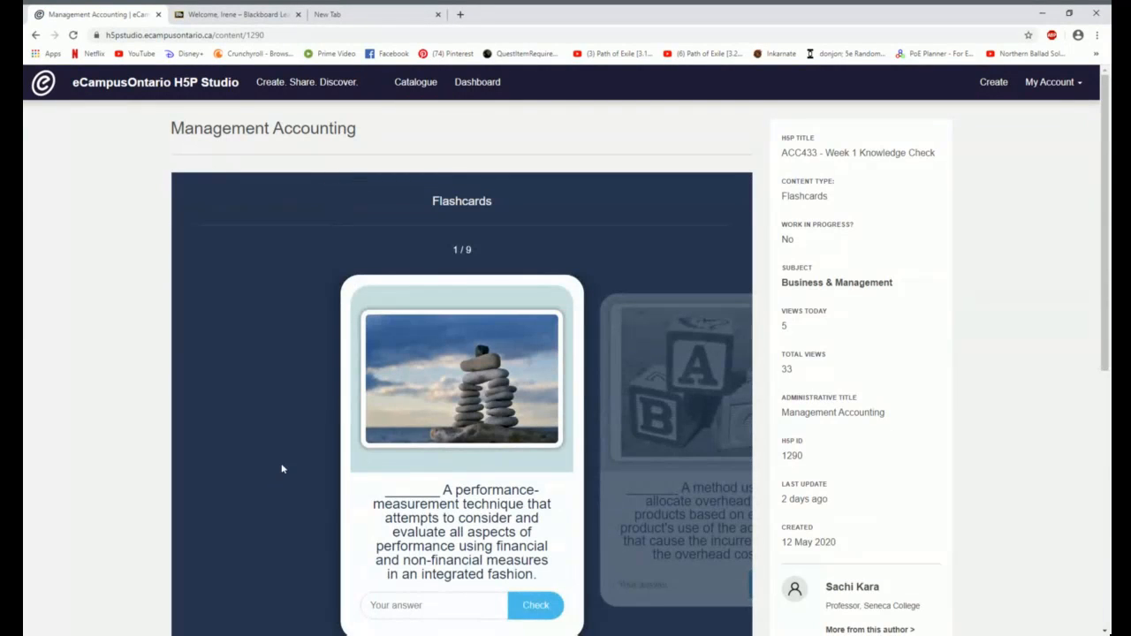
scroll(down, 3)
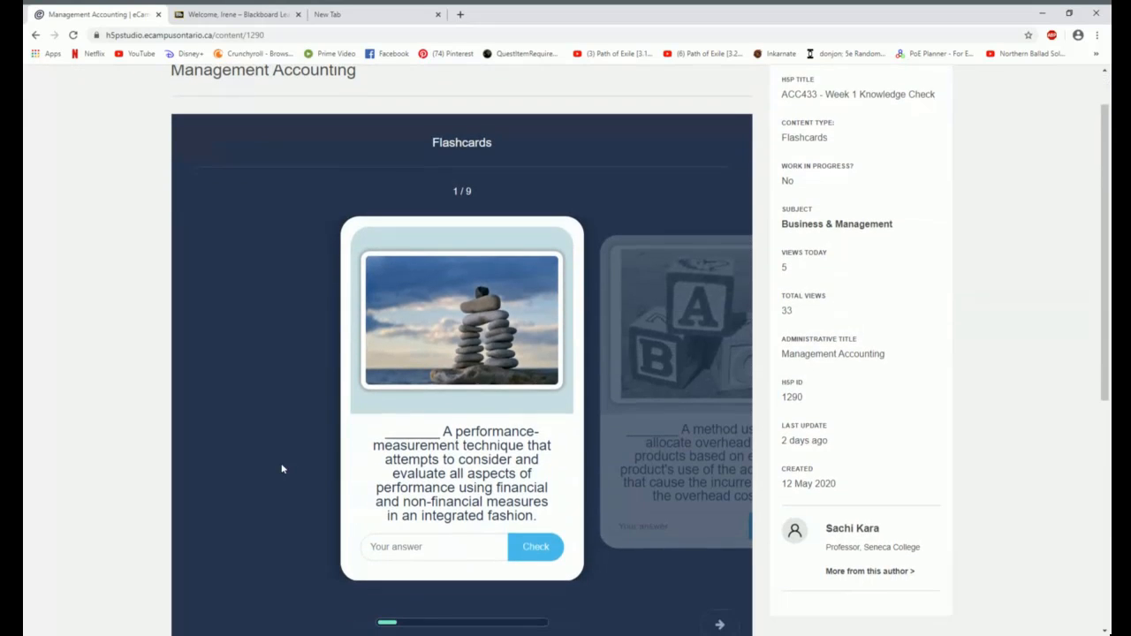
scroll(down, 3)
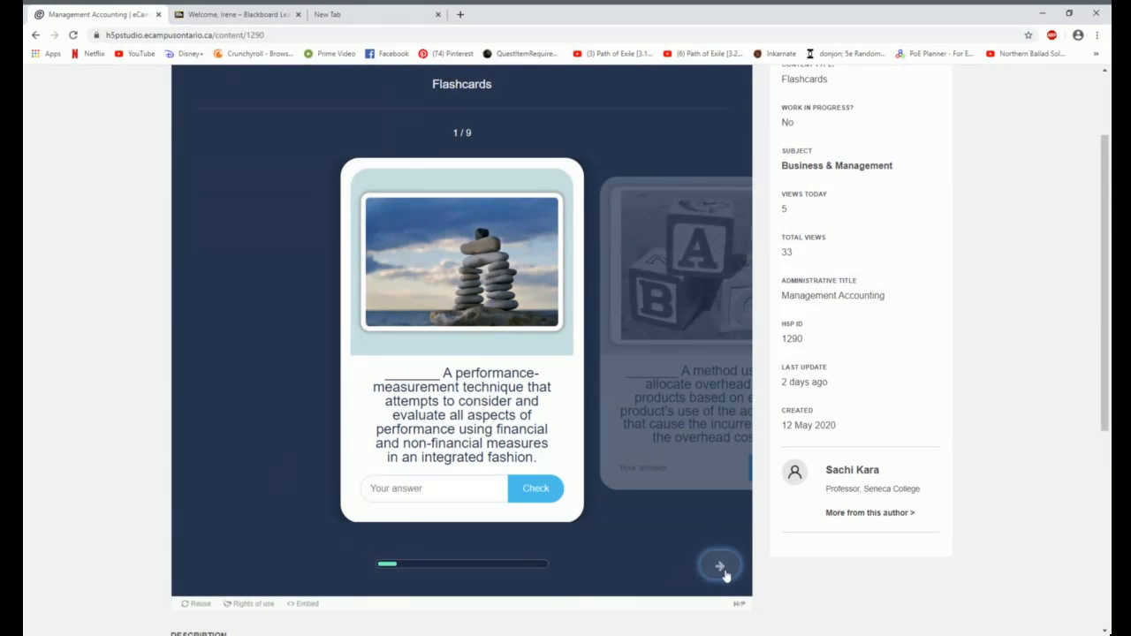
click(719, 565)
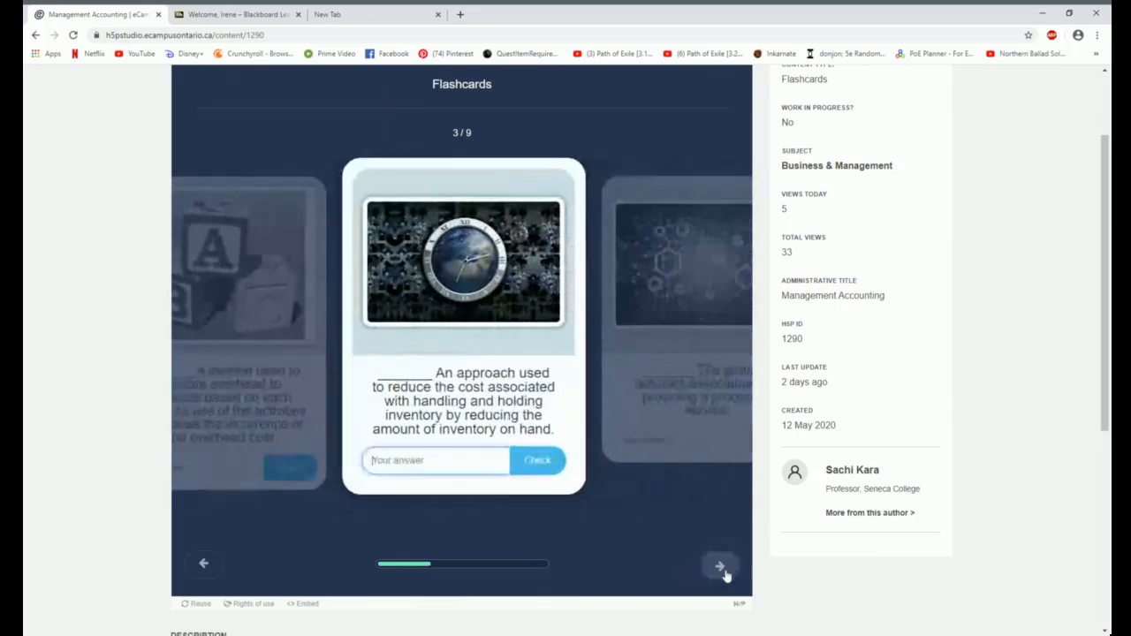
click(719, 565)
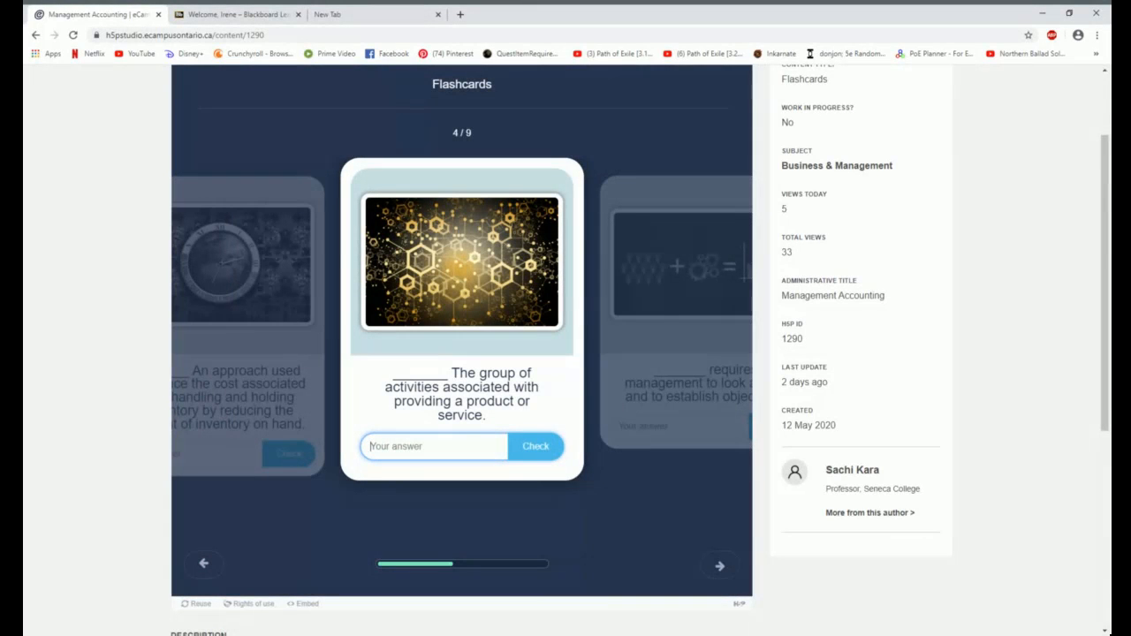
Answer card 4 with 'Re' (Retail) and check it, moving on to card 5 of 9.
text(Retail)
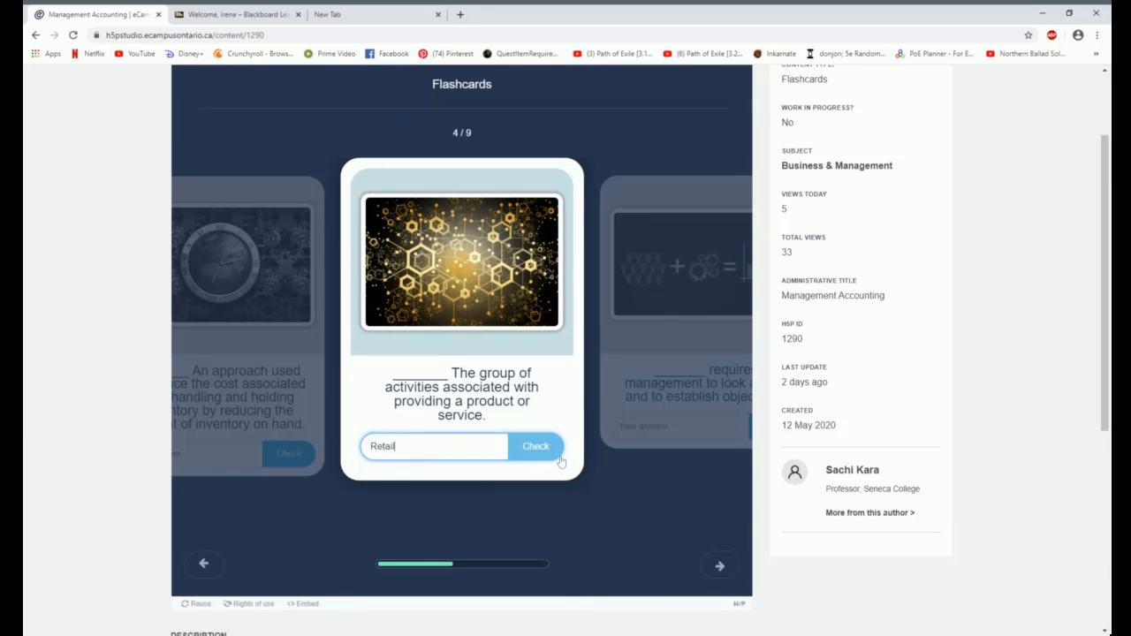
click(536, 446)
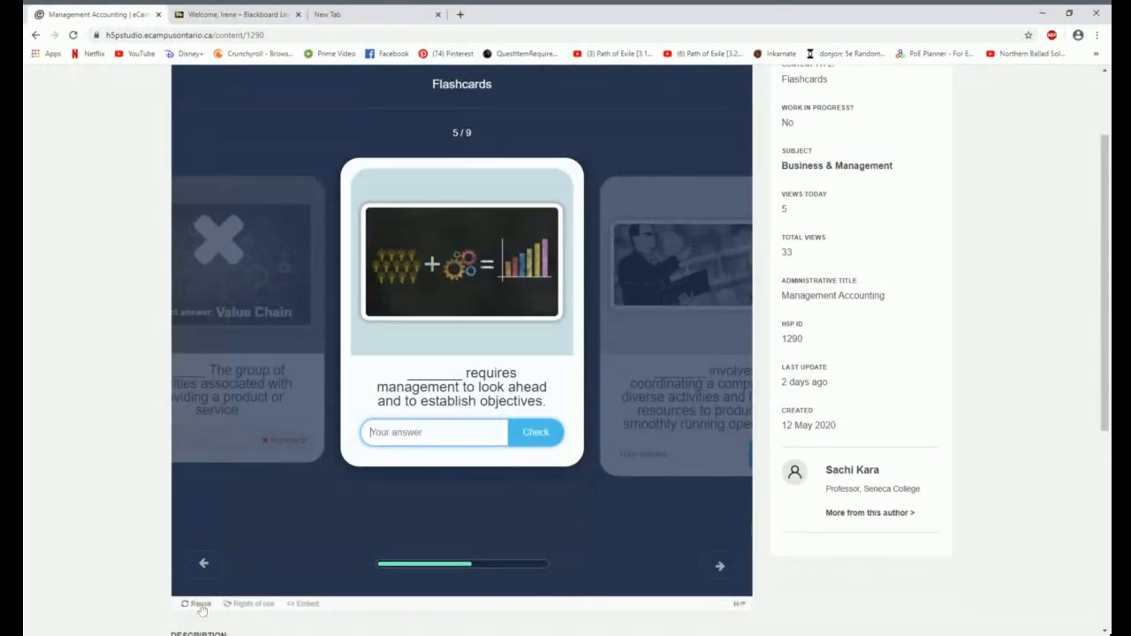
click(202, 604)
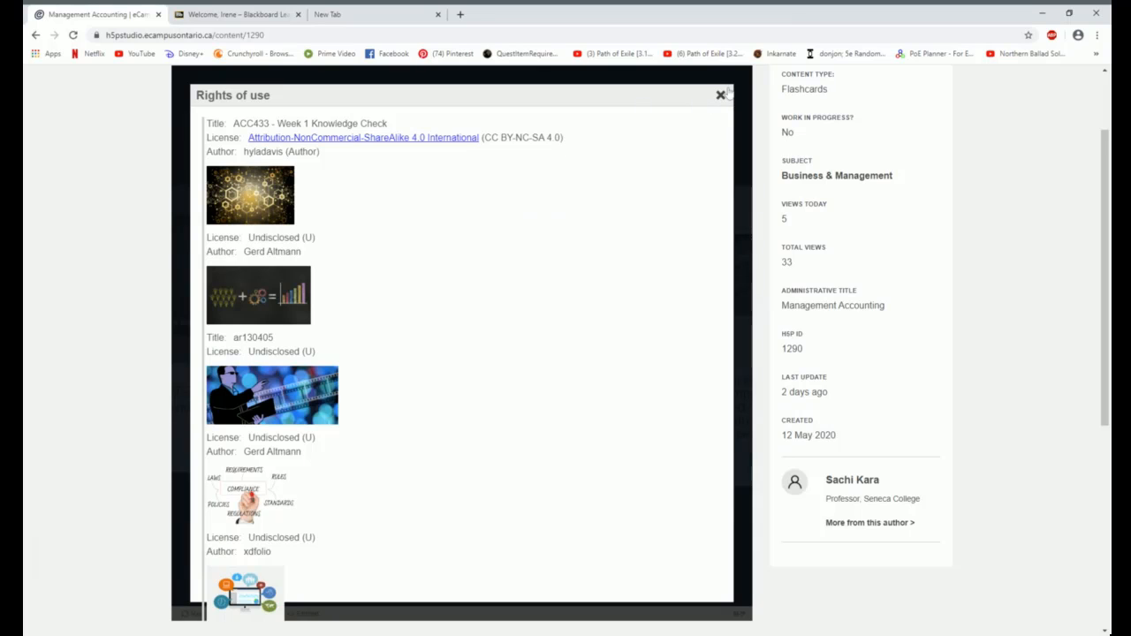
click(721, 96)
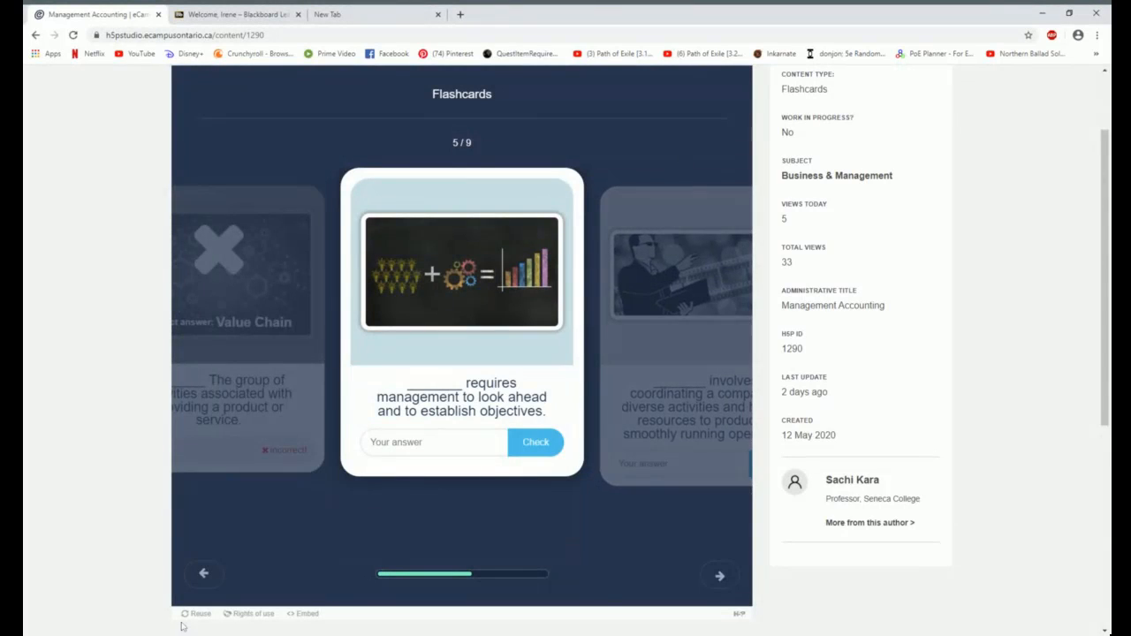
click(196, 613)
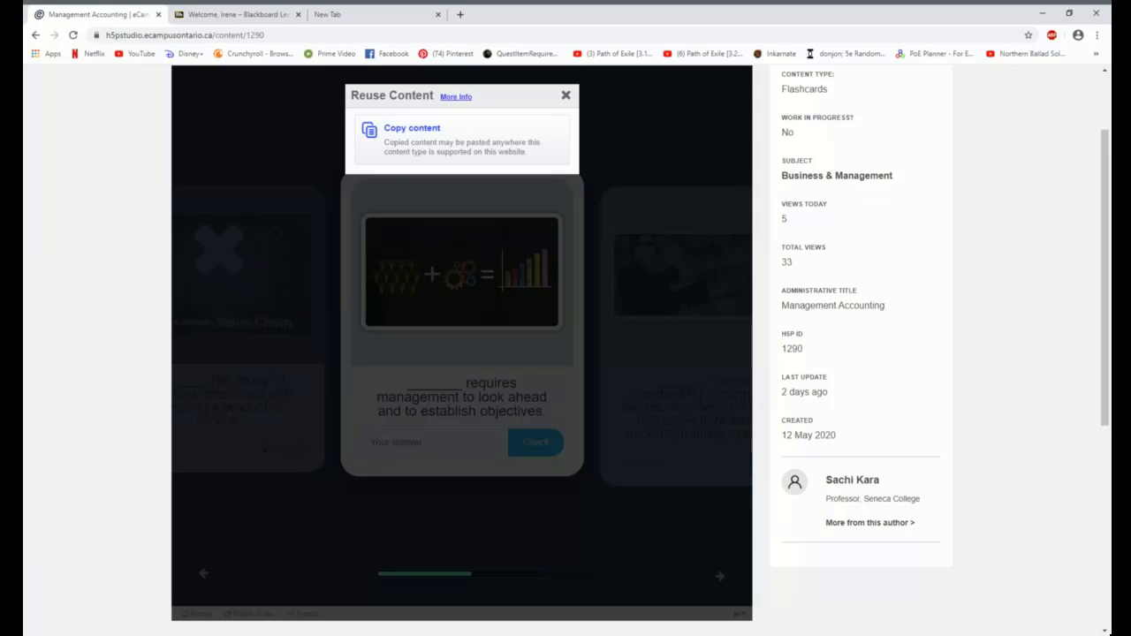
mouse_move(456, 42)
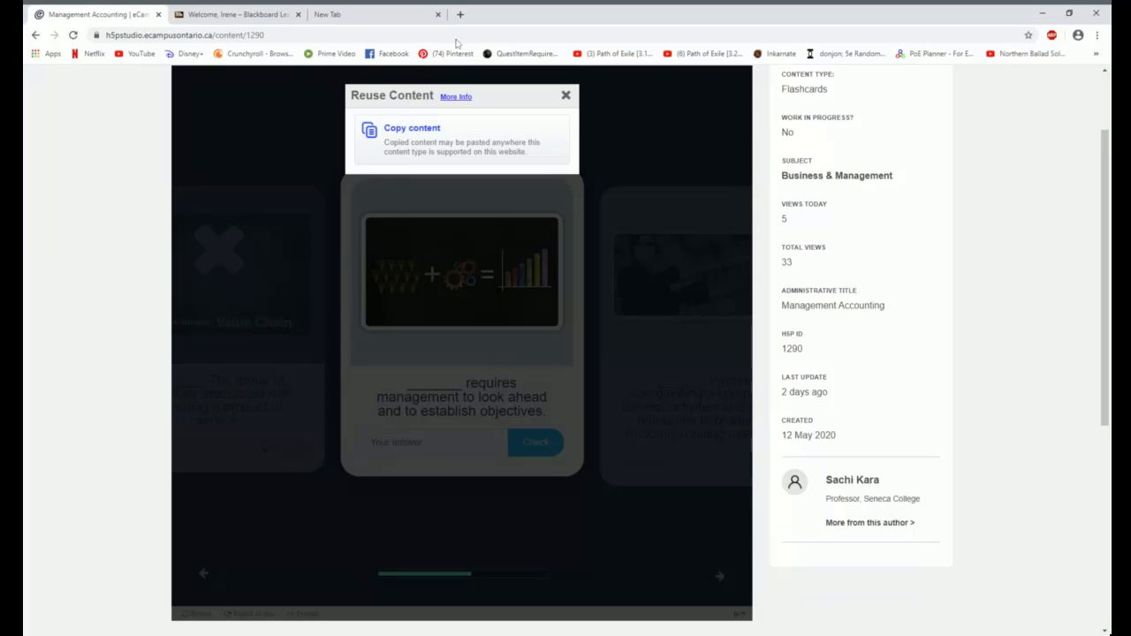
click(566, 95)
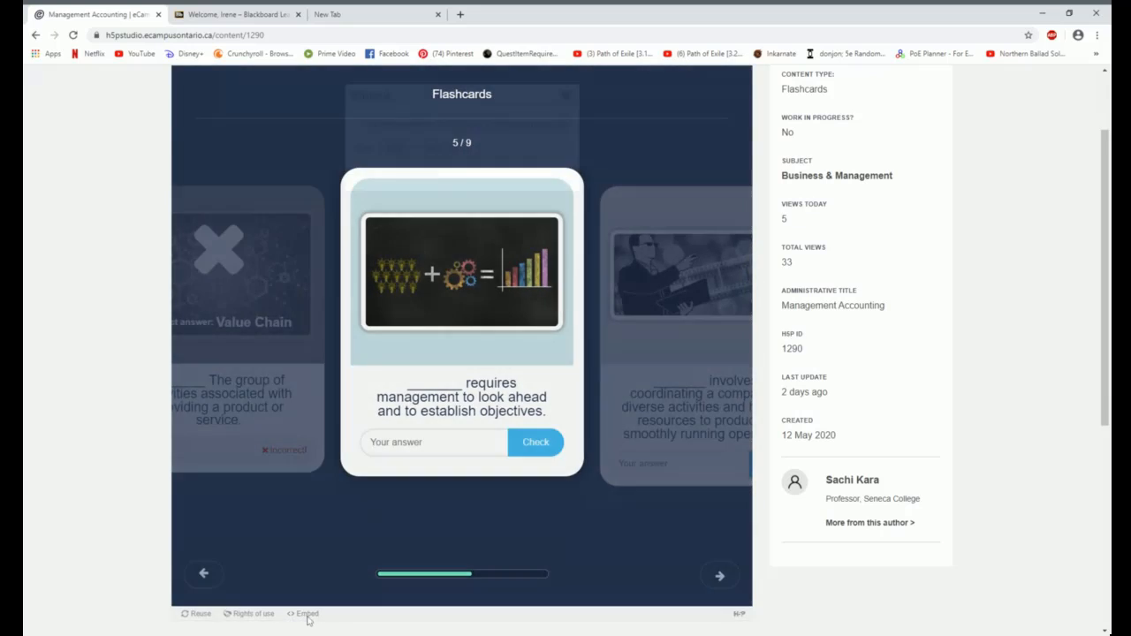
click(307, 613)
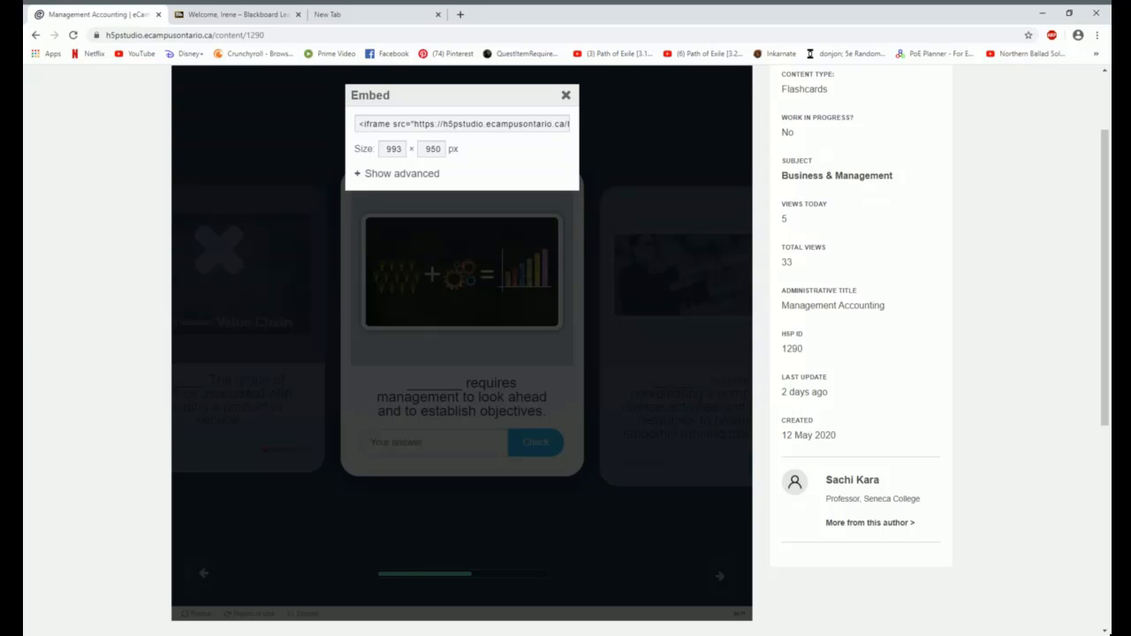
click(565, 96)
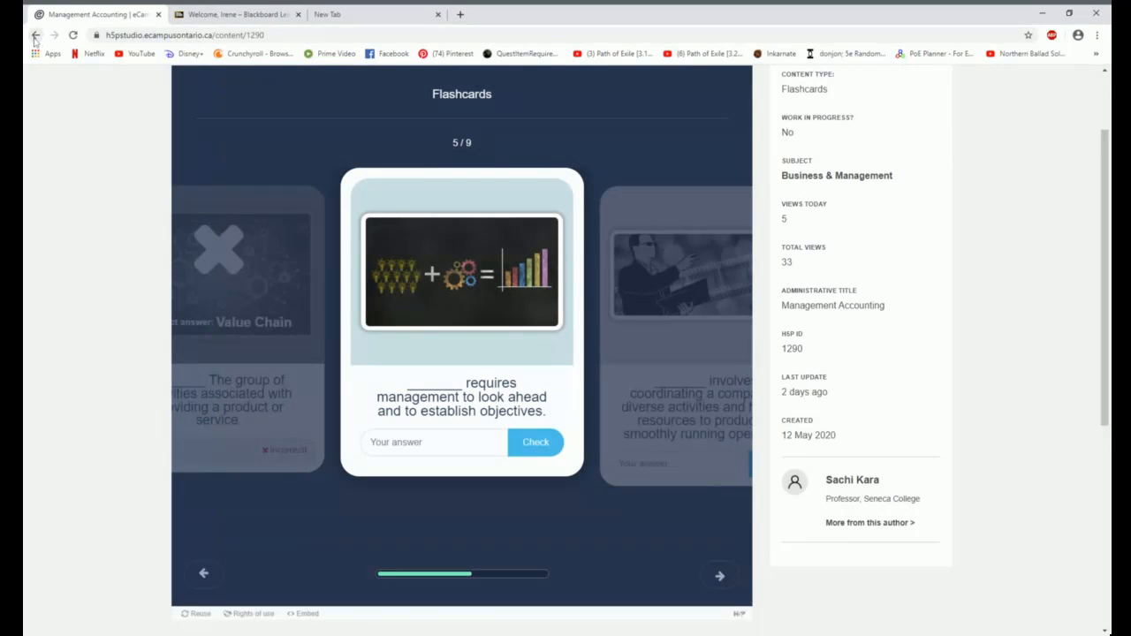
Go back to the Business & Management catalogue listing with Management Accounting first.
click(35, 35)
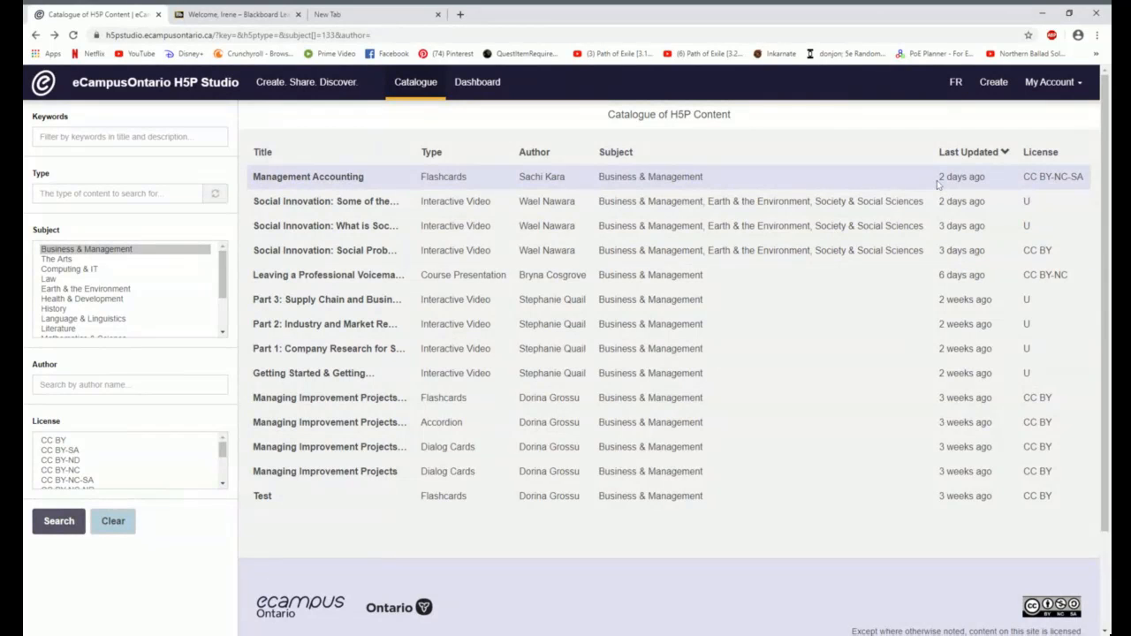
mouse_move(937, 184)
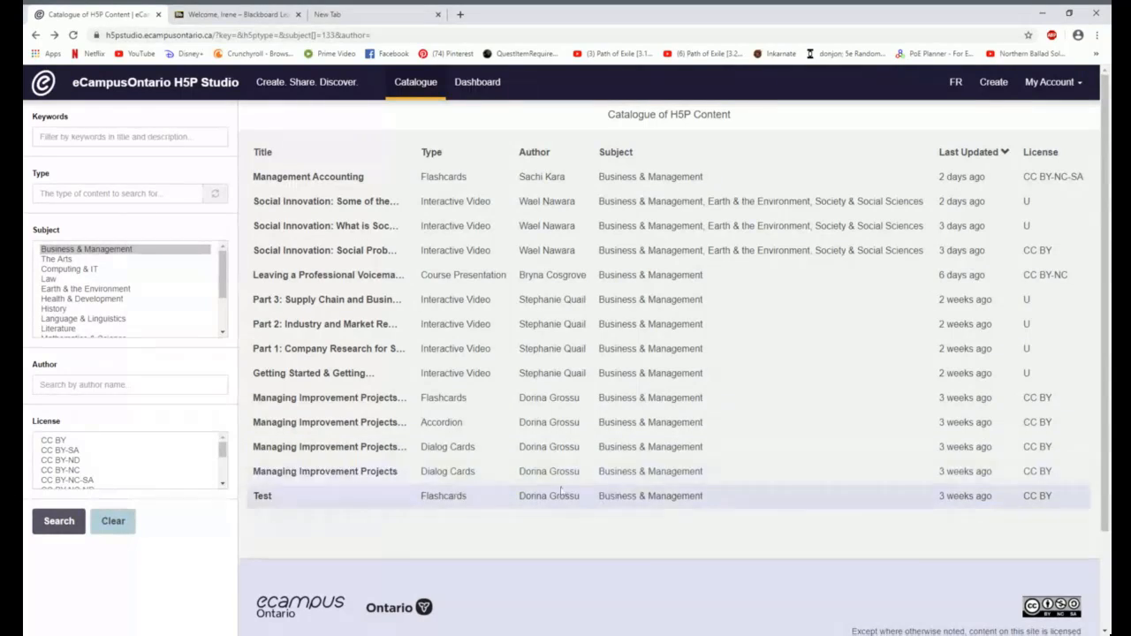
mouse_move(329, 420)
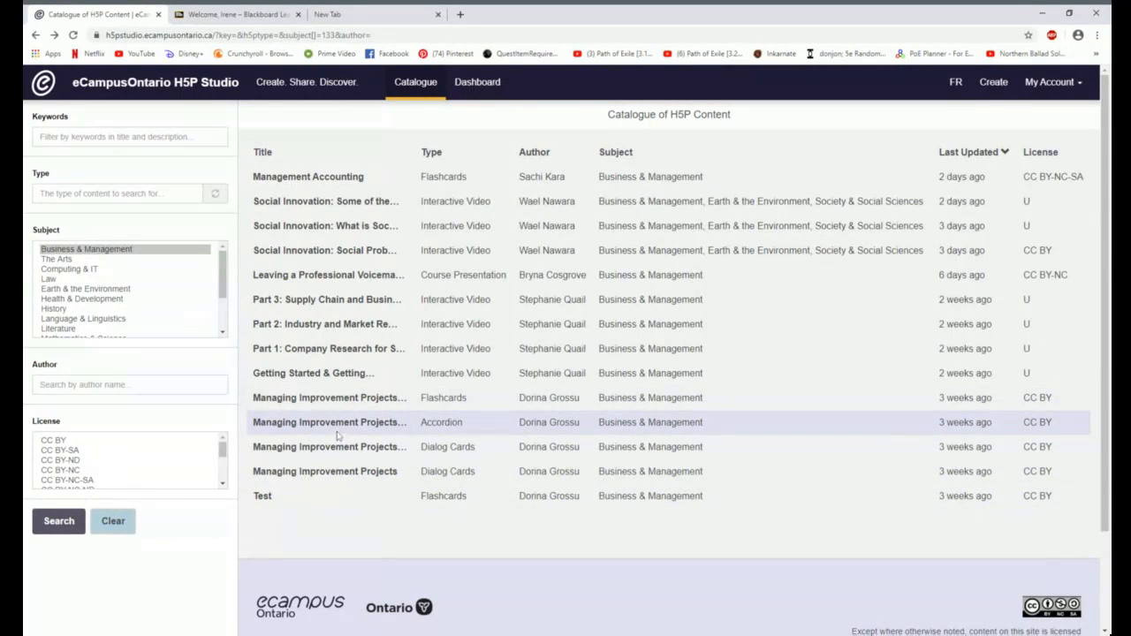
Open the Agile PM accordion and expand Scrum Team, Development Team and Overview sections, reading down.
click(329, 420)
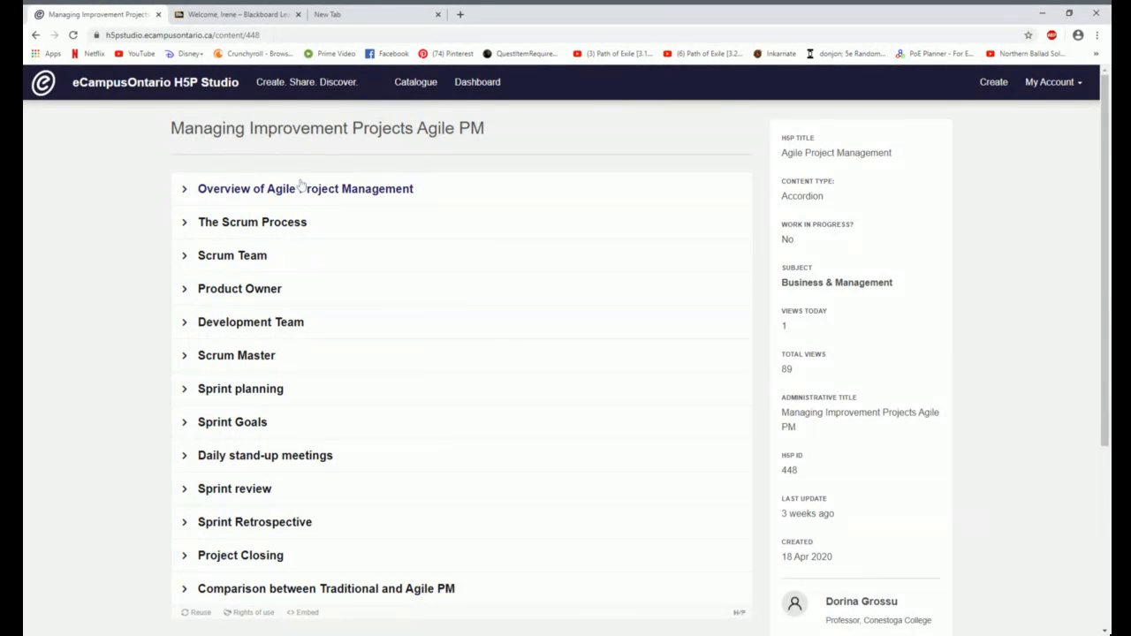
mouse_move(375, 192)
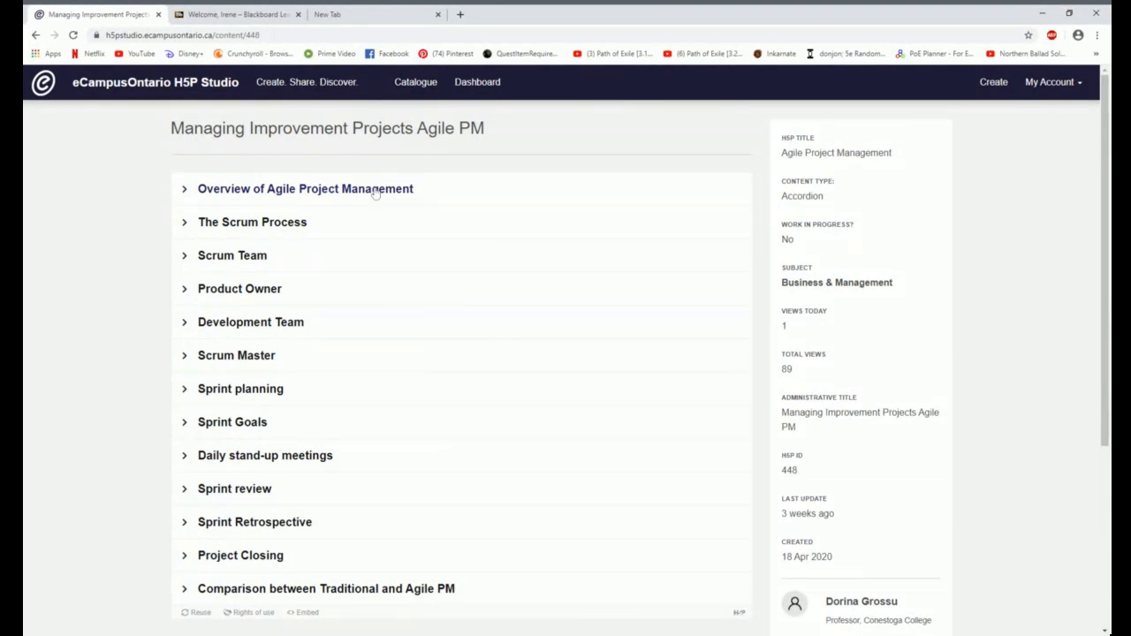
click(304, 187)
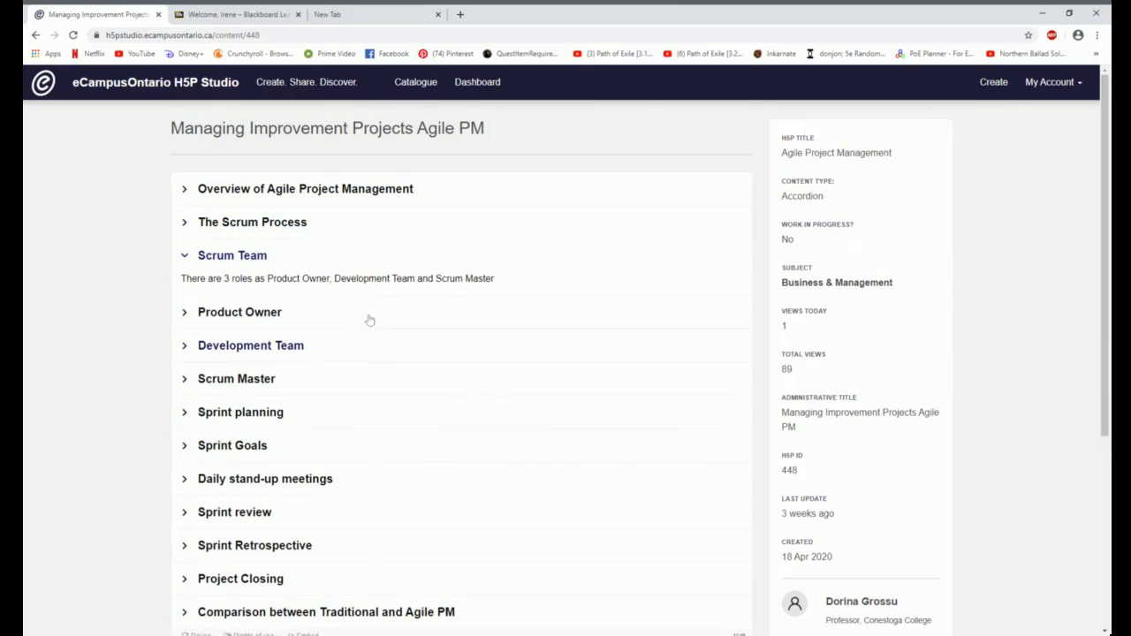
click(251, 344)
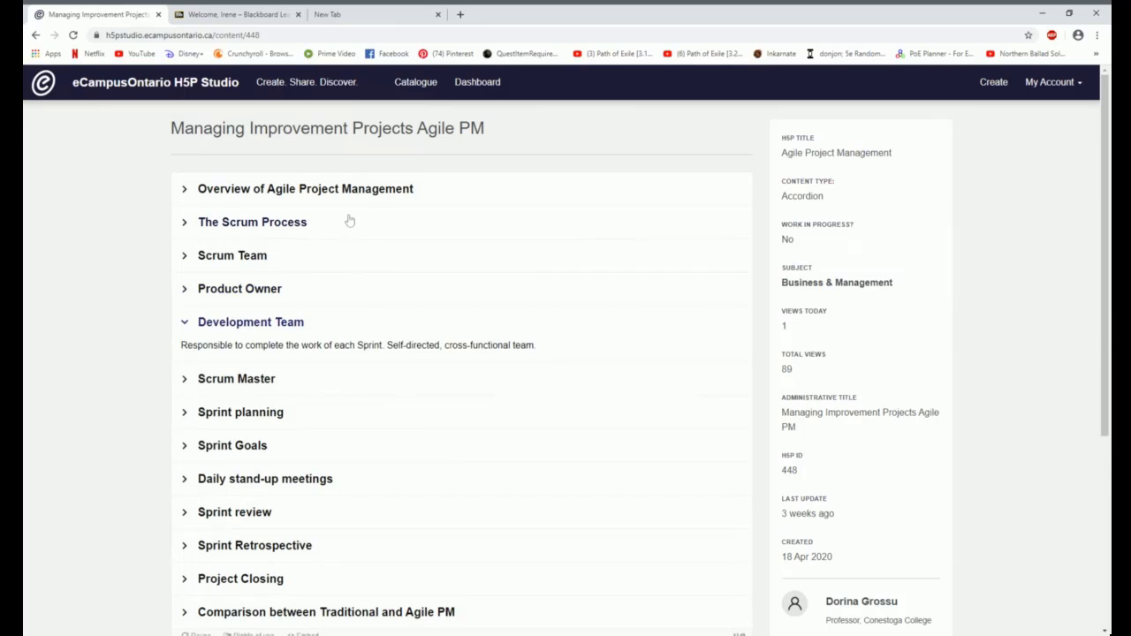
click(304, 187)
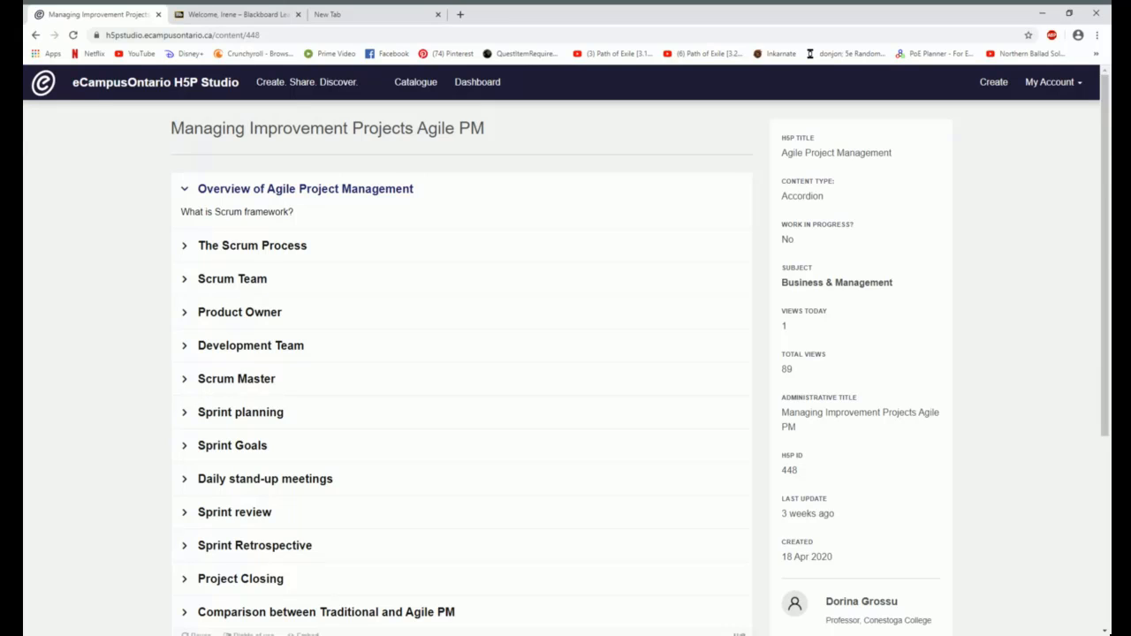
mouse_move(437, 256)
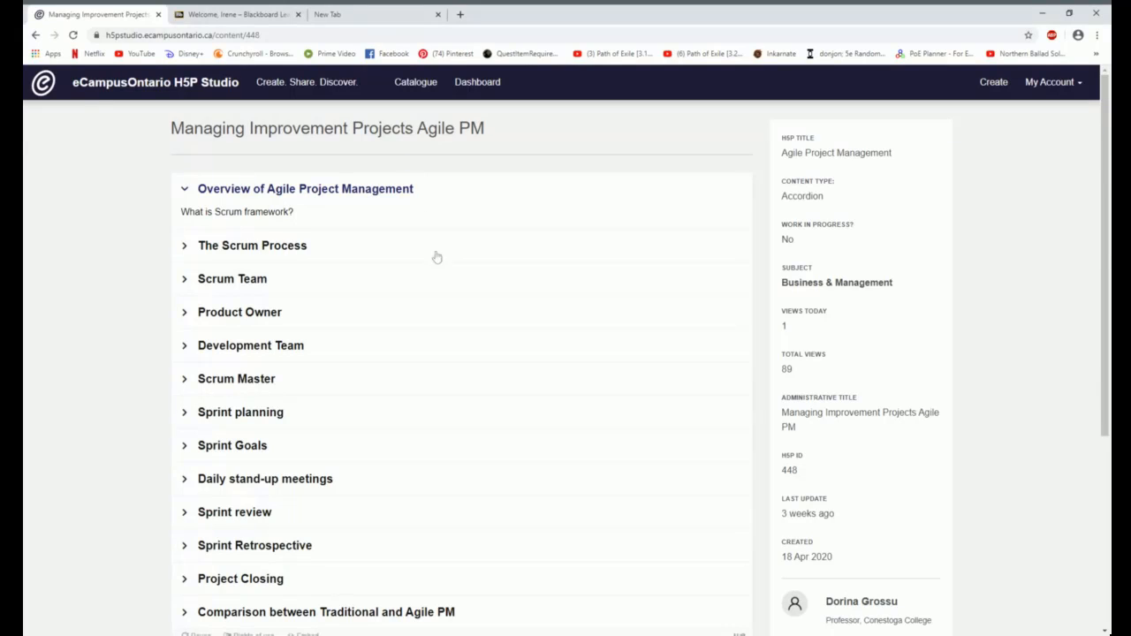
scroll(down, 3)
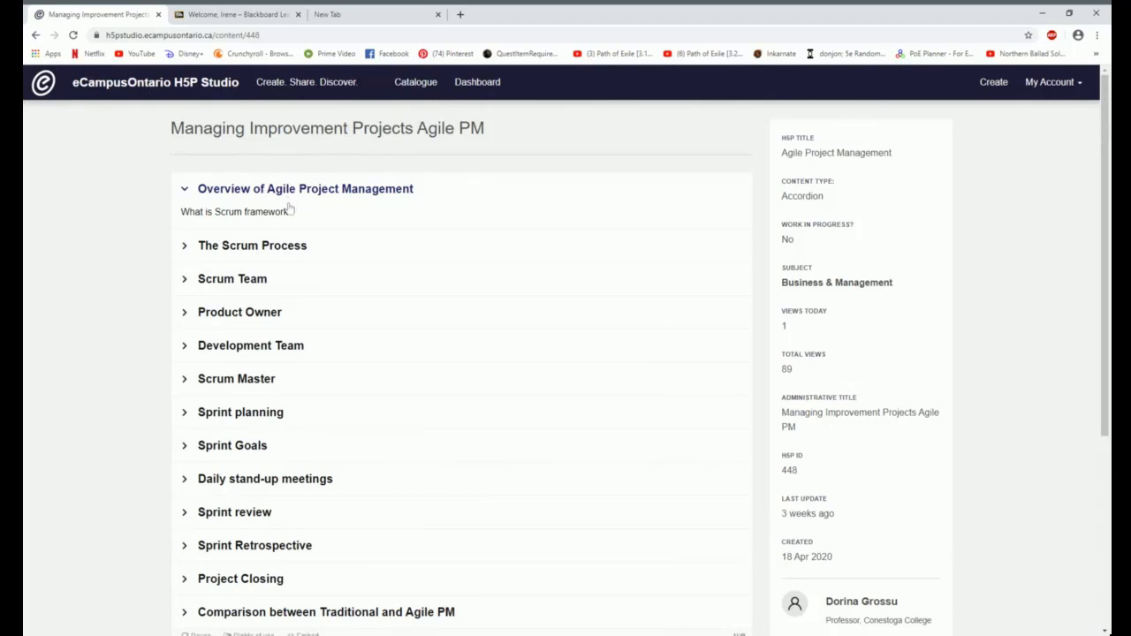
scroll(down, 3)
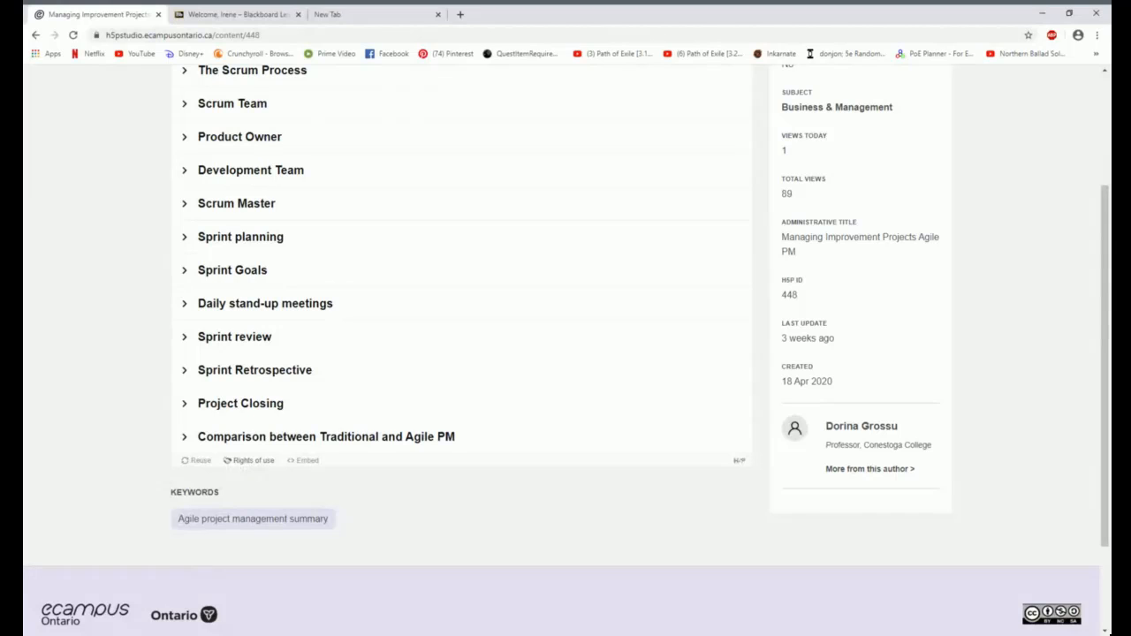
Review the accordion's CC BY 4.0 rights of use, then return to the full catalogue.
click(255, 459)
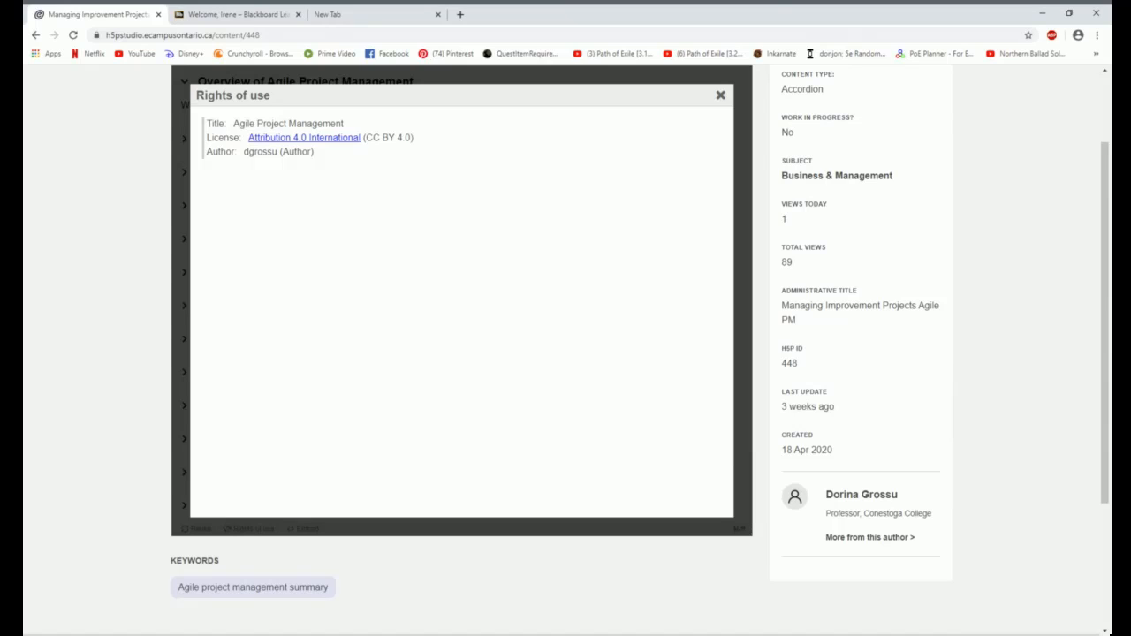
mouse_move(562, 122)
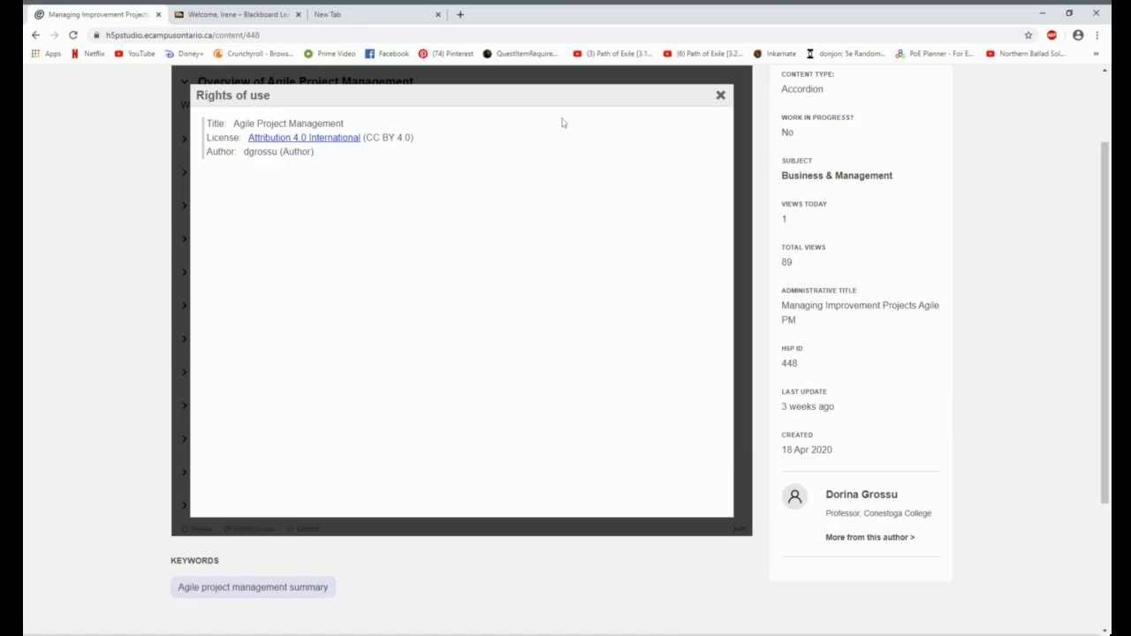
click(719, 95)
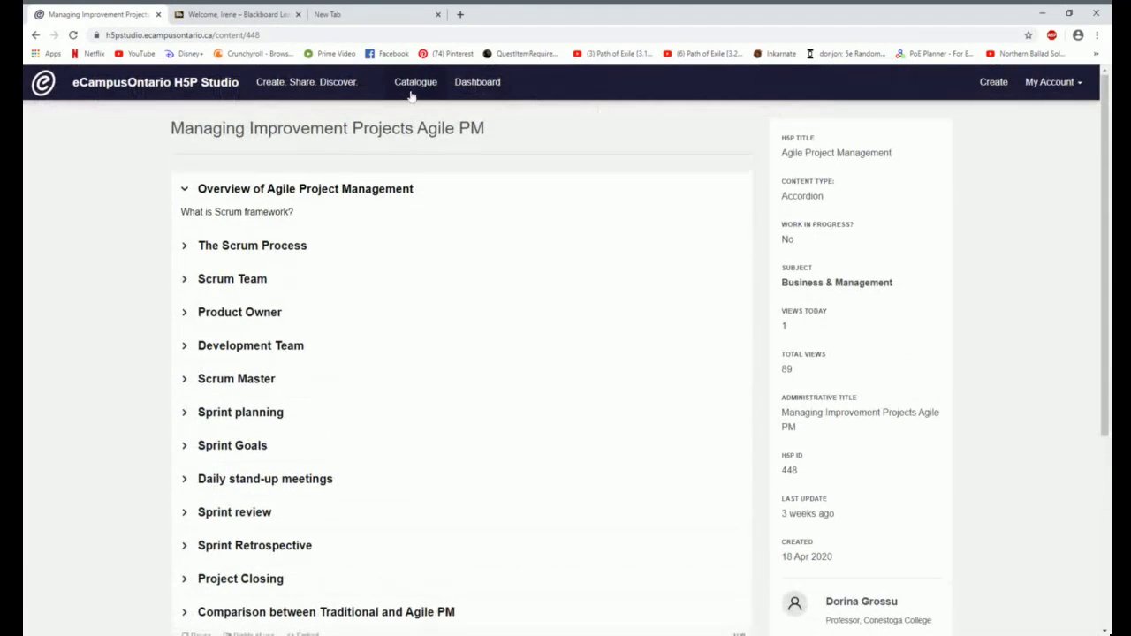
click(415, 82)
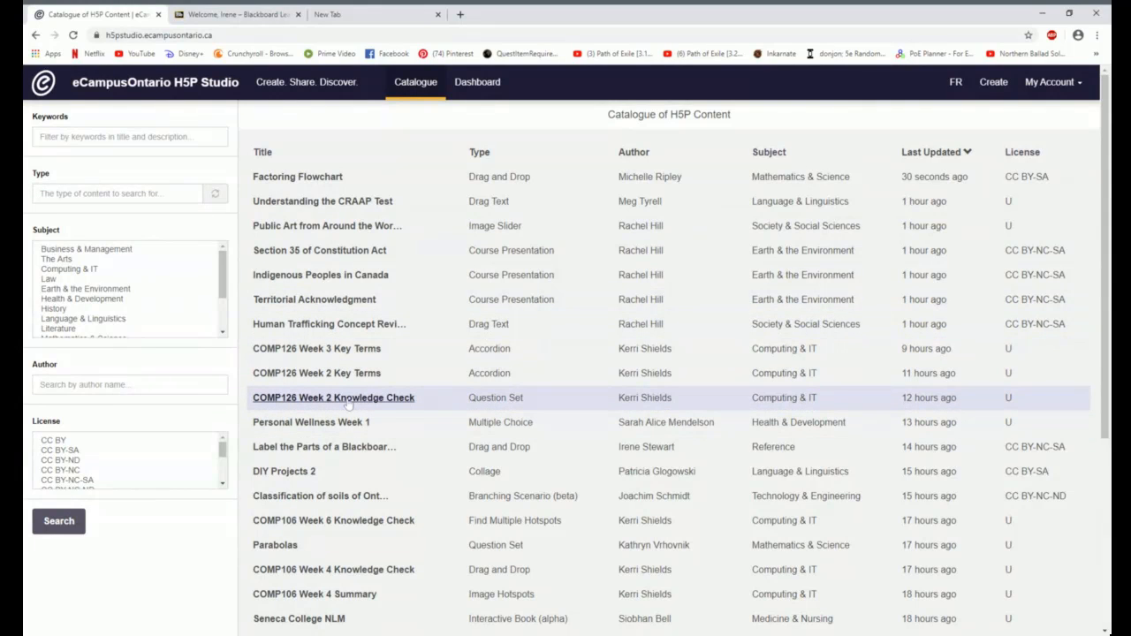
click(333, 396)
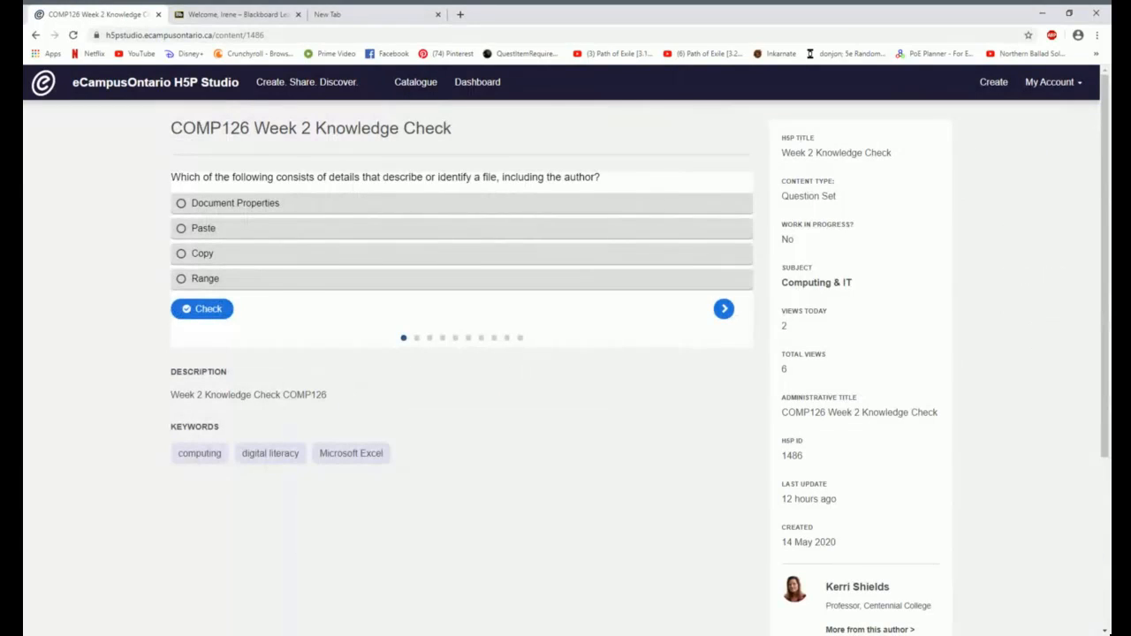
mouse_move(360, 248)
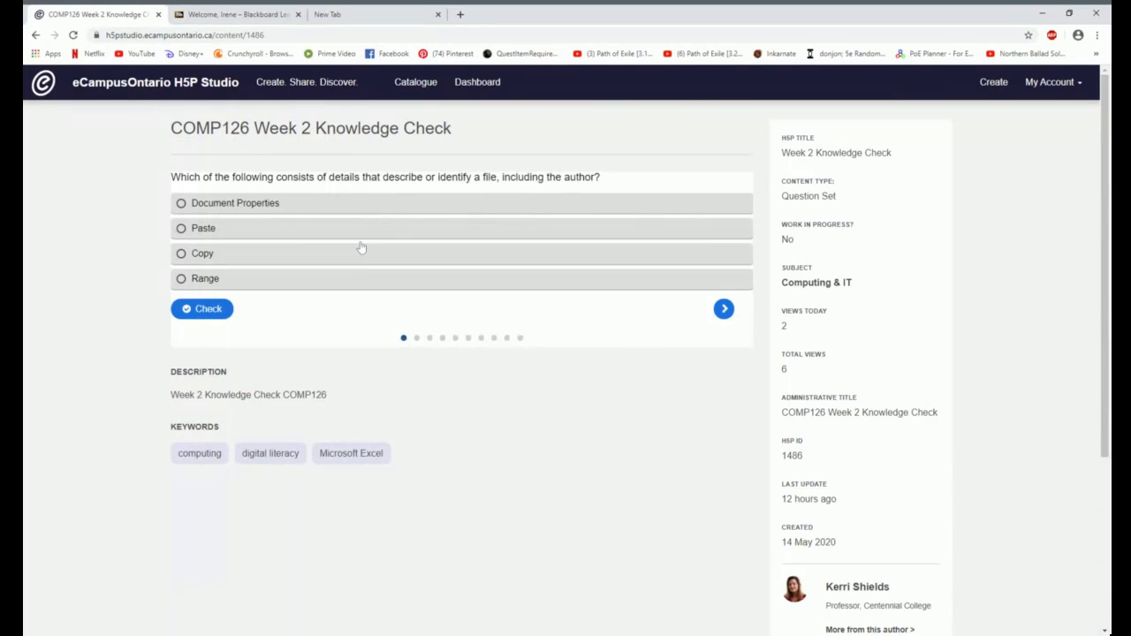
mouse_move(417, 287)
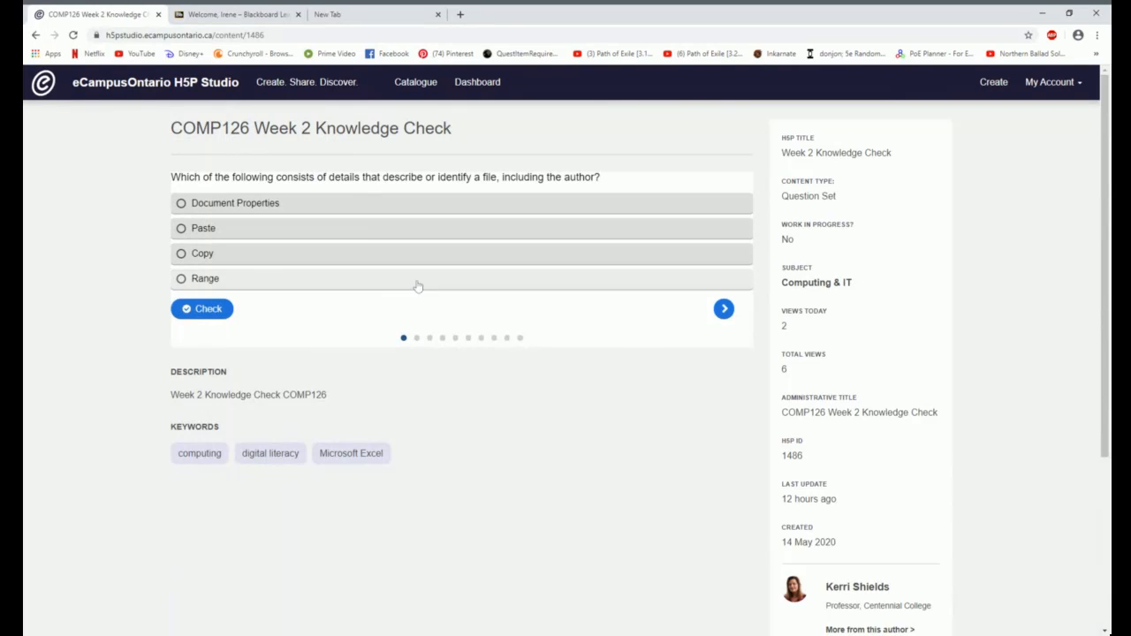
click(724, 308)
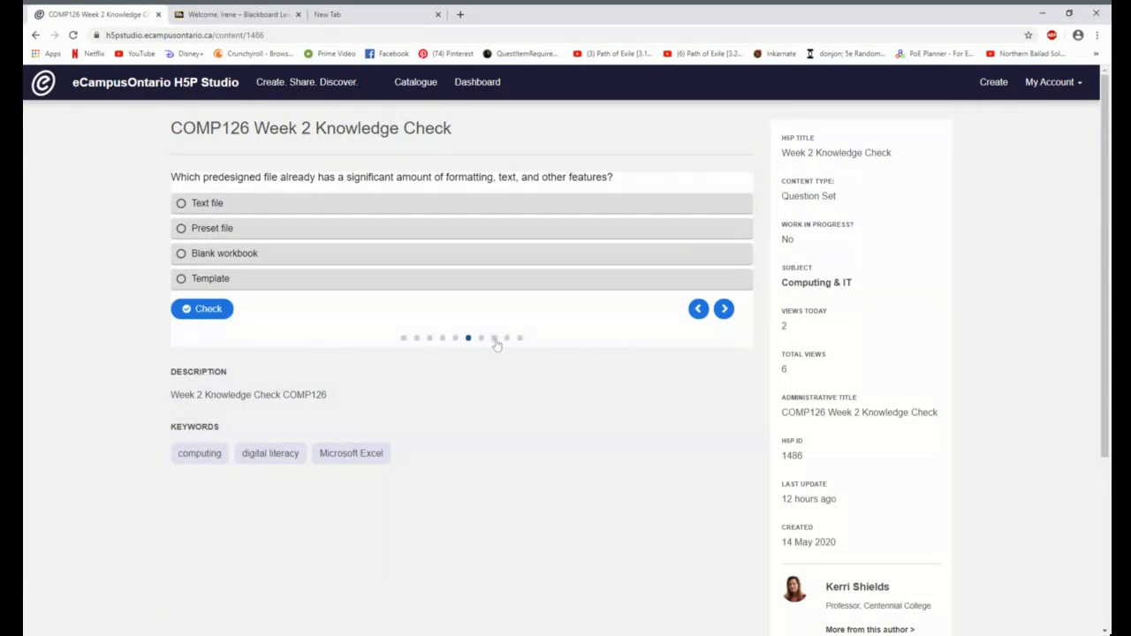
click(506, 337)
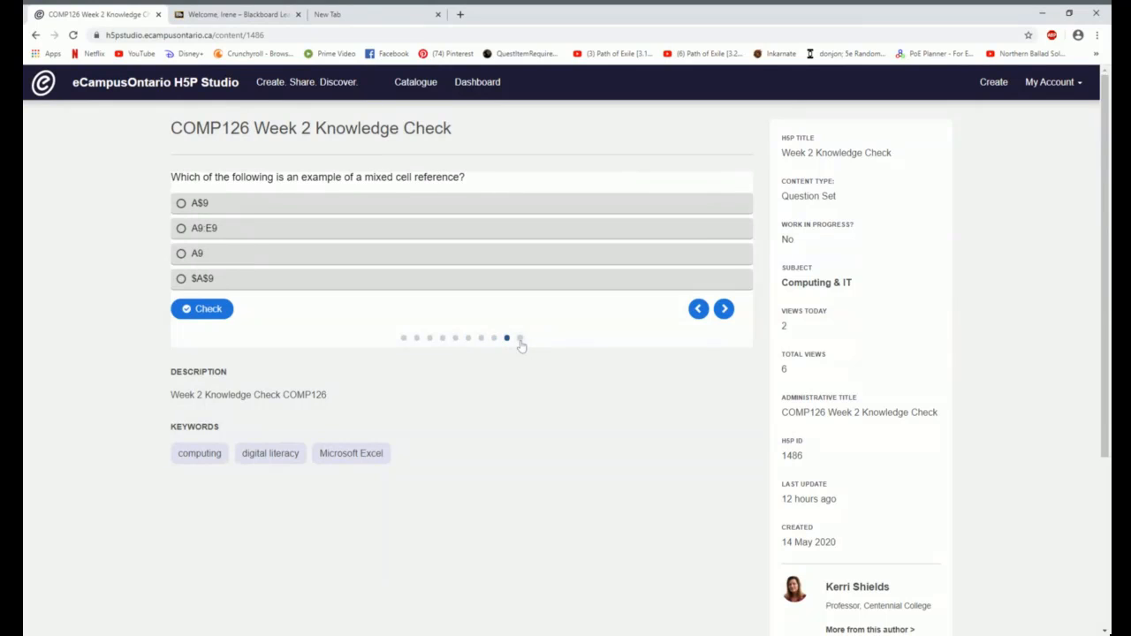
click(725, 307)
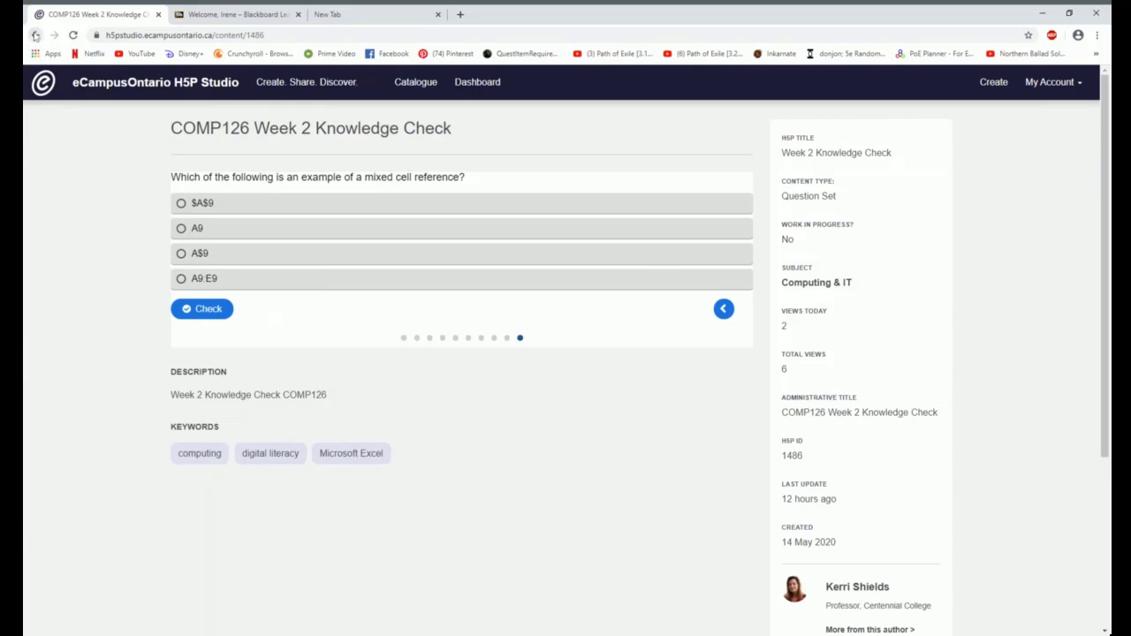
click(415, 82)
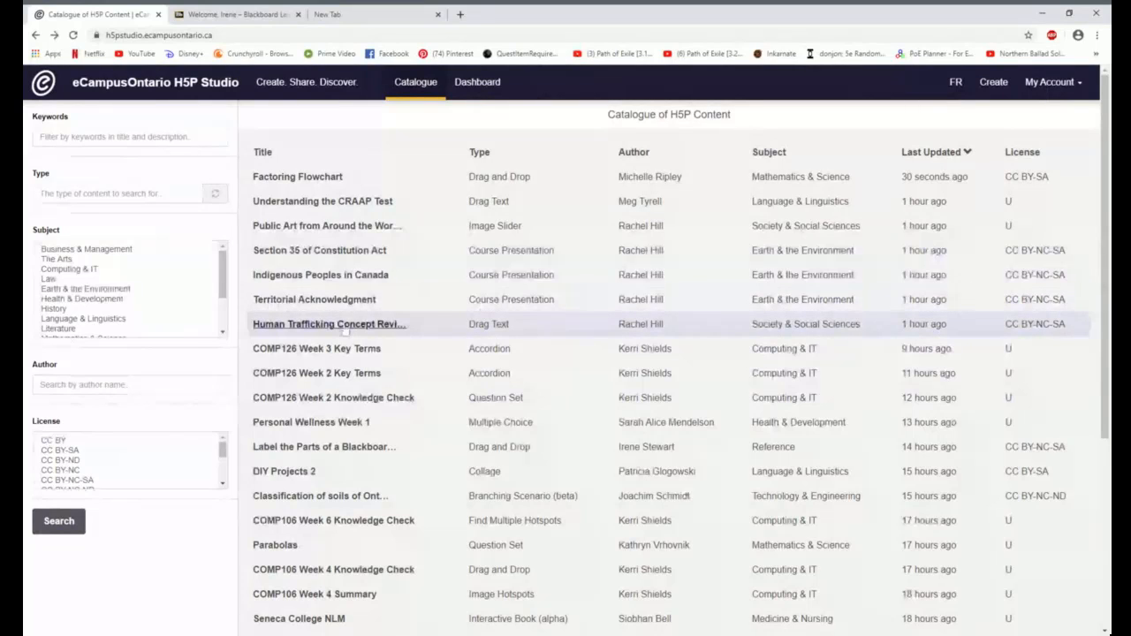
Open Human Trafficking Concept Review, drag a word into a blank and check, scoring 0/7.
click(329, 324)
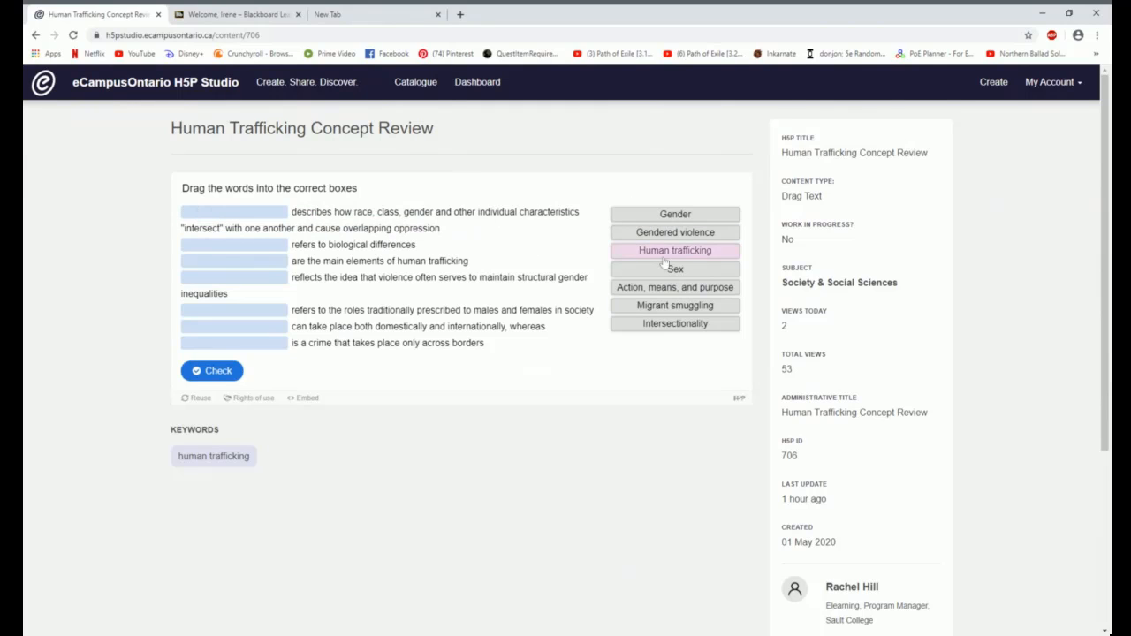
drag(675, 251, 234, 244)
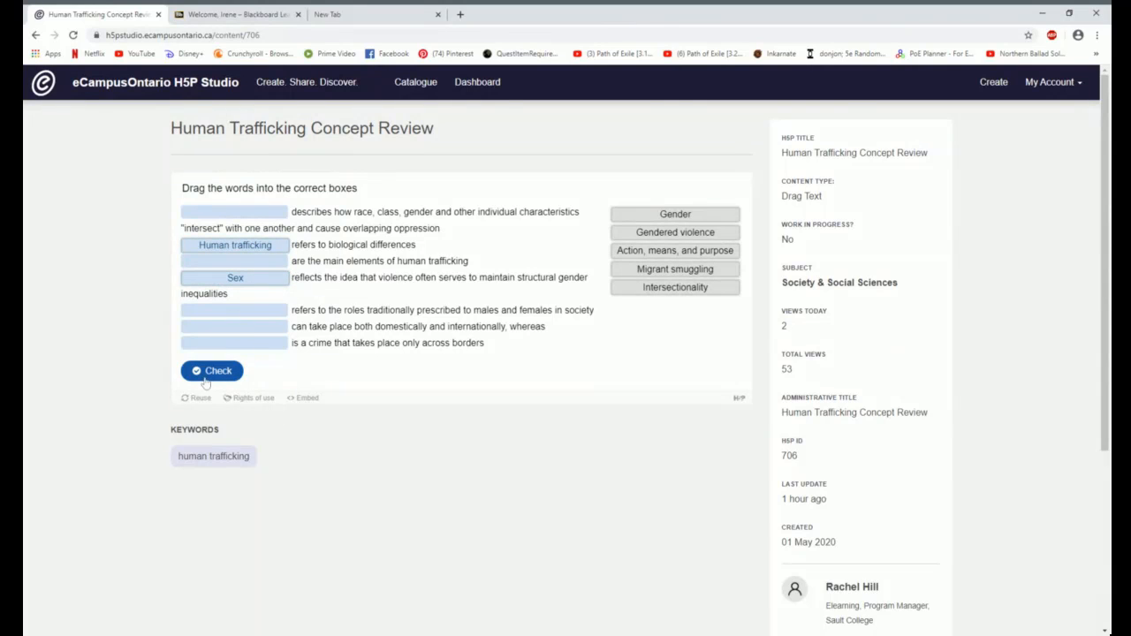
click(212, 371)
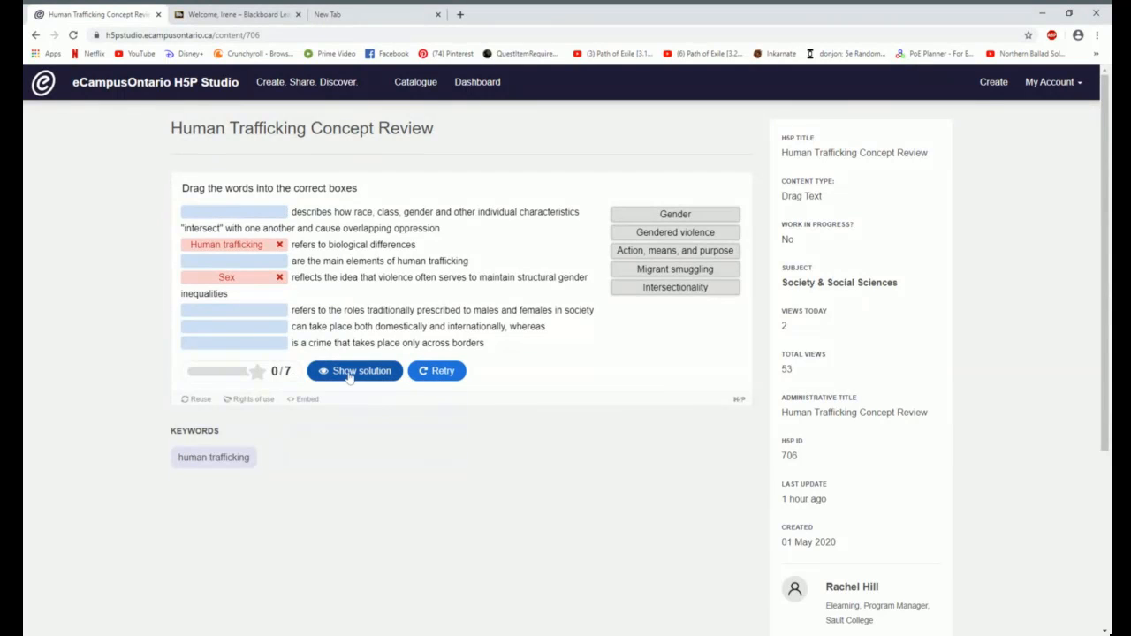
mouse_move(360, 18)
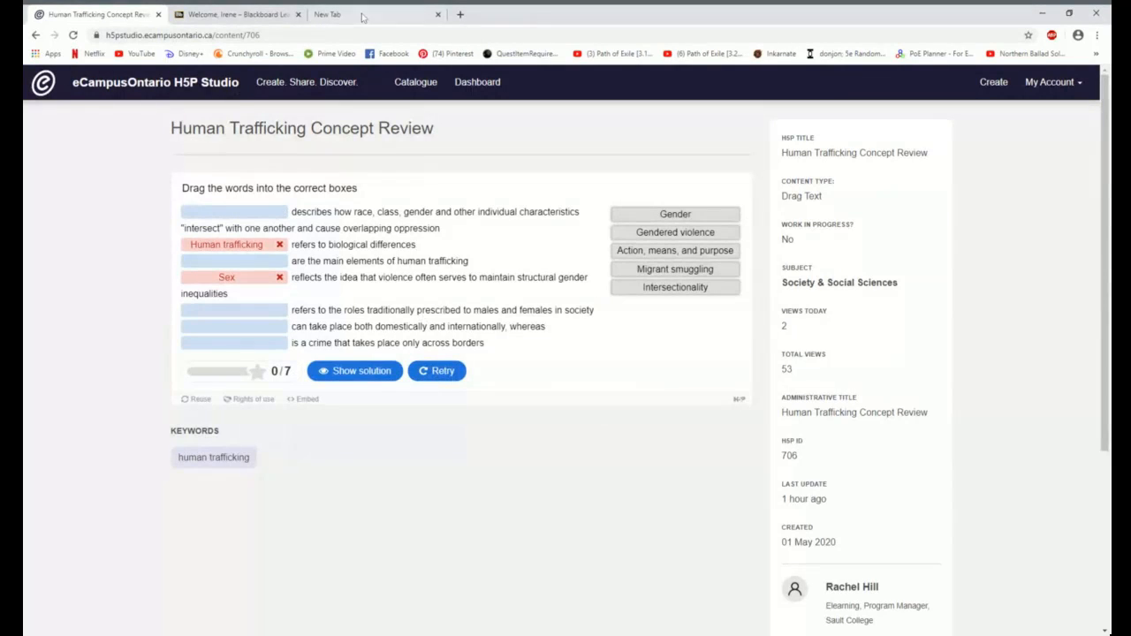